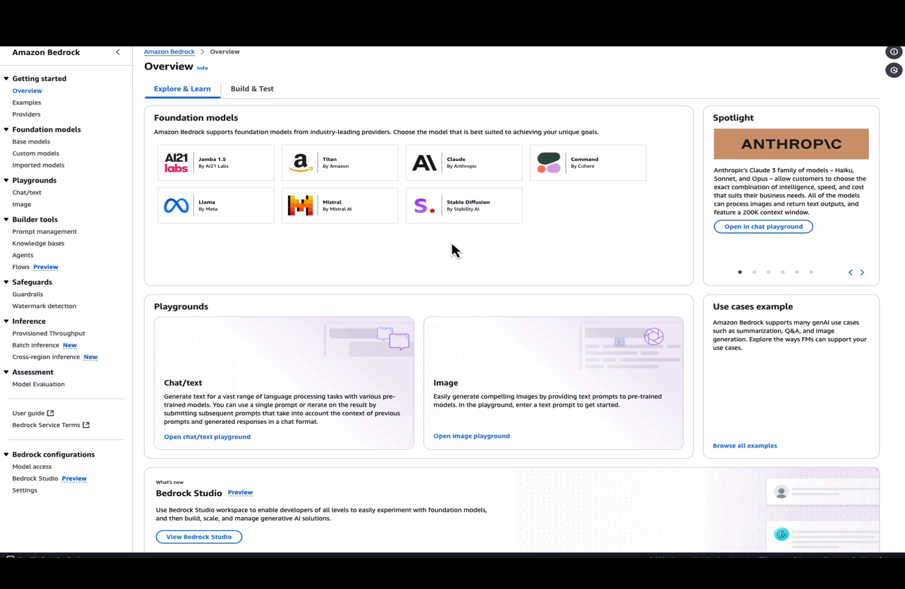
mouse_move(450, 278)
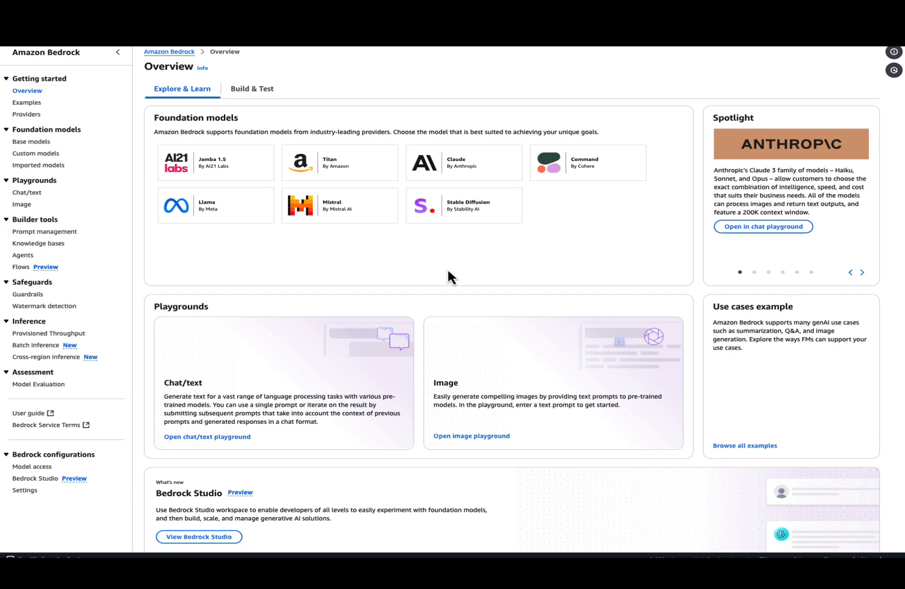
Go to the Flows list and open the MyFirstFlow details page
click(21, 267)
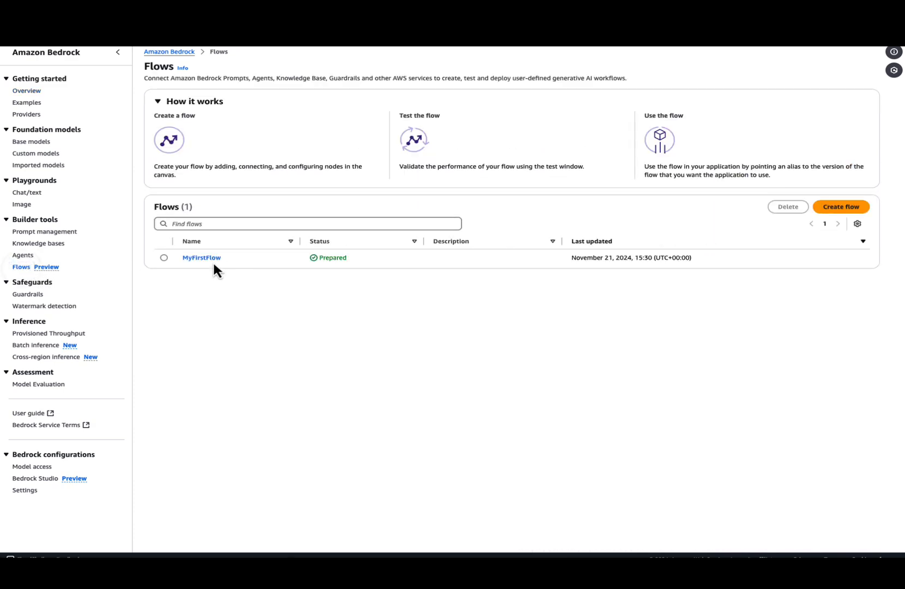
click(202, 257)
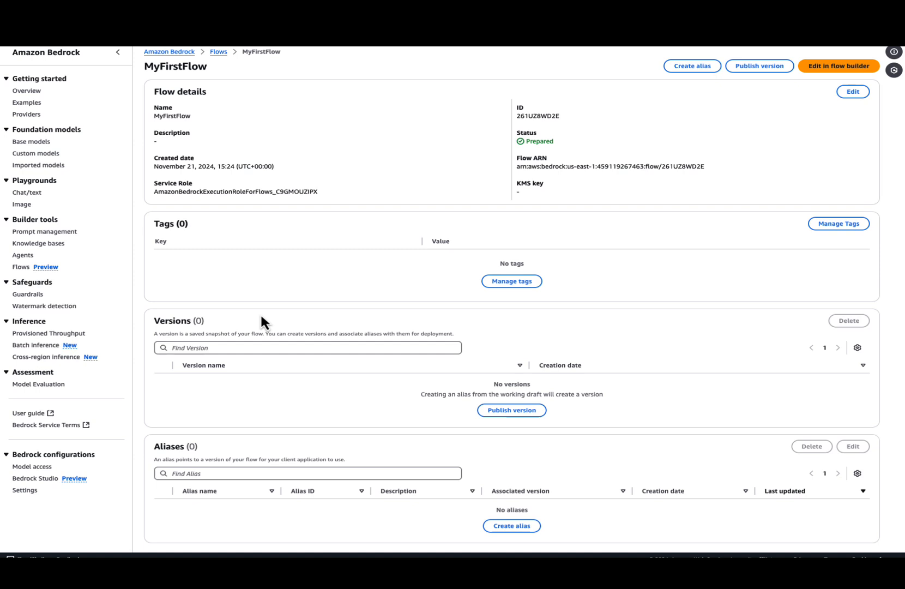
Edit MyFirstFlow on the canvas, set the new prompt node to 'Define in node', then return to Flows
click(837, 65)
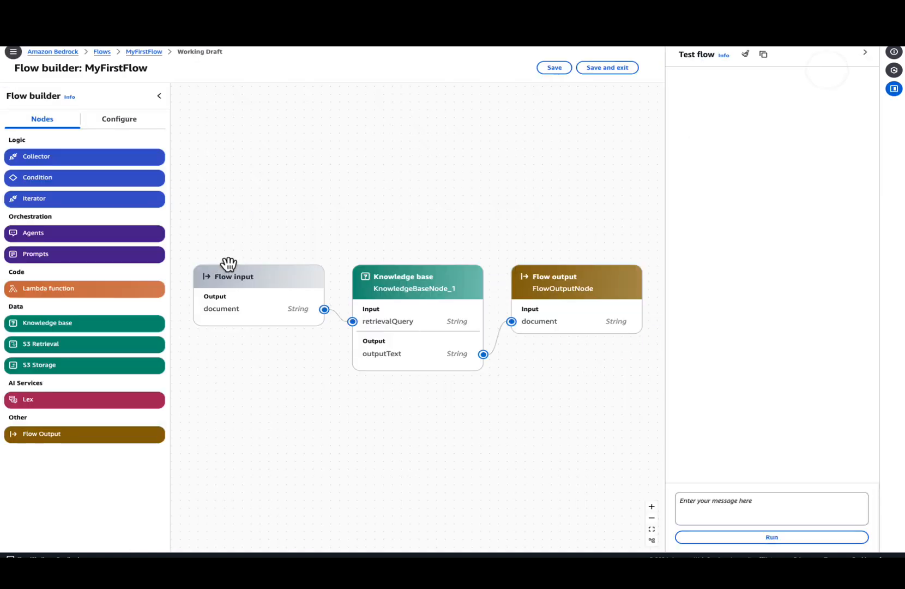
mouse_move(234, 256)
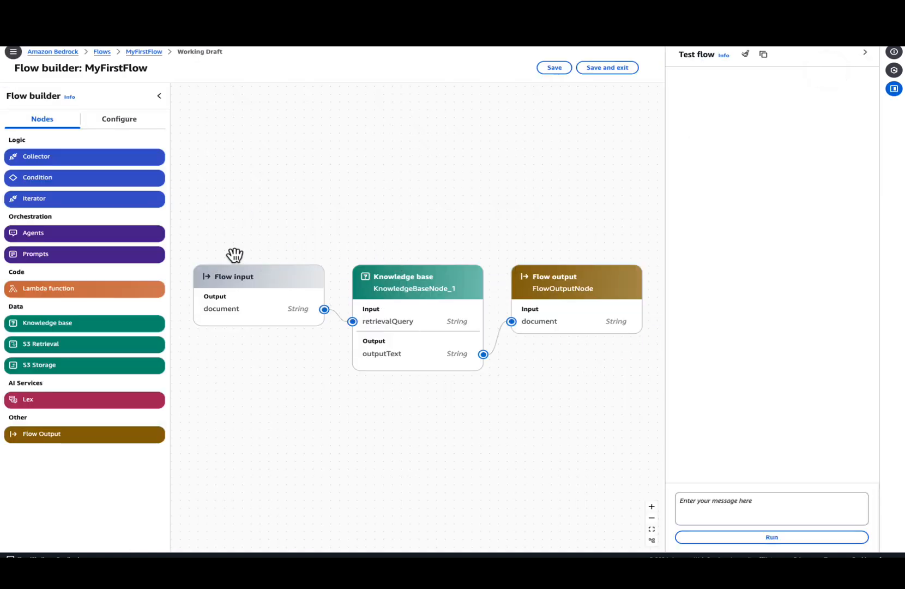
mouse_move(80, 318)
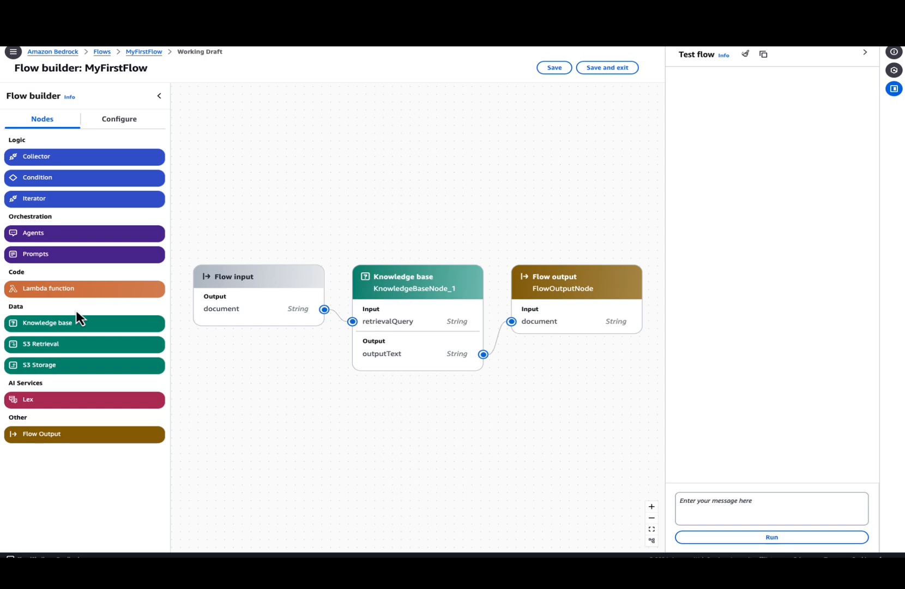
mouse_move(45, 384)
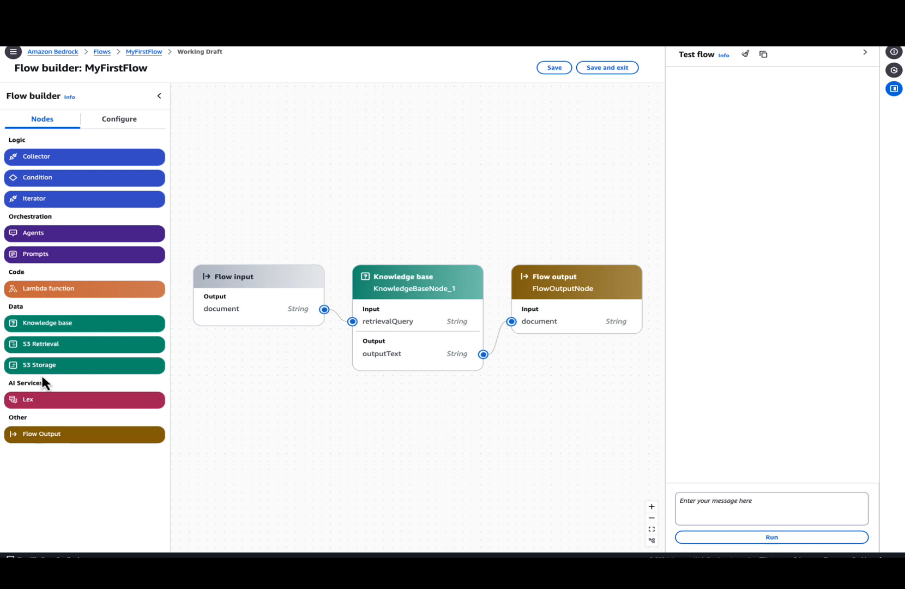
mouse_move(46, 263)
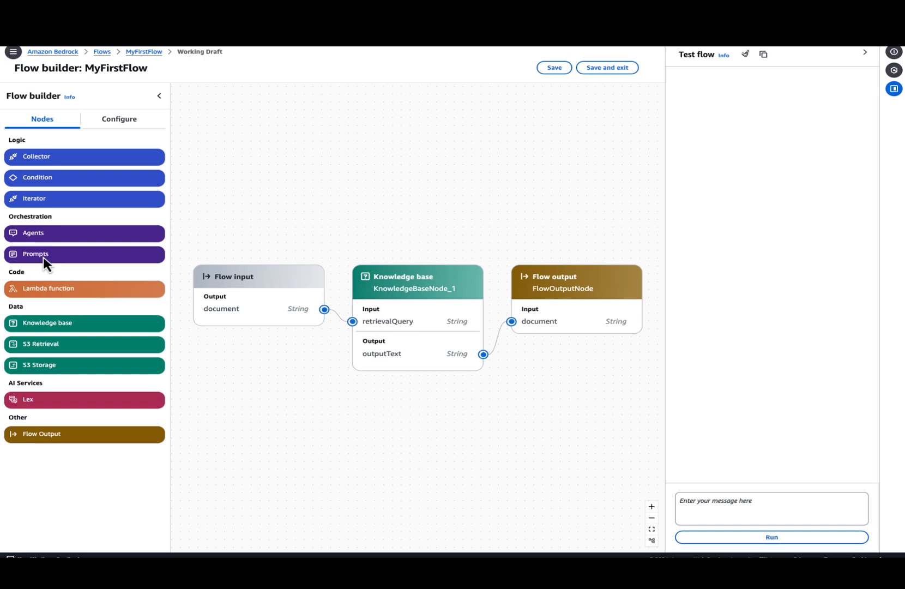
mouse_move(54, 334)
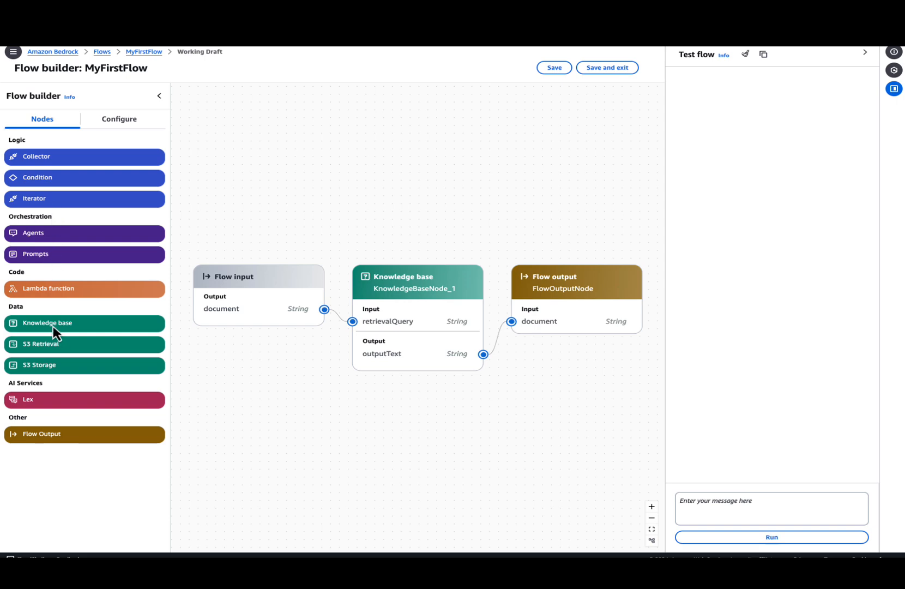
mouse_move(61, 184)
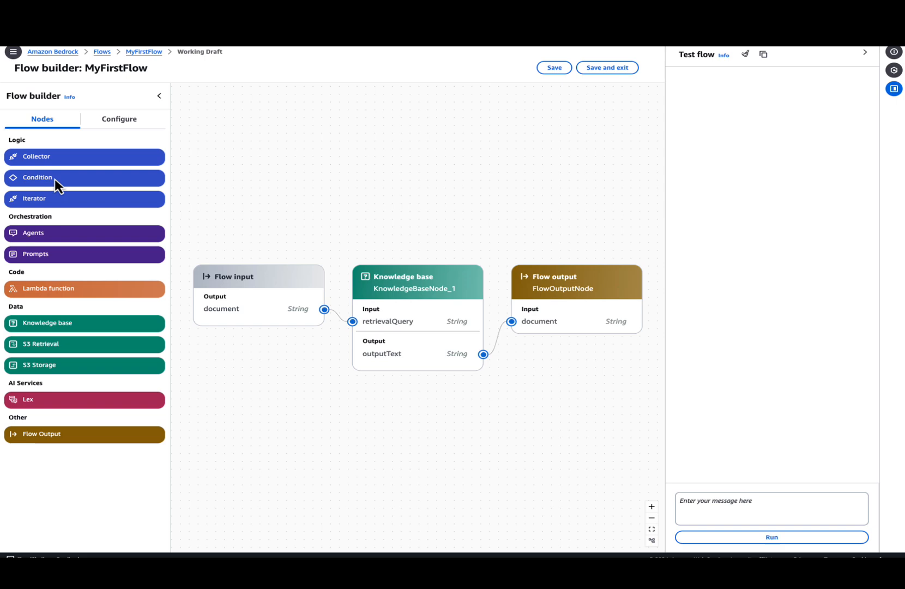
mouse_move(45, 292)
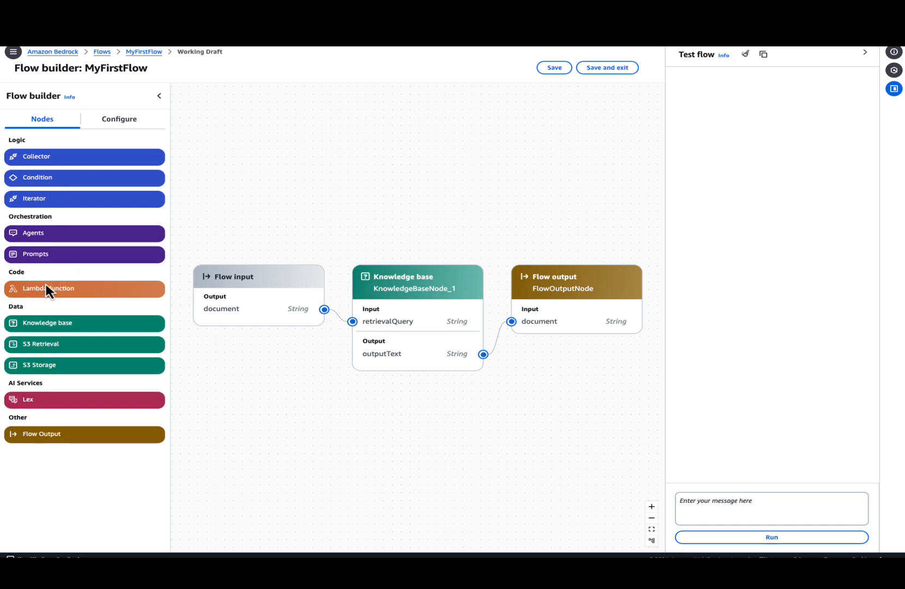
mouse_move(65, 375)
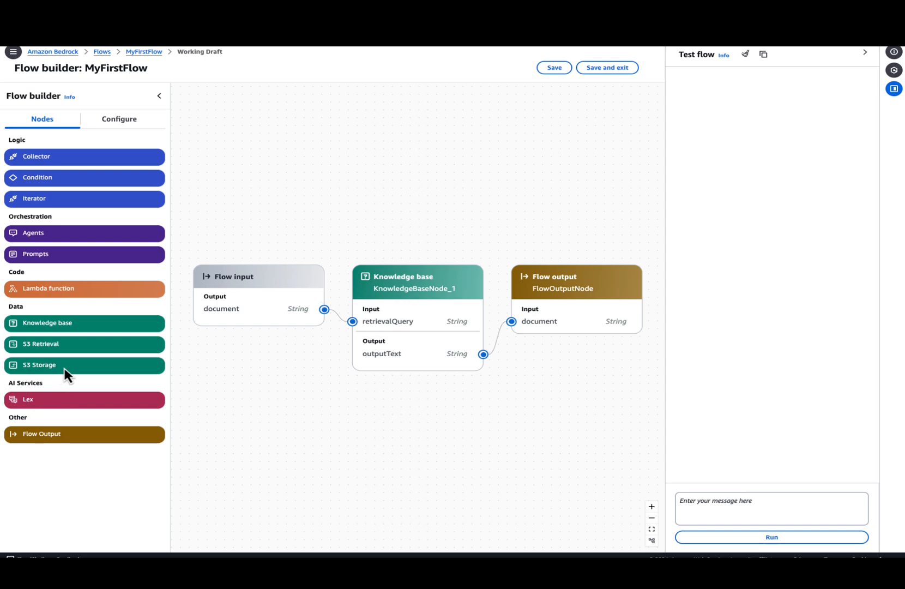
mouse_move(67, 394)
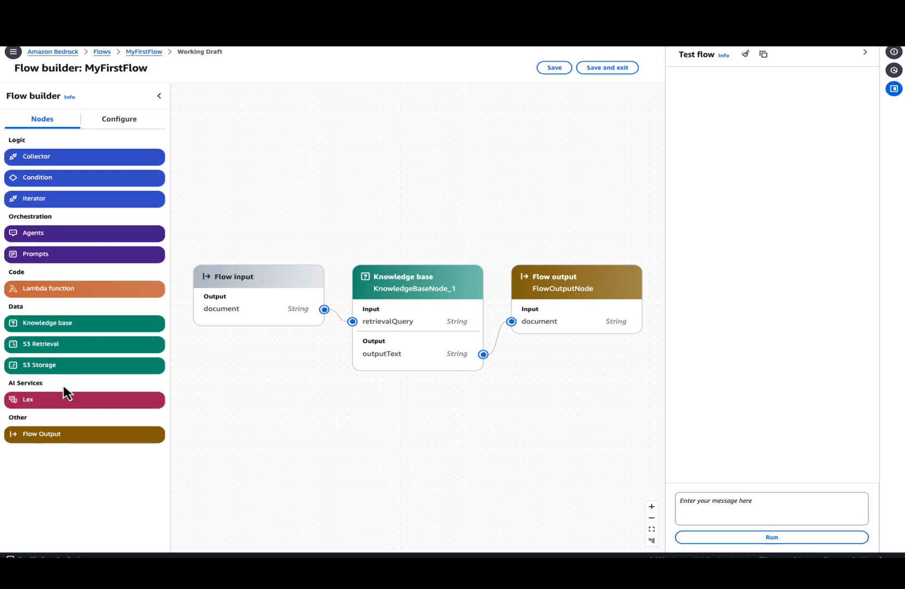
mouse_move(34, 234)
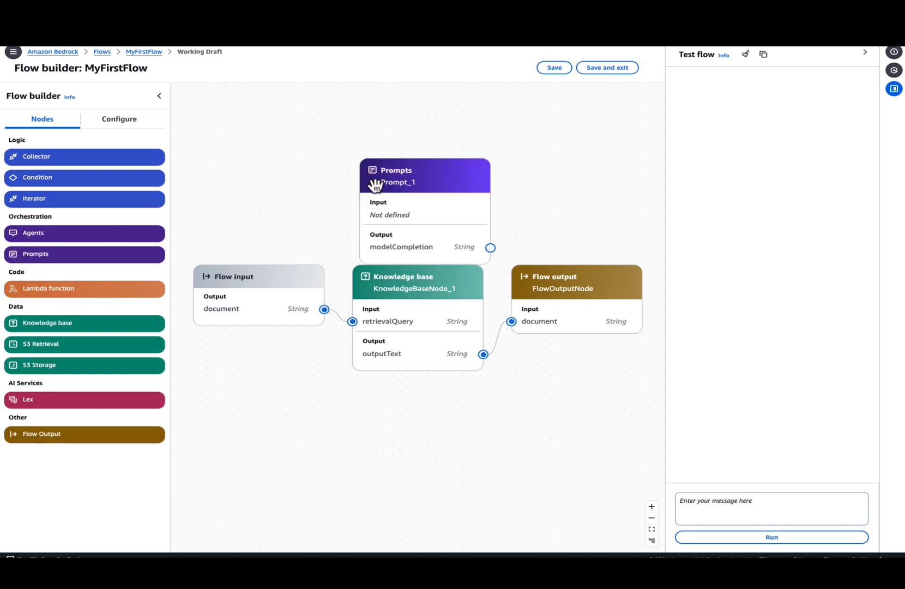
click(424, 176)
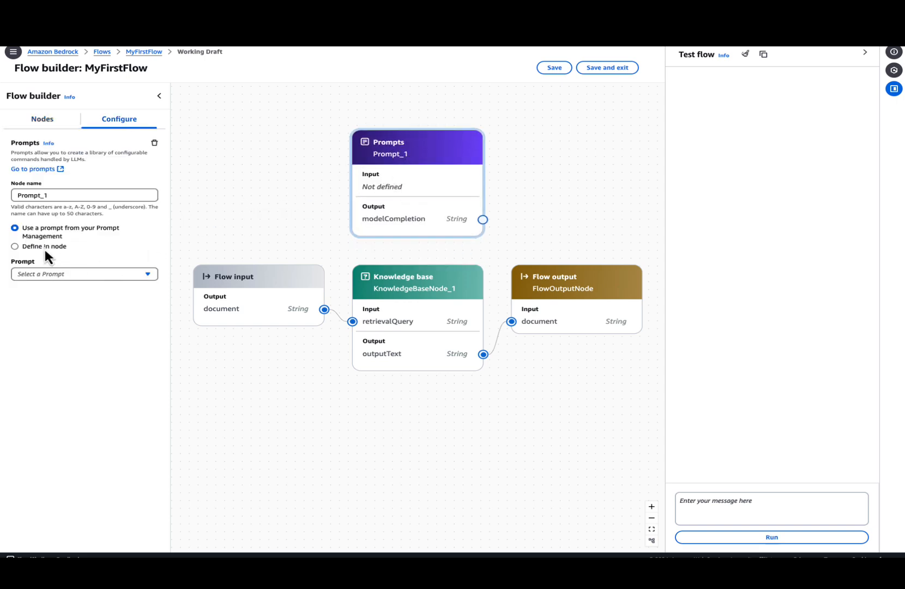
click(15, 246)
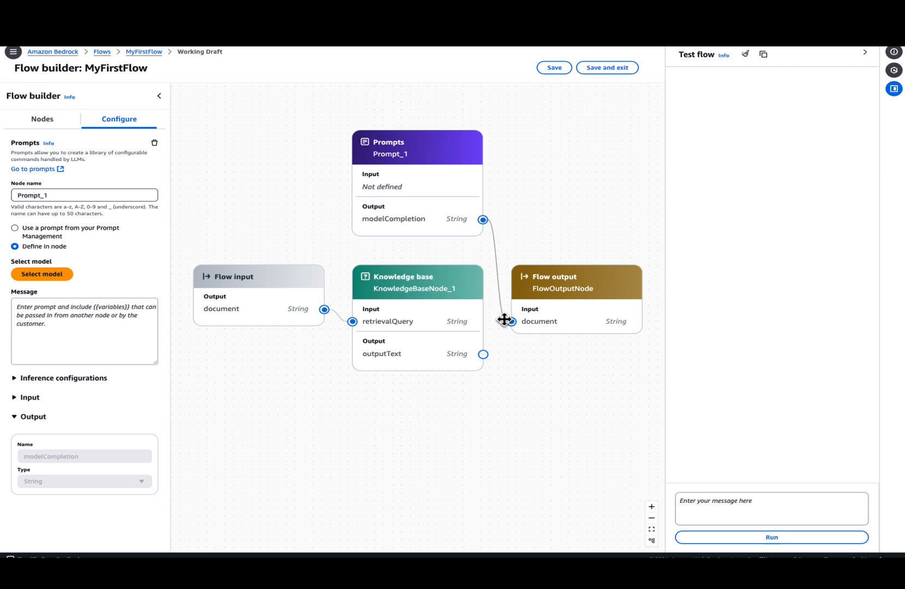
click(102, 51)
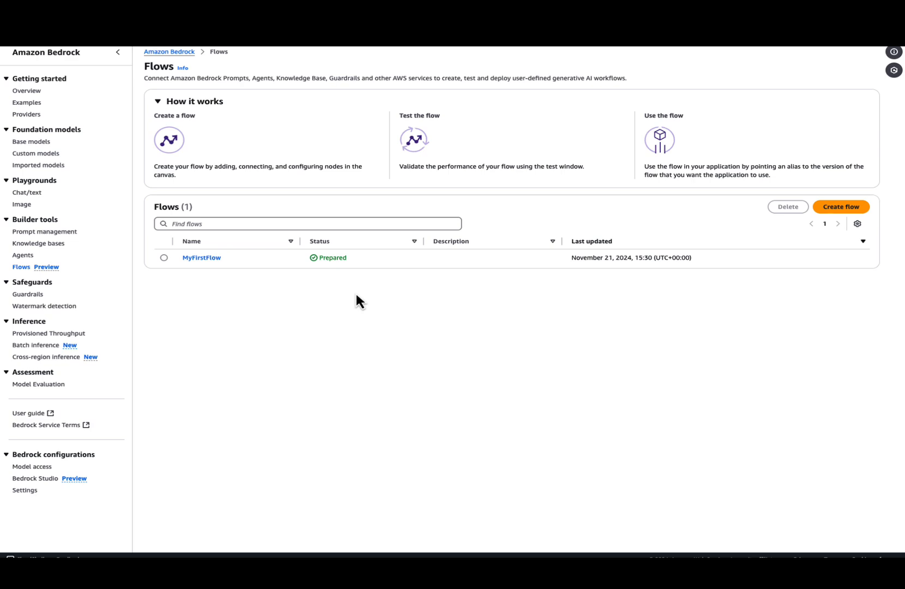
Start a new flow named OctankCustomerServiceFlow
click(840, 208)
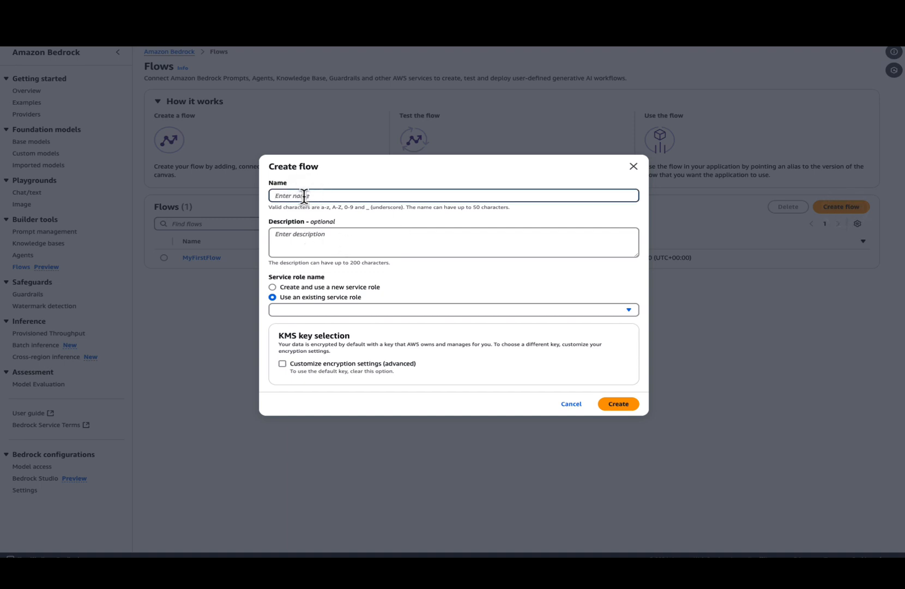
text(Octank)
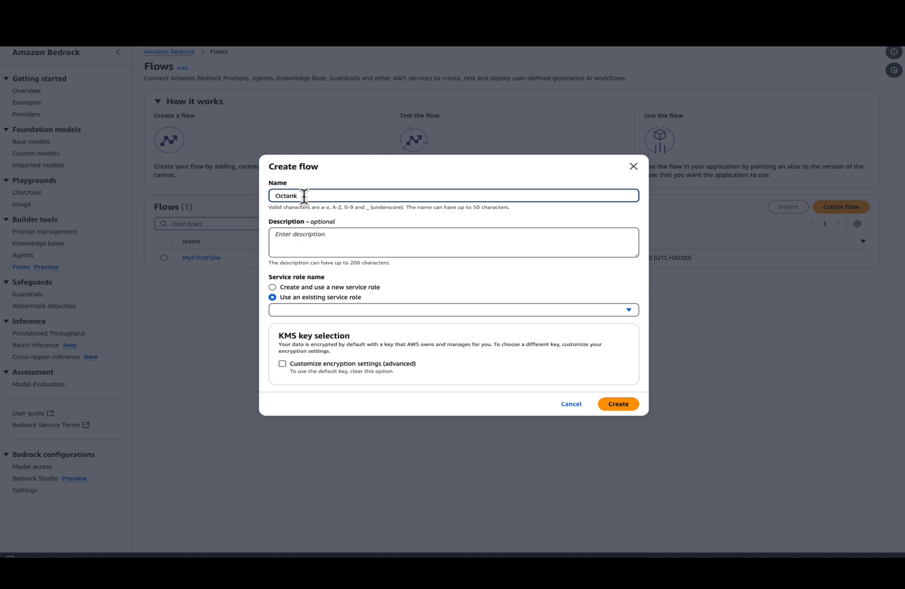
text(CustomerSe)
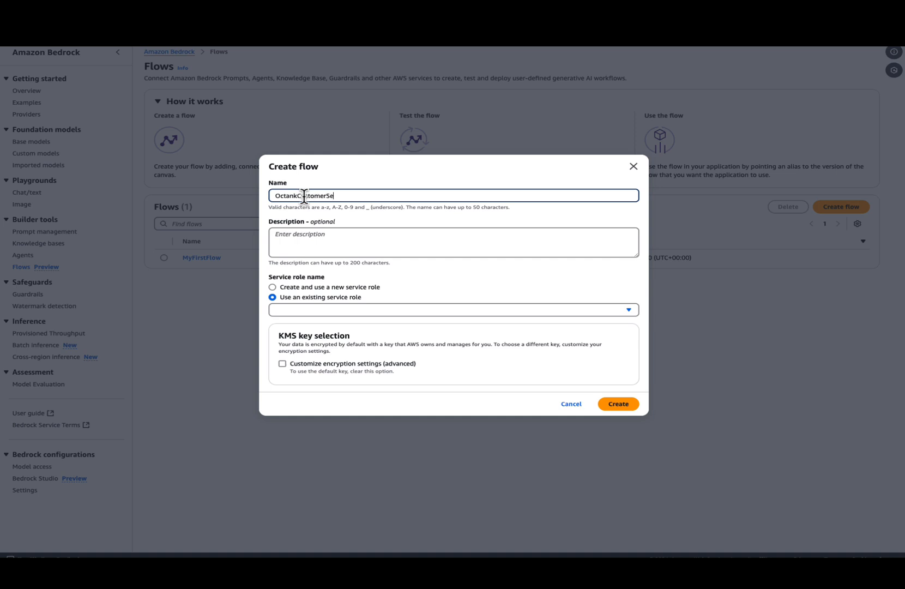
text(rviceFlow)
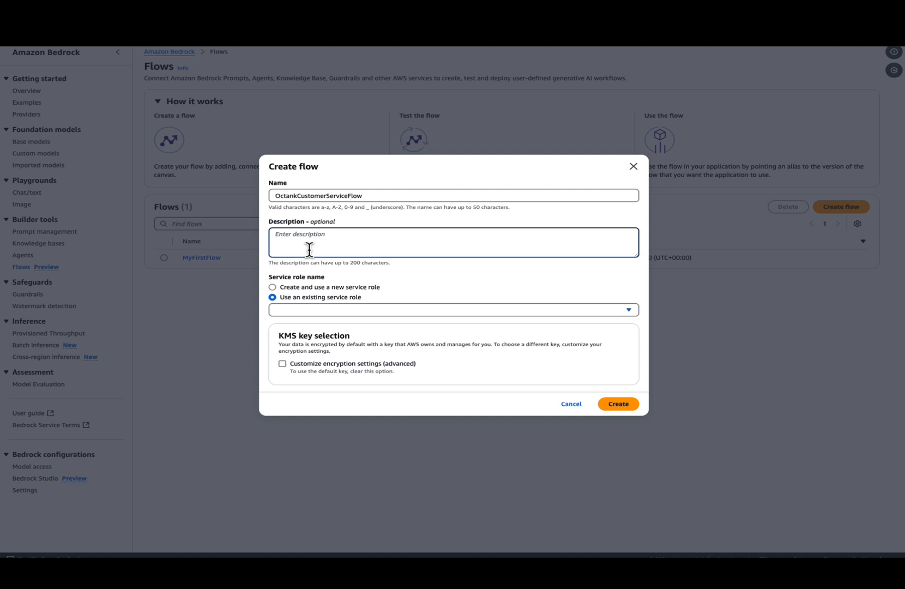
Describe it as 'This is my customer service flow ... queries' and create it with a new service role
text(This)
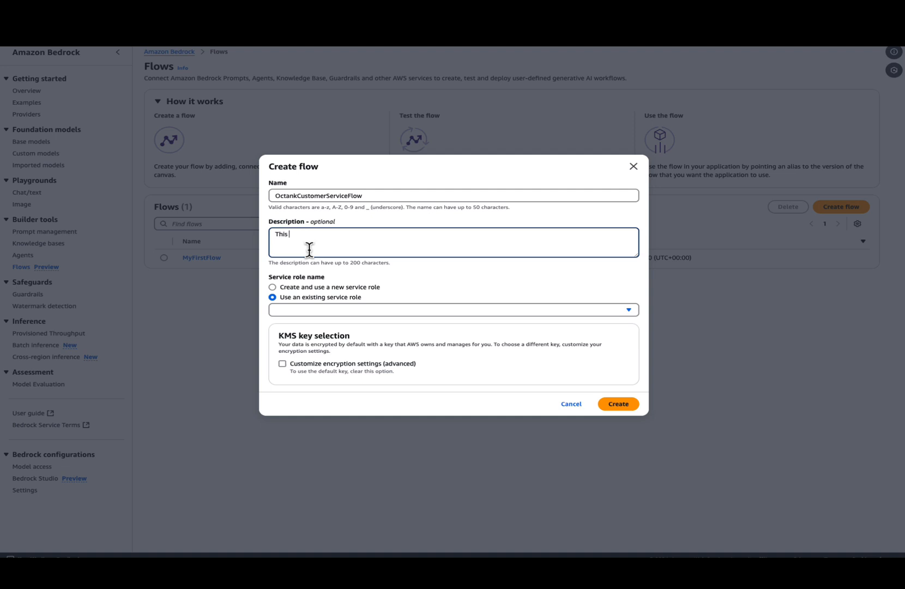
text(is my custome)
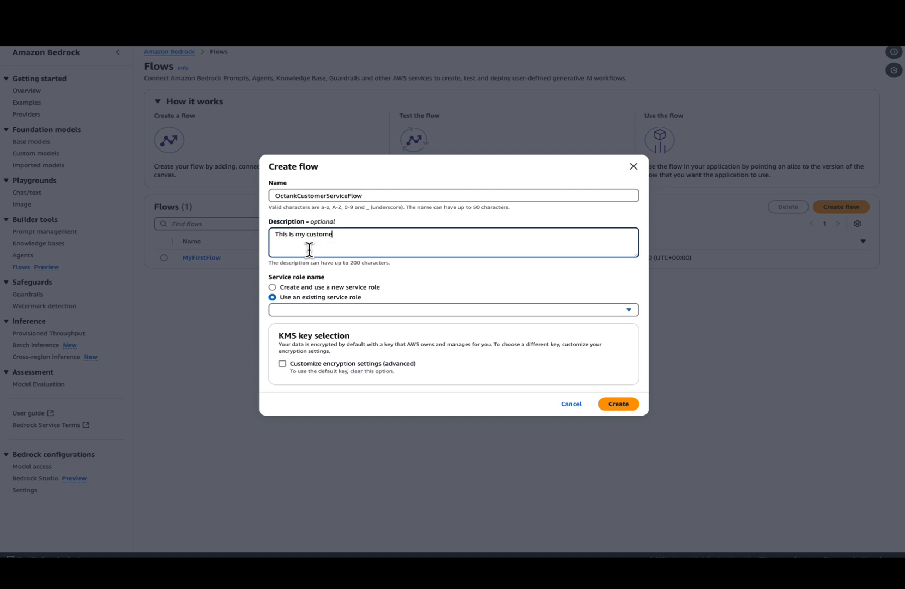
text(r service flow for Octank)
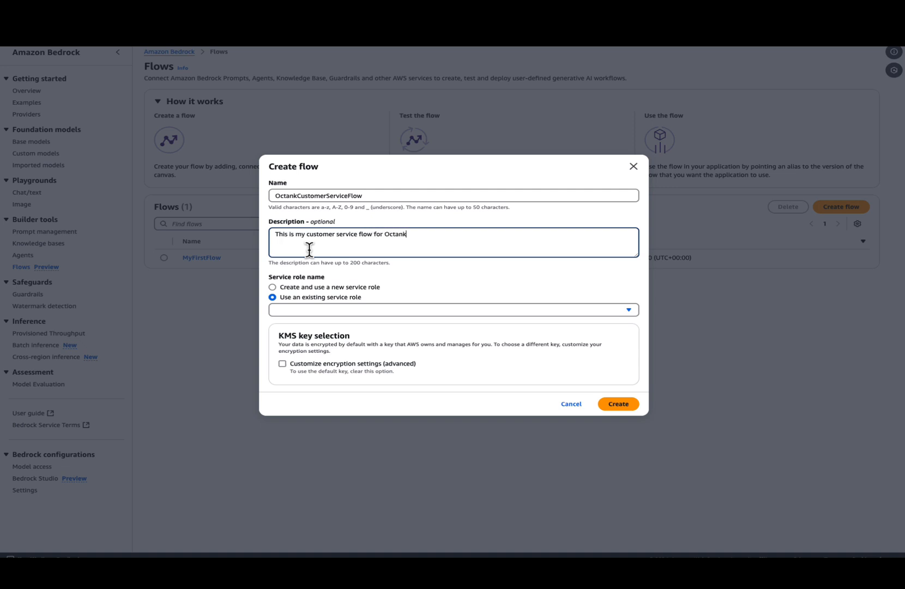
text(queries)
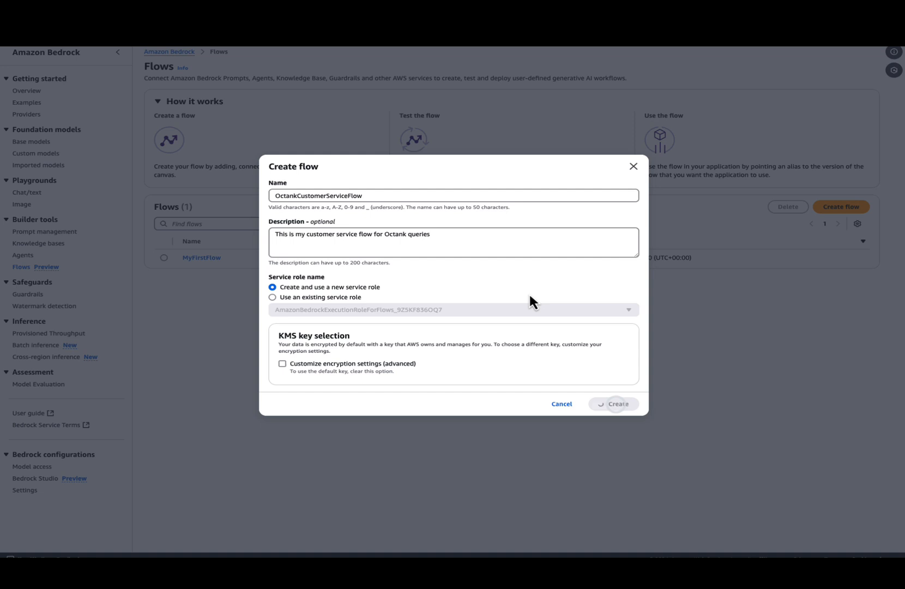
click(614, 403)
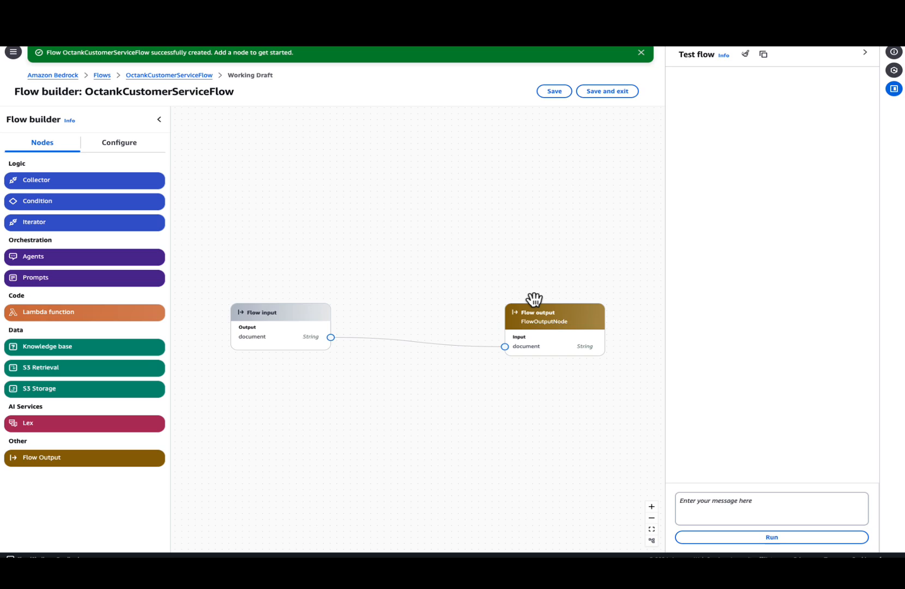
mouse_move(163, 287)
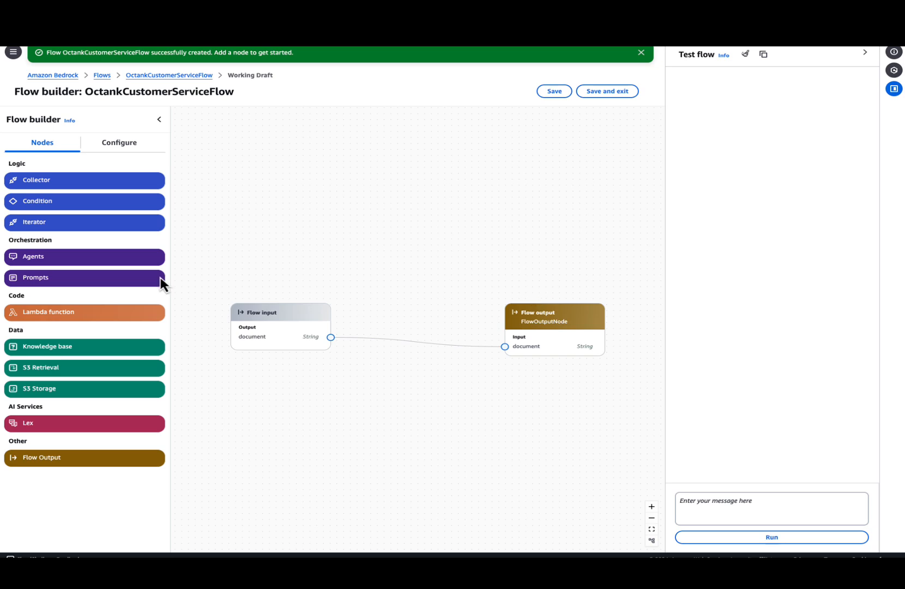
Add a Prompt_1 node and set it to define its prompt inside the node
click(865, 53)
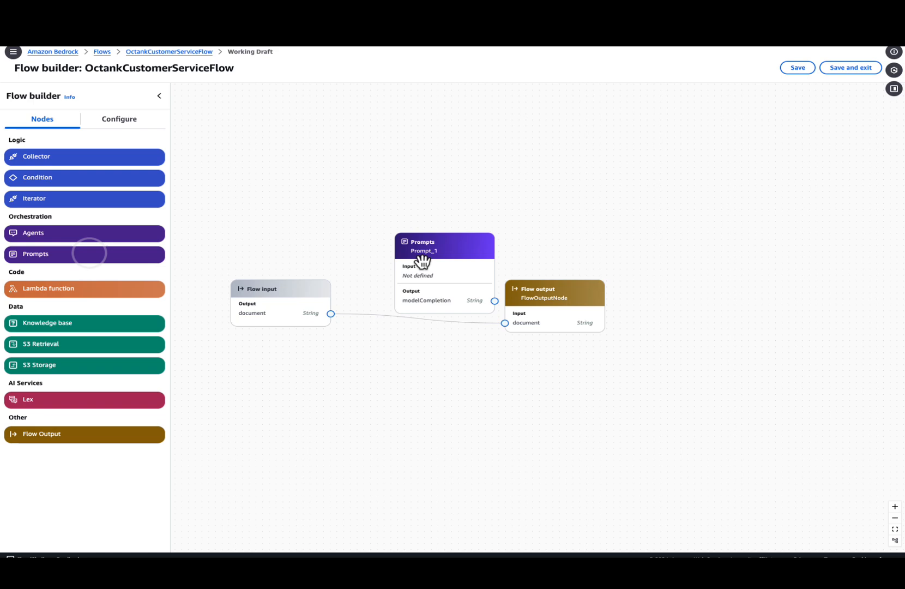
click(445, 245)
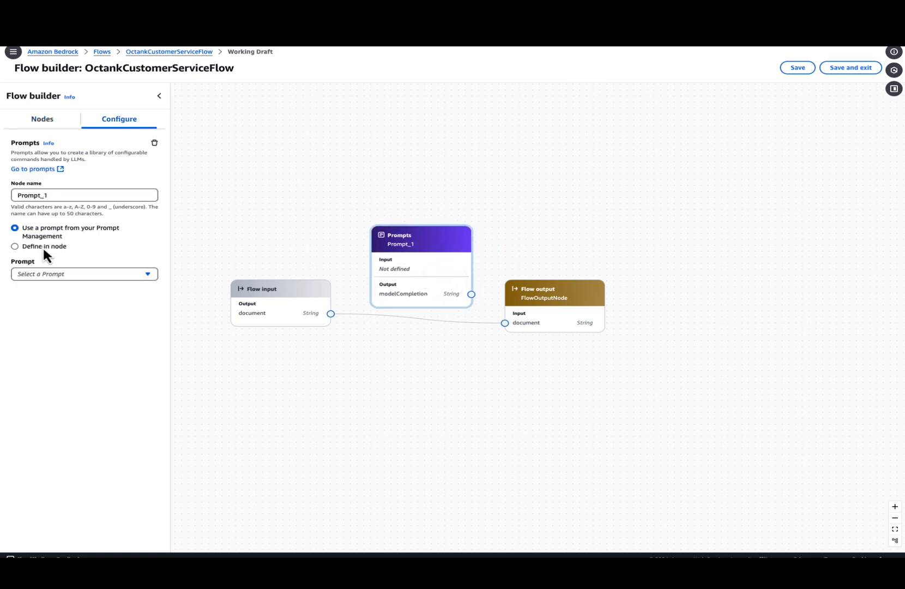
click(15, 247)
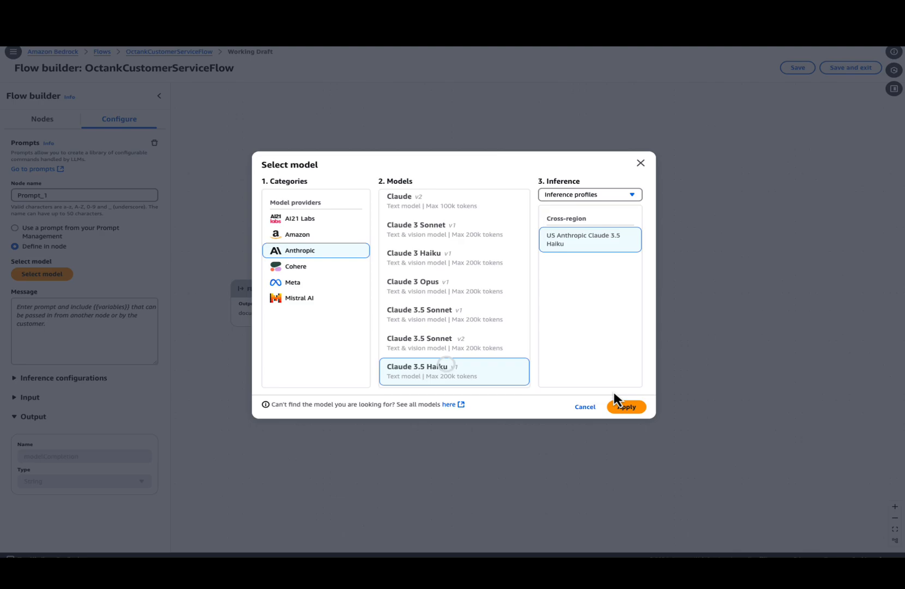
Apply the Claude 3.5 model and attach CustomerServiceGuardrail-001 at working-draft version
click(626, 406)
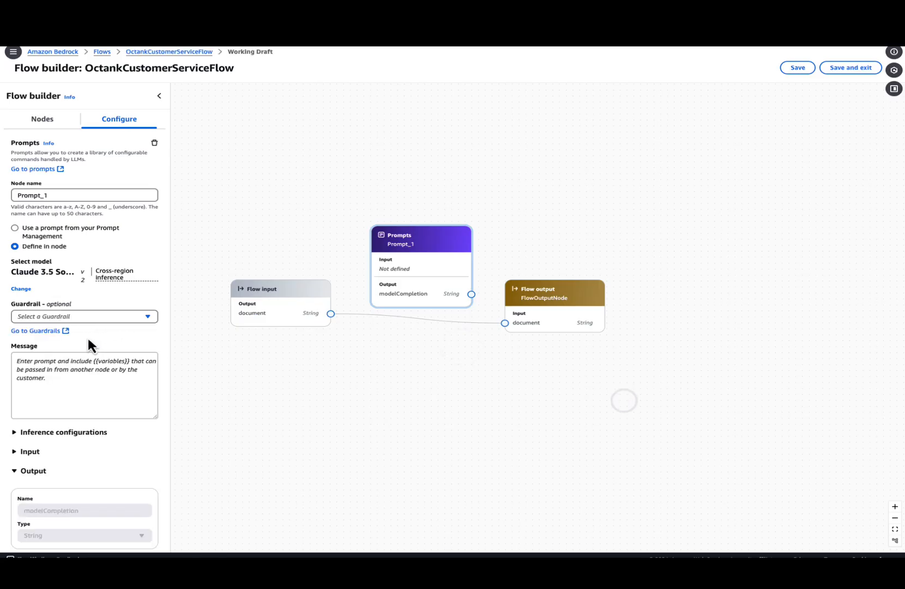
mouse_move(16, 301)
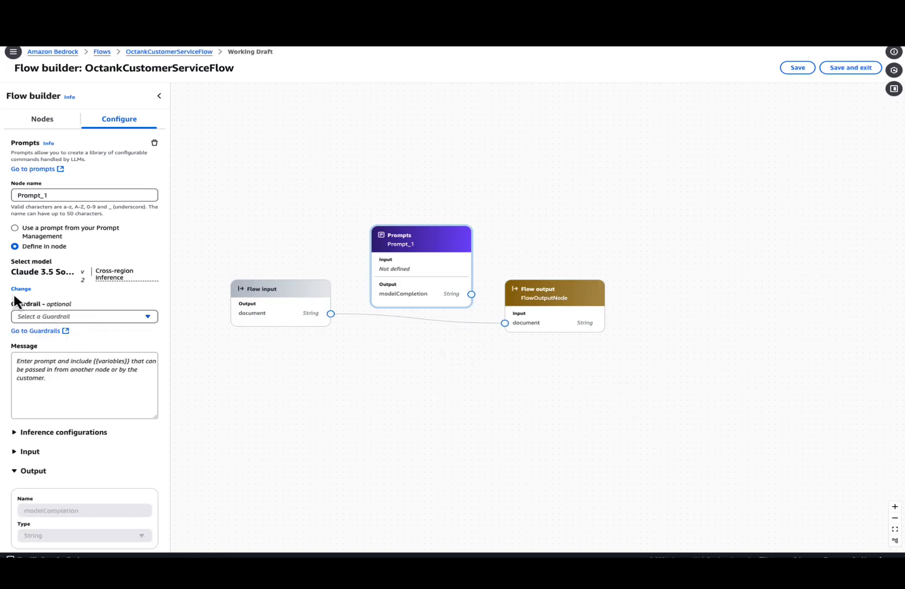
mouse_move(43, 302)
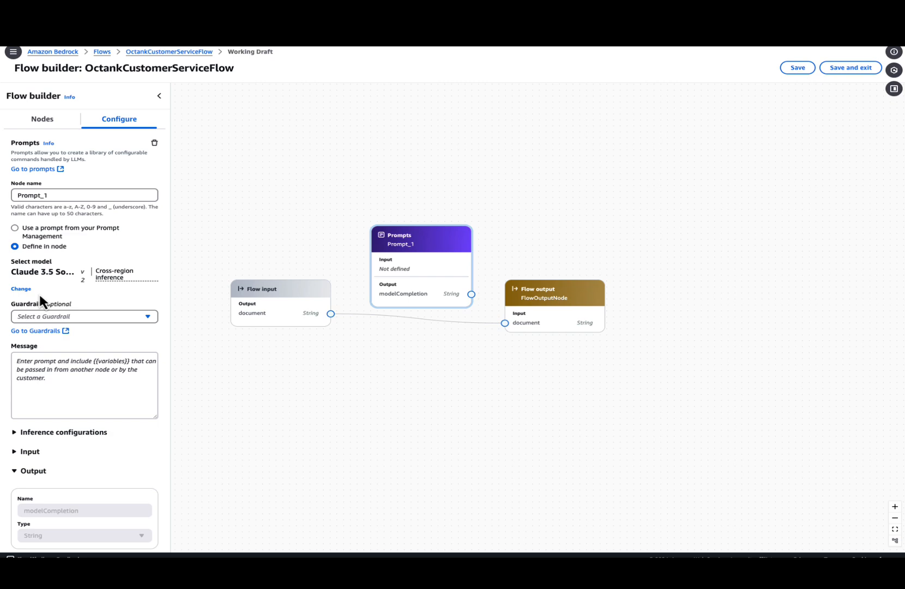
mouse_move(43, 295)
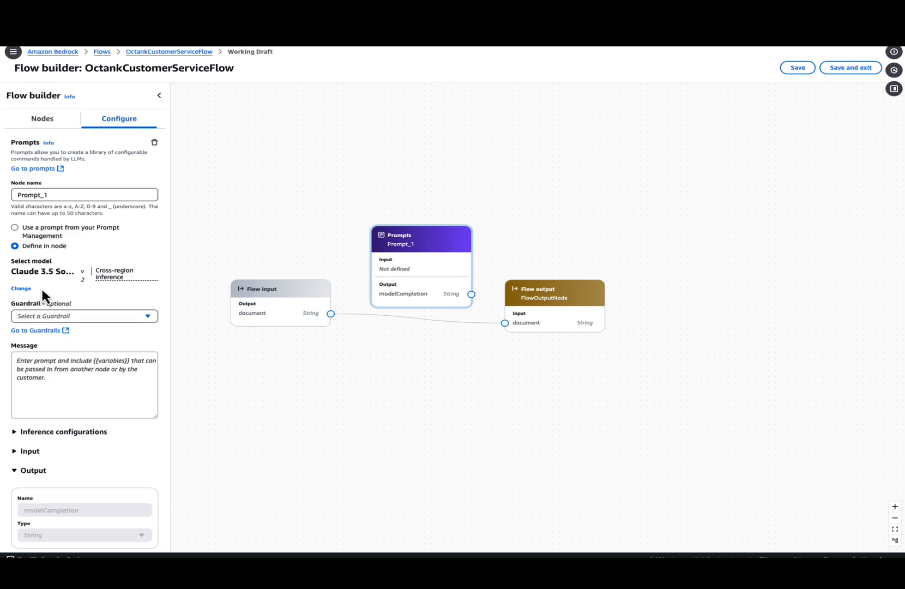
mouse_move(86, 325)
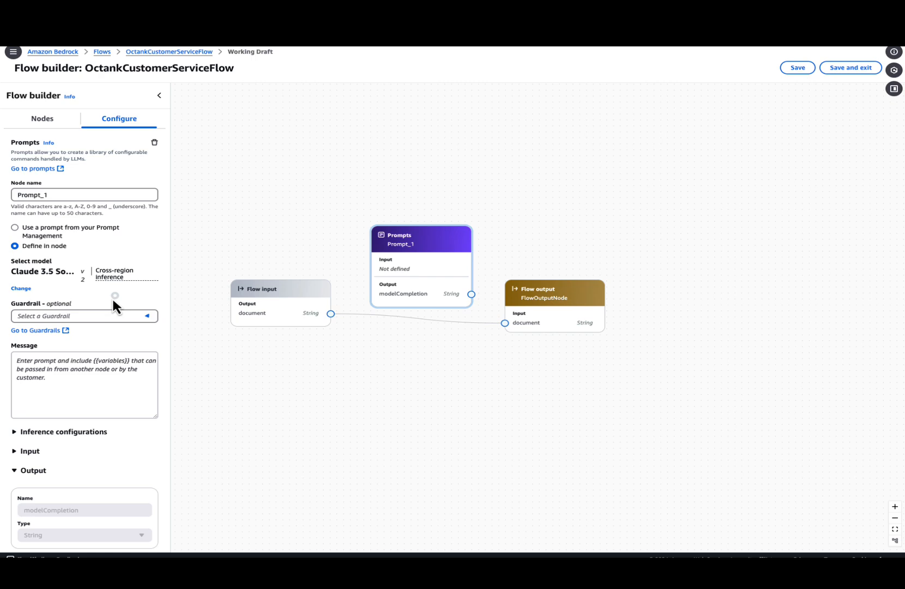
mouse_move(90, 326)
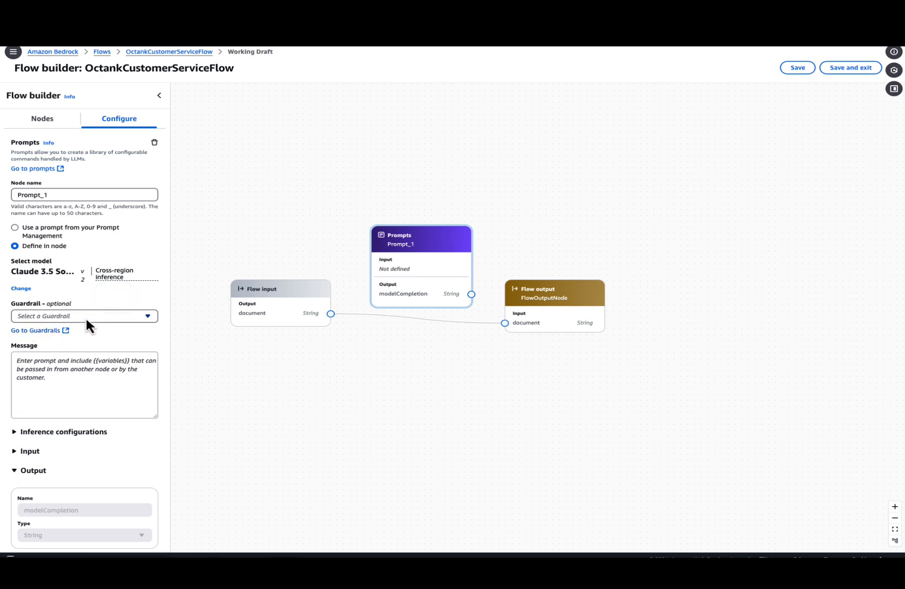
click(84, 316)
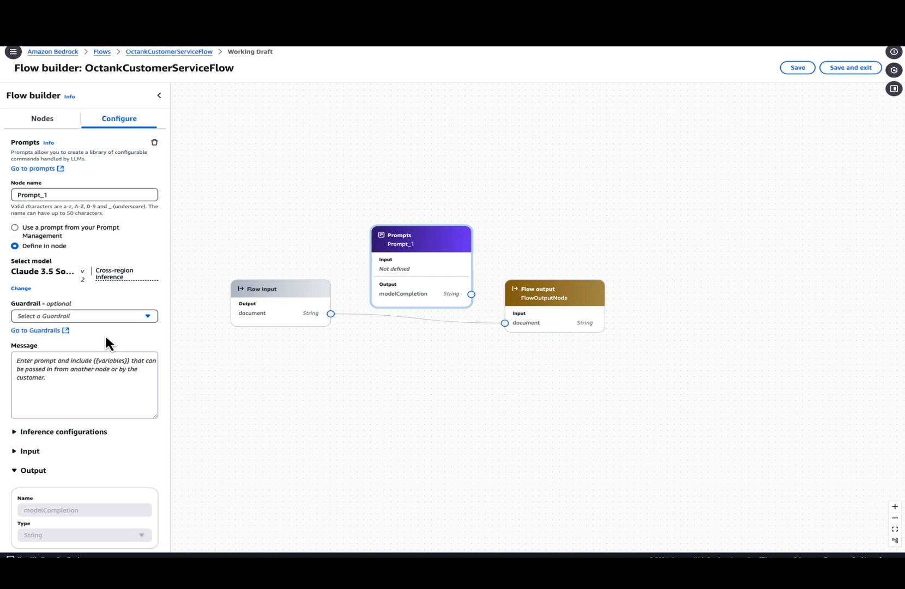
click(84, 316)
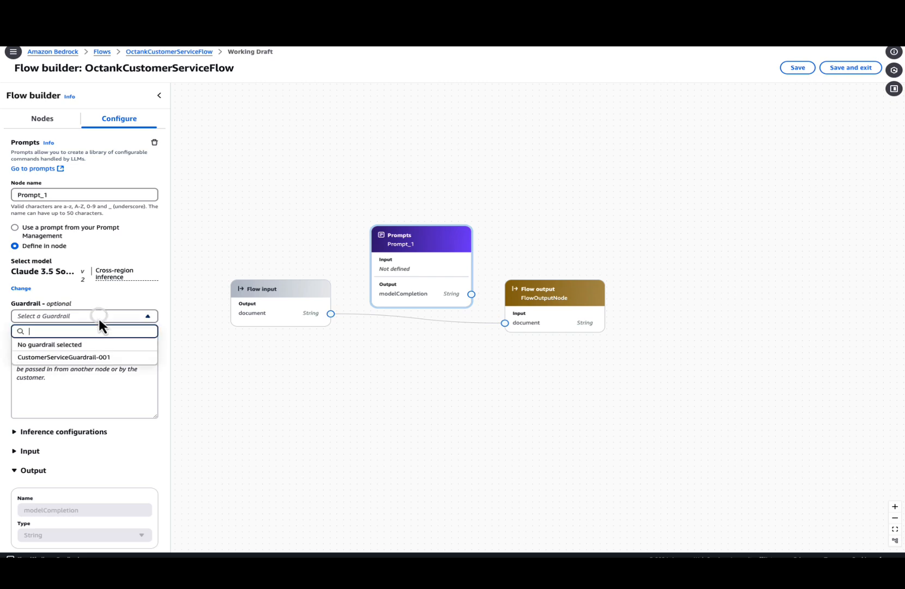
mouse_move(63, 358)
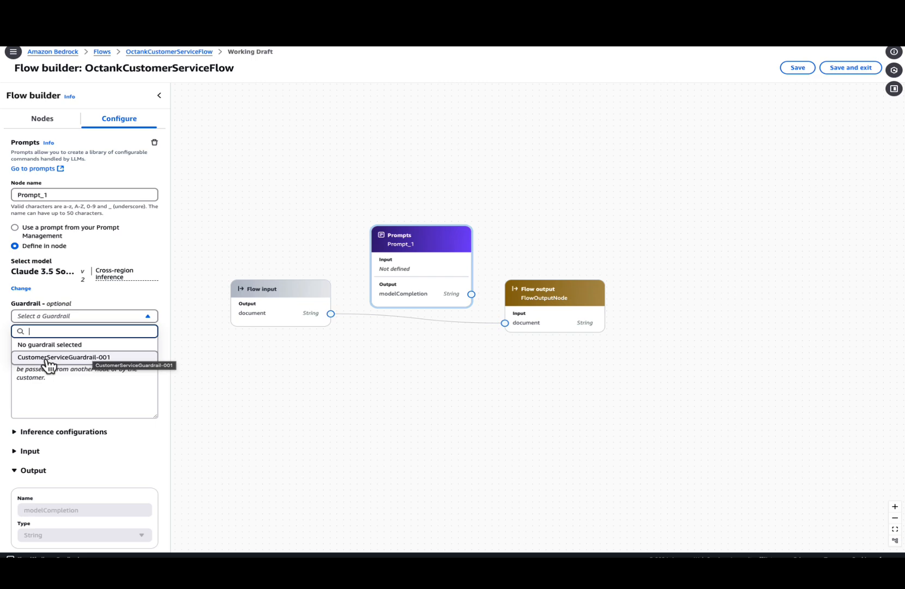
click(63, 356)
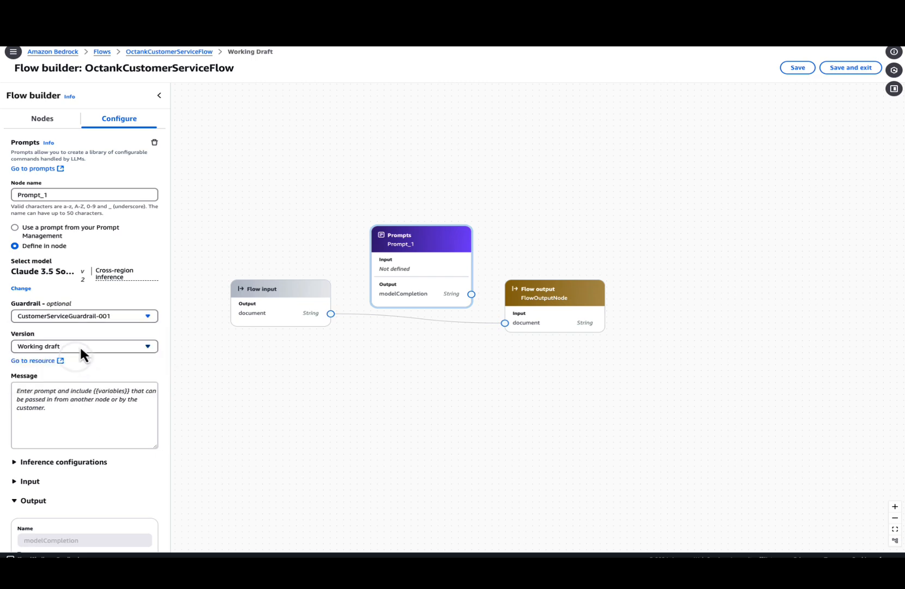
mouse_move(93, 328)
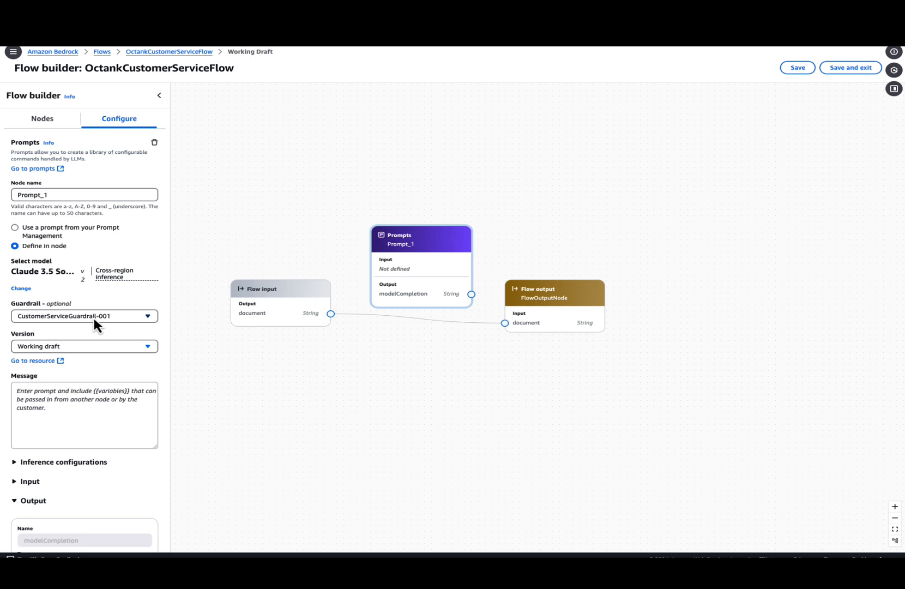
mouse_move(82, 343)
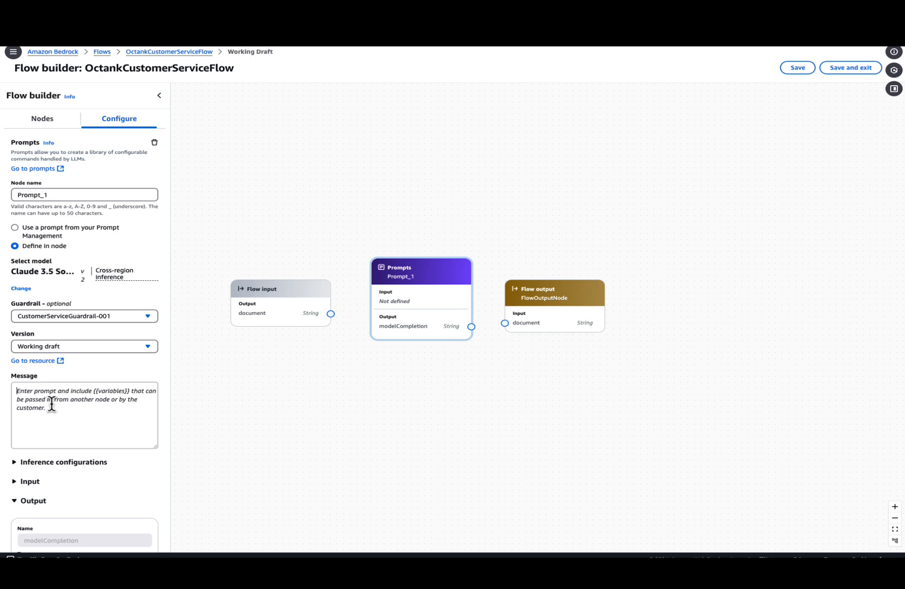
Write the message classifying user input into OCTANK (specific queries) or GENERIC (general questions)
text(Classify)
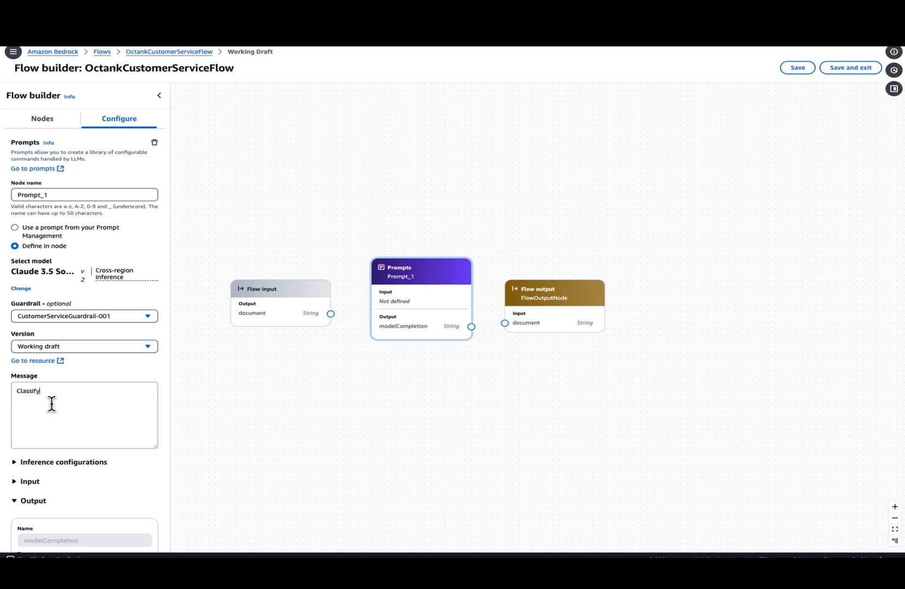
text(user inpu)
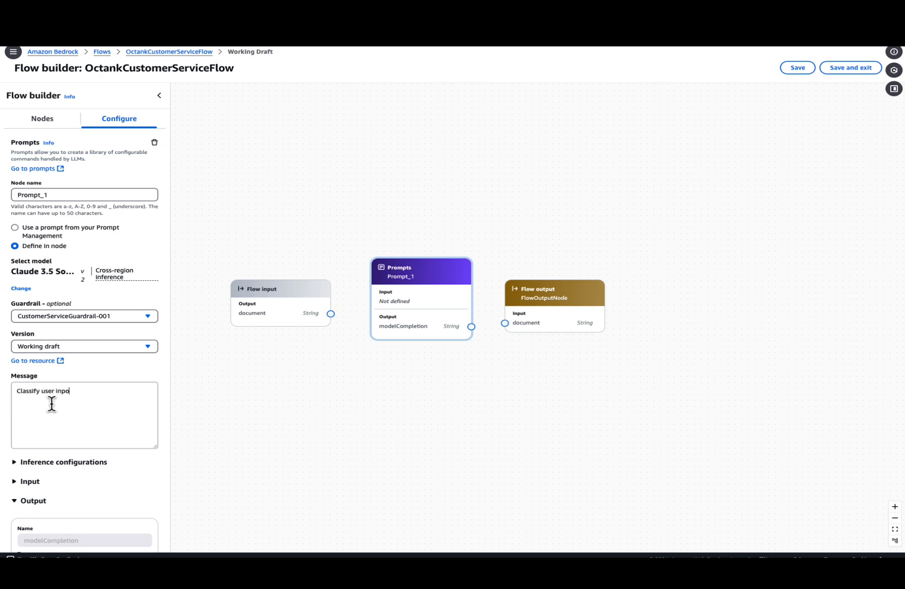
key(Backspace)
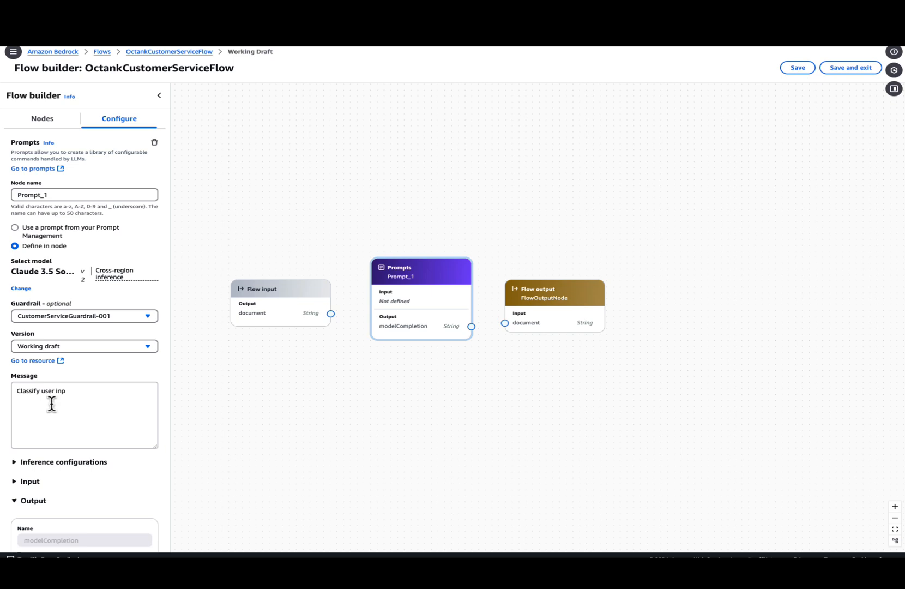
text(ut into:)
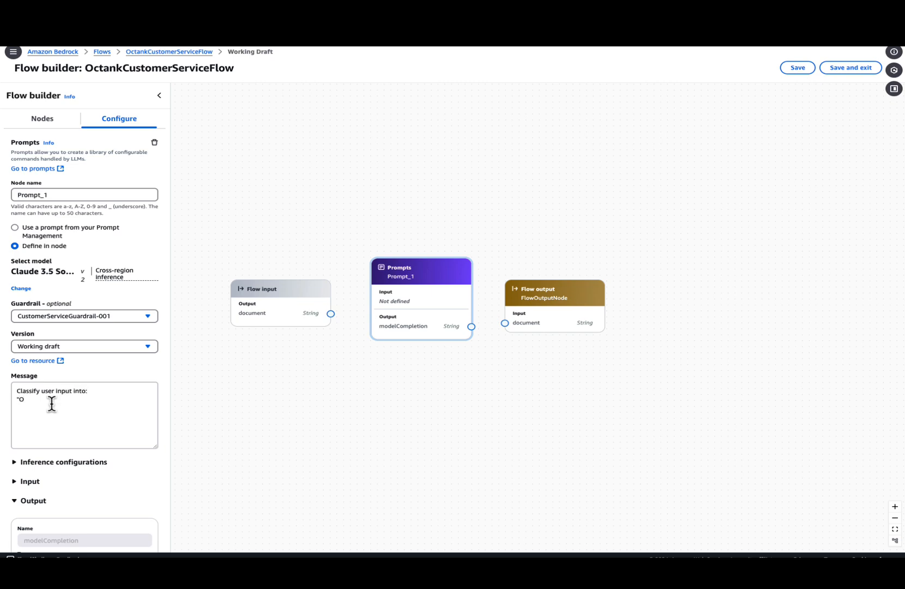
text(CTANK" for octank company r)
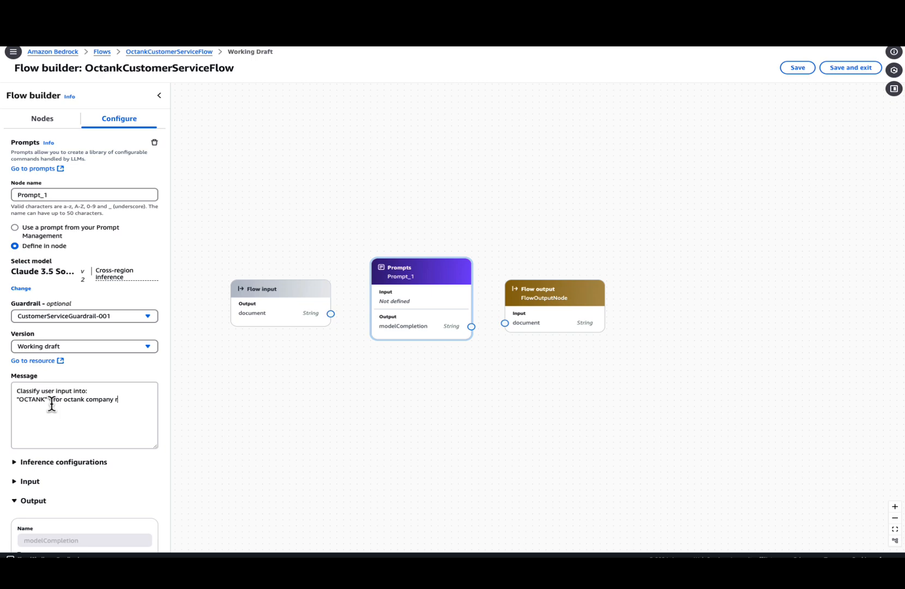
text(specific)
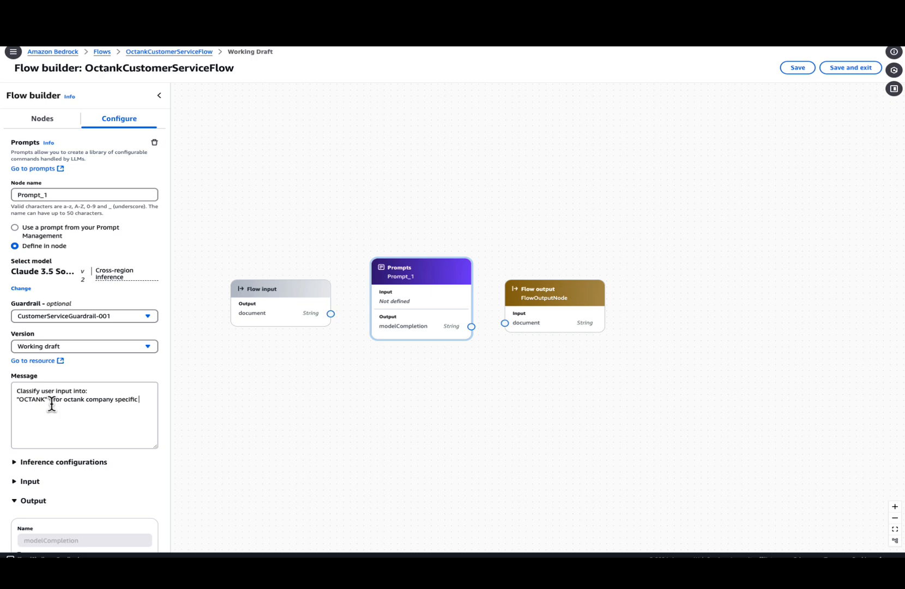
text(queries)
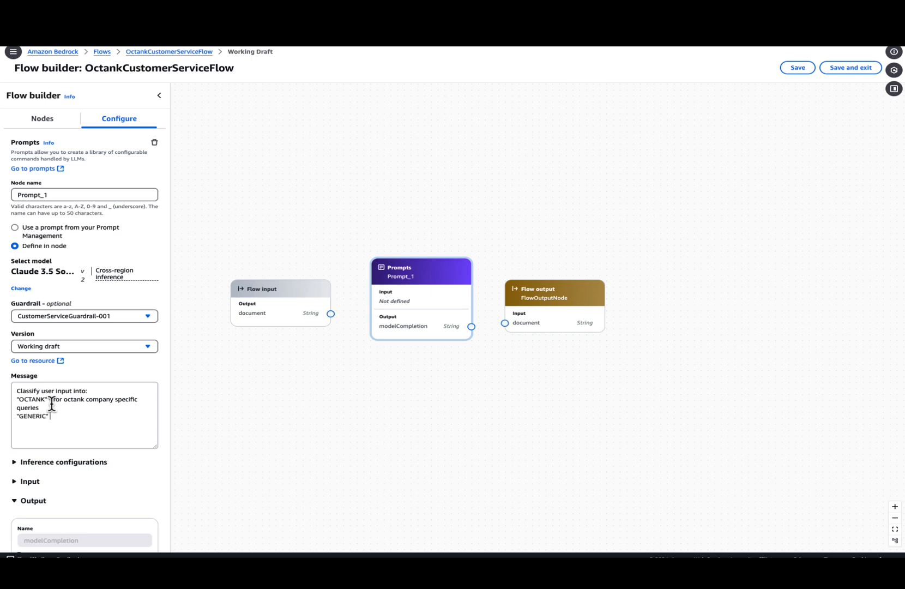
text(- for gen)
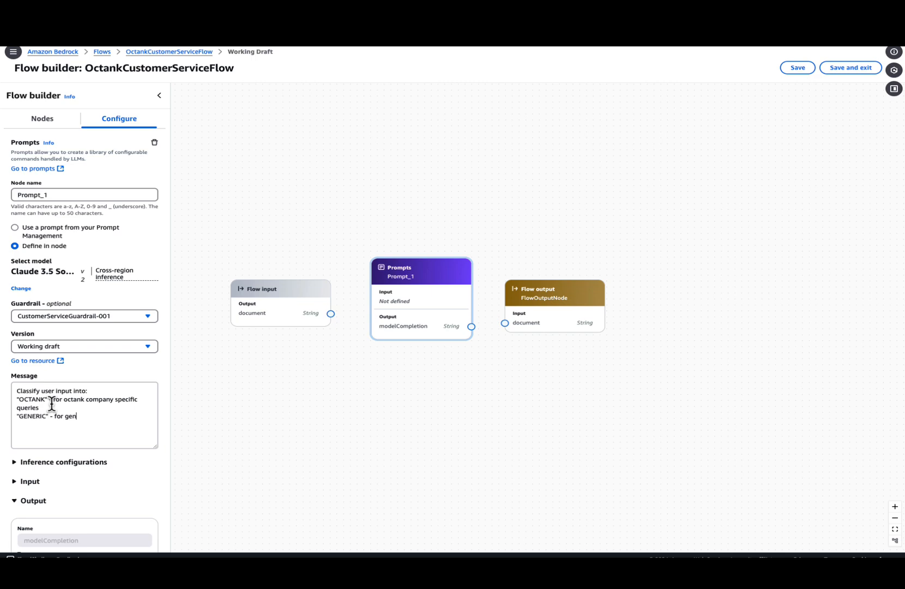
text(eral ques)
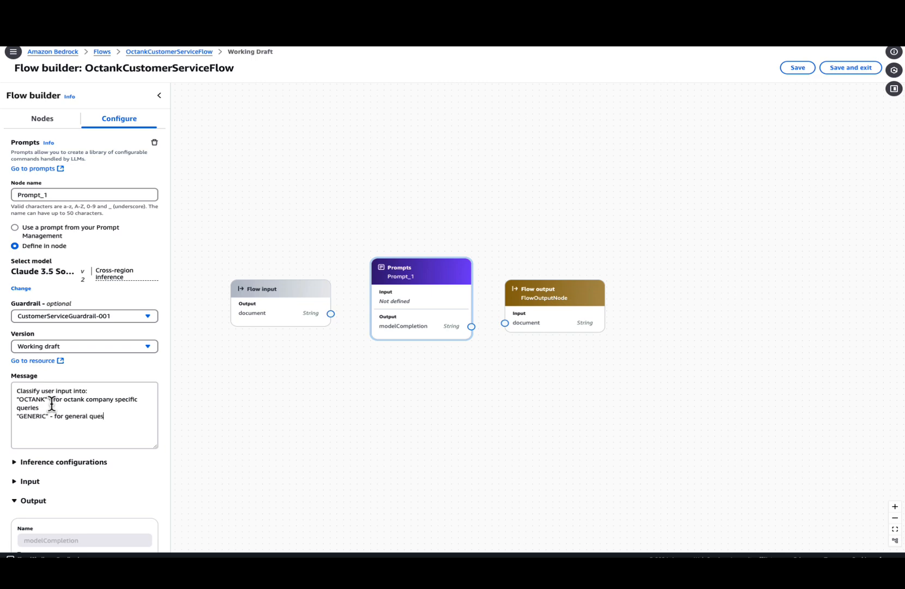
text(tions.)
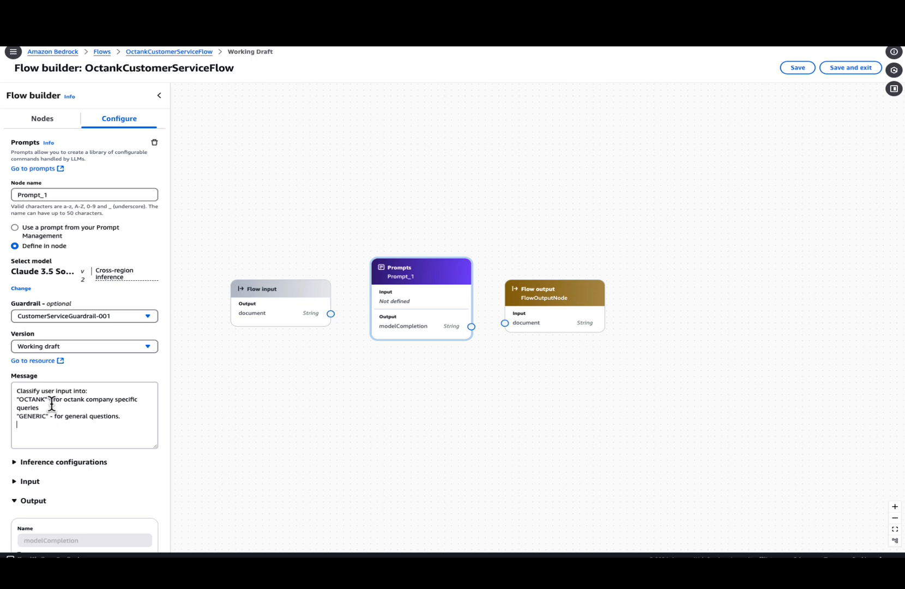
Finish the message with 'Only respond with category' and 'User Input: {{input}}'
text(Only respond wi)
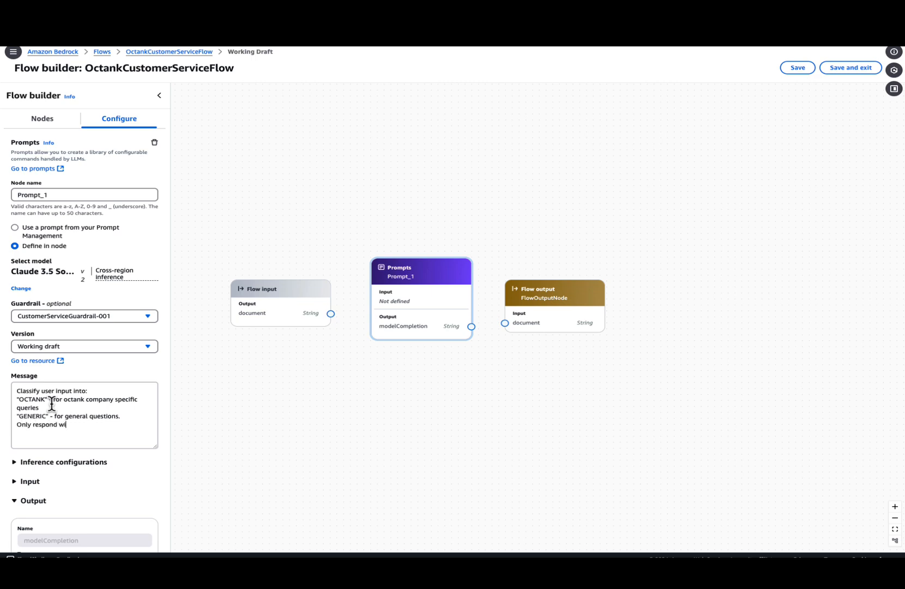
text(th category.)
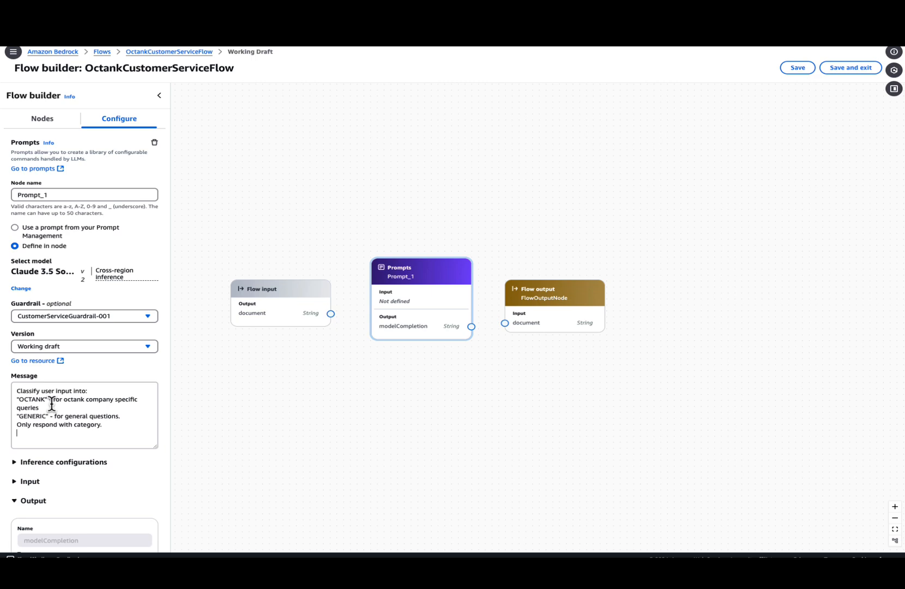
text(Use)
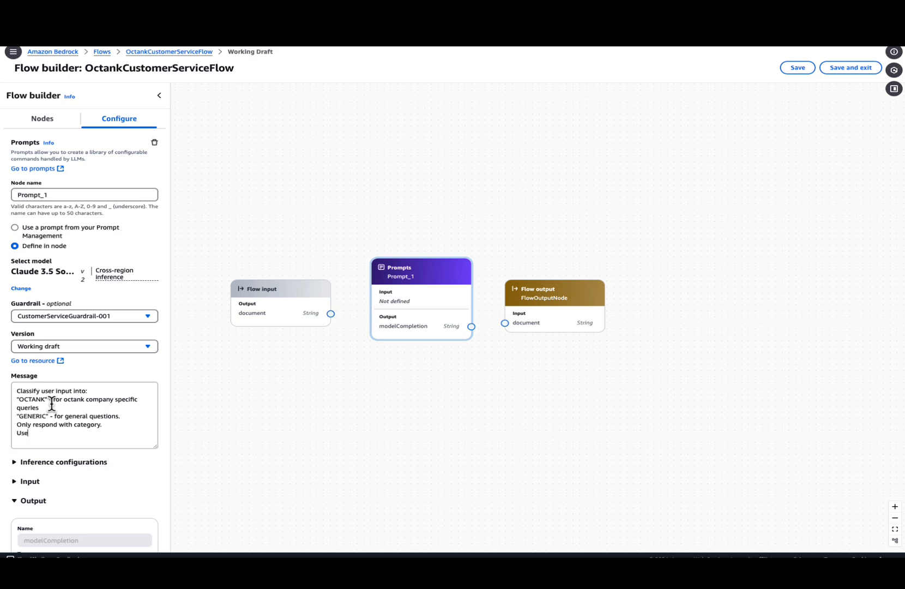
text(r Input:)
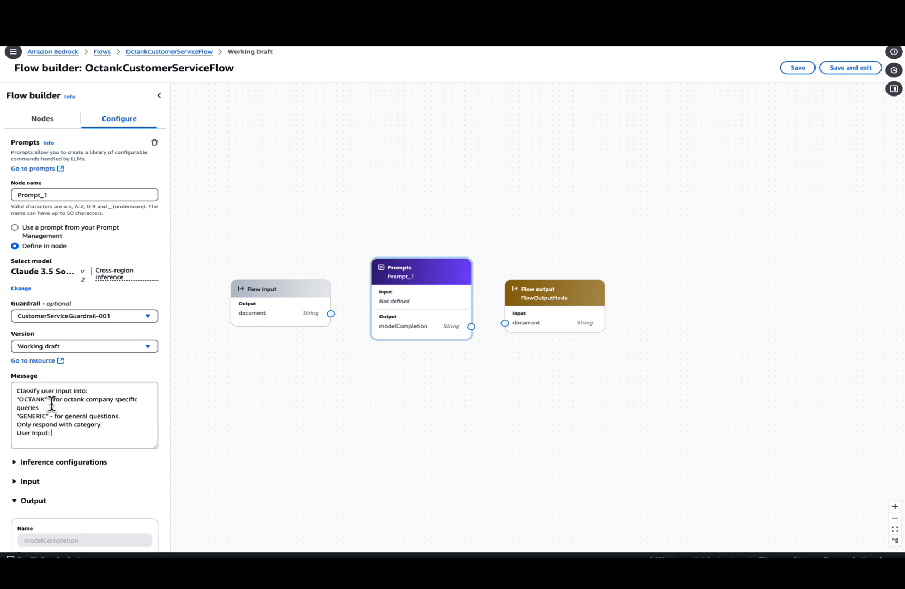
text({{input)
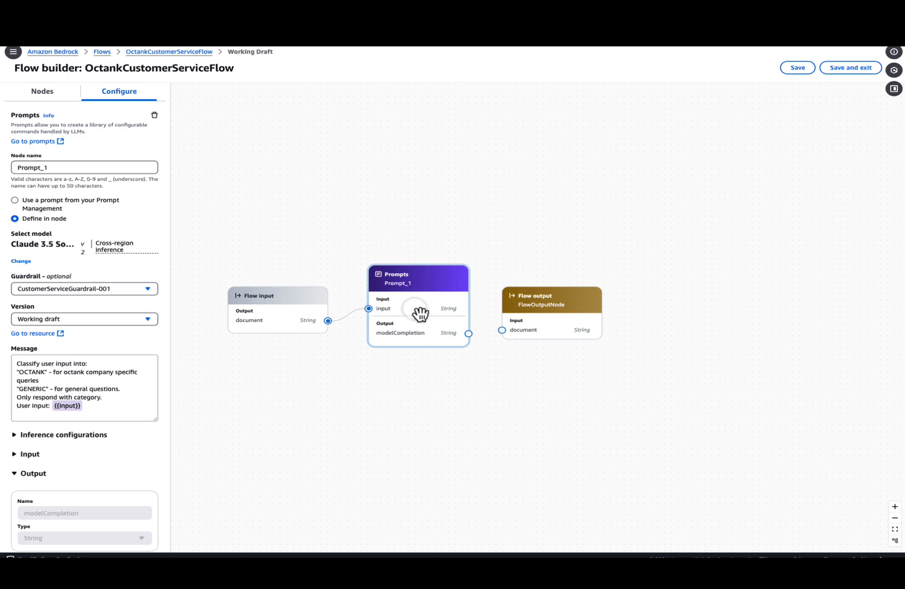
mouse_move(467, 339)
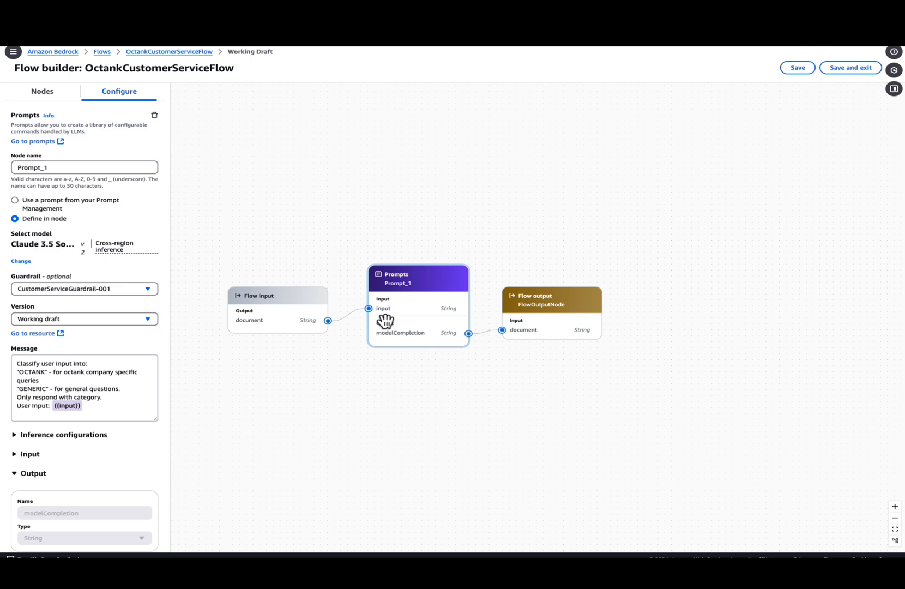
mouse_move(763, 171)
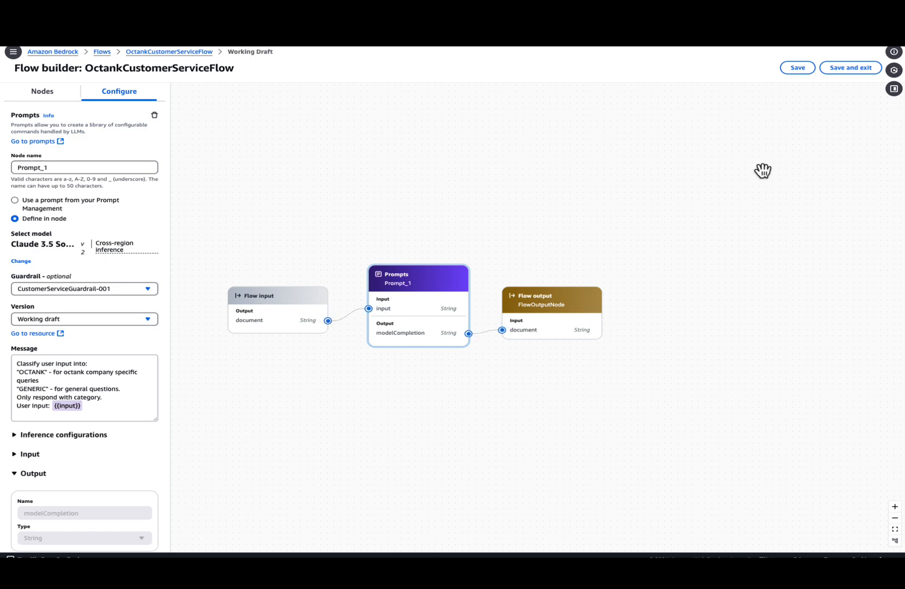
mouse_move(673, 90)
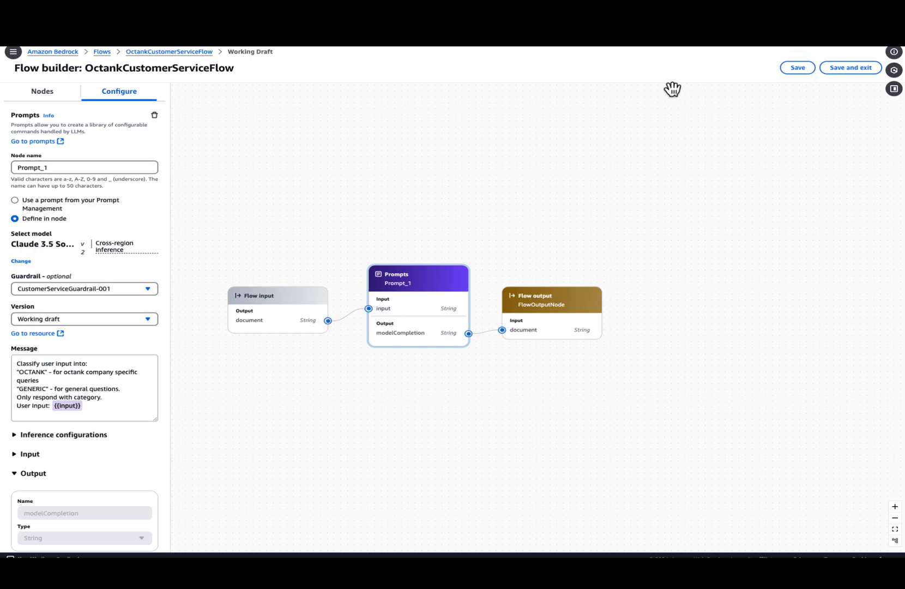
Run 'Hello, help me track status of my Octank order.' in the test panel, returning OCTANK
click(798, 68)
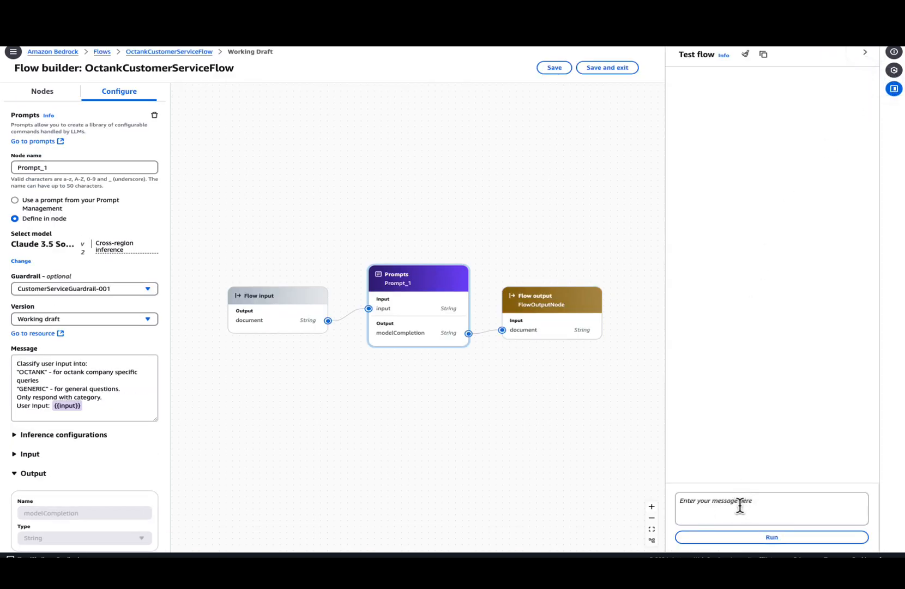
text(Hello, help me)
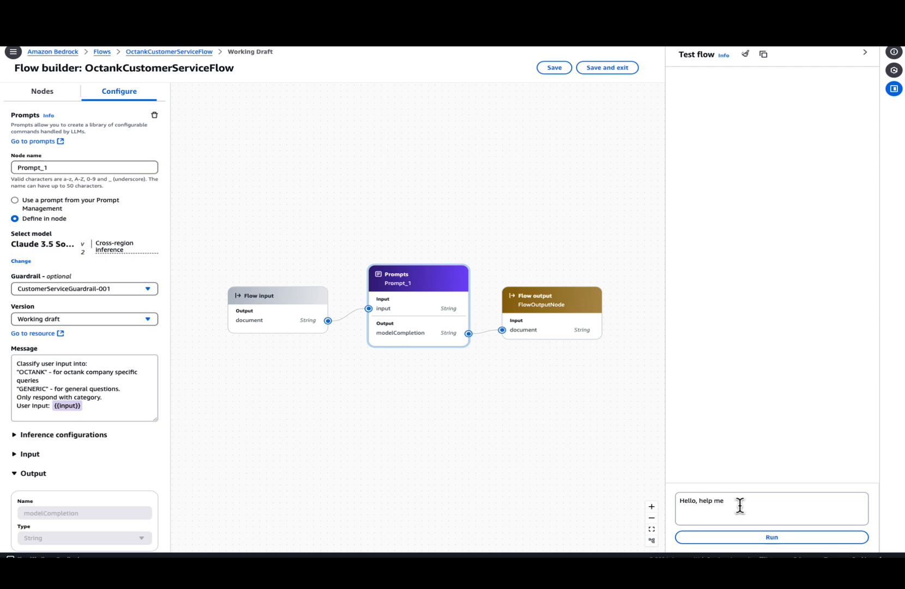
text(track status)
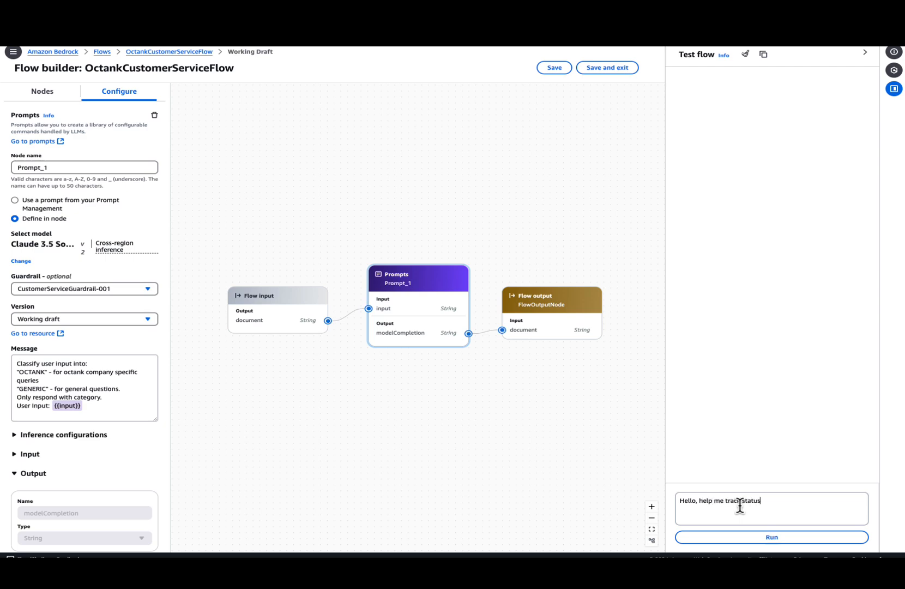
text(of my Octank)
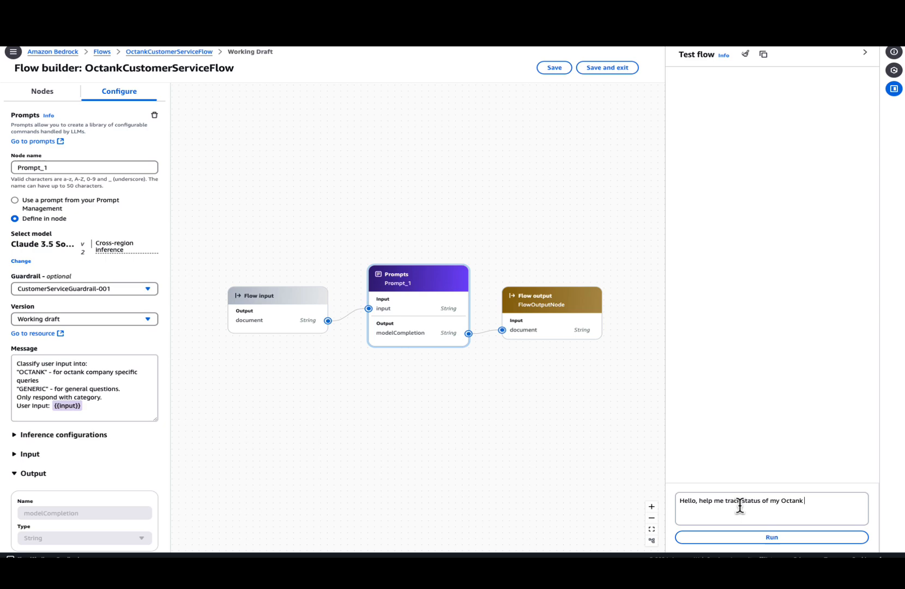
text(order)
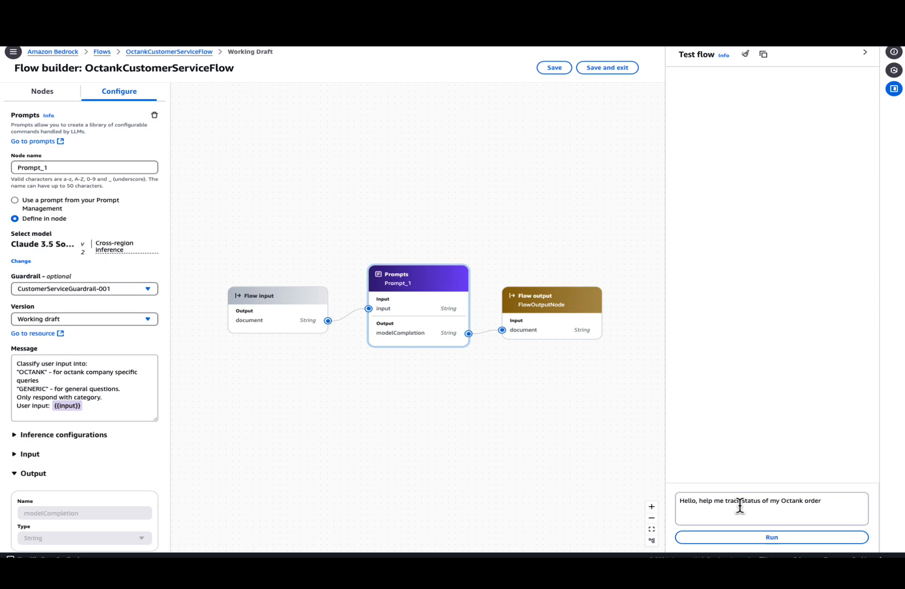
text(.)
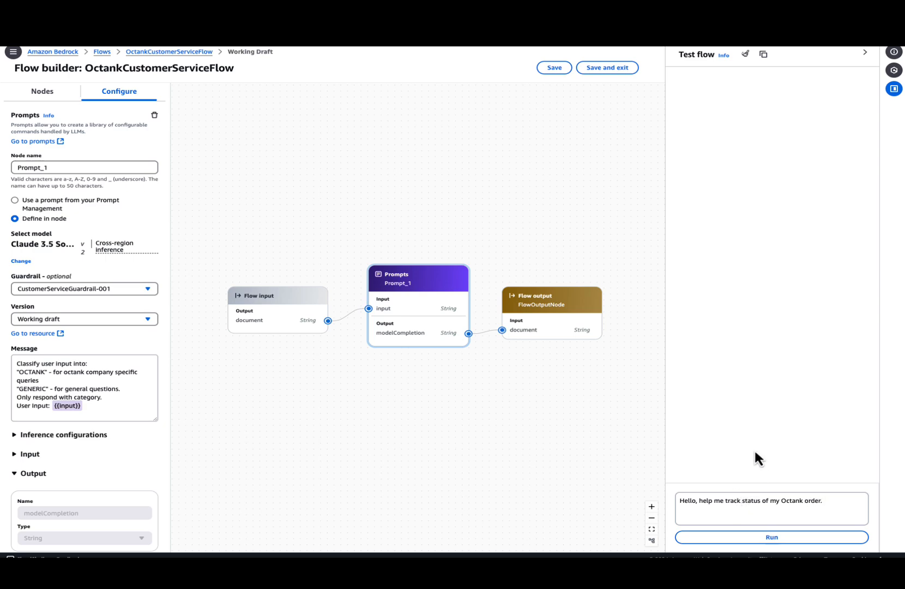
click(771, 537)
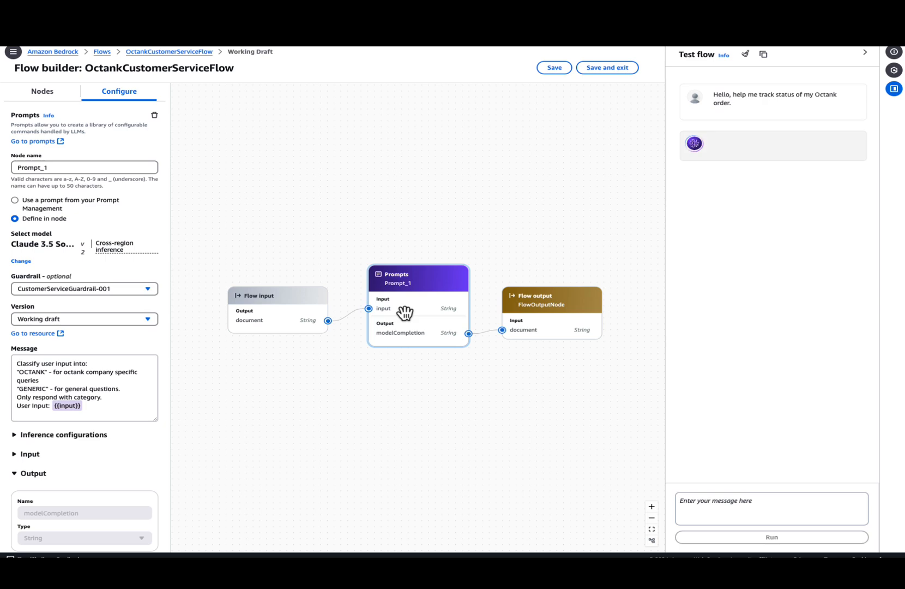
click(771, 536)
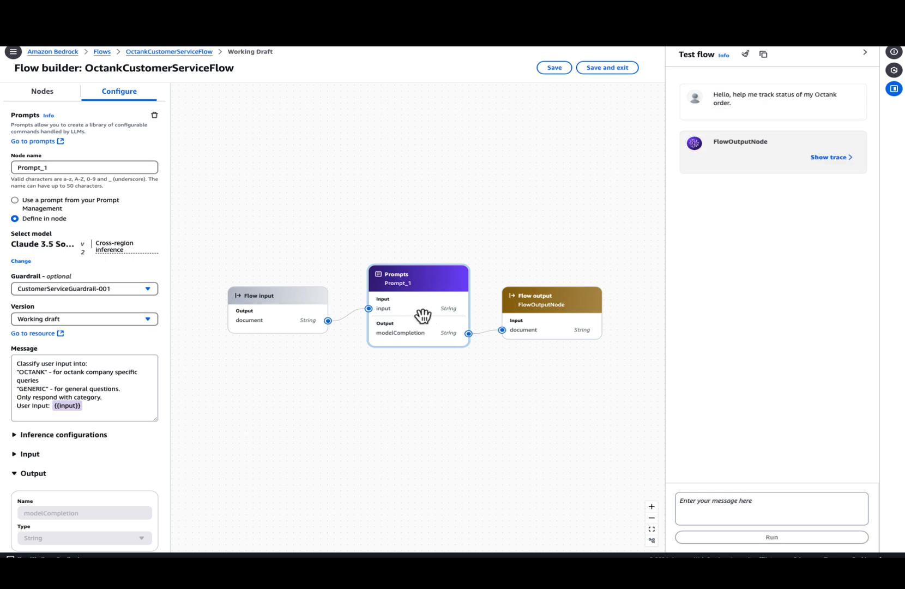
click(771, 537)
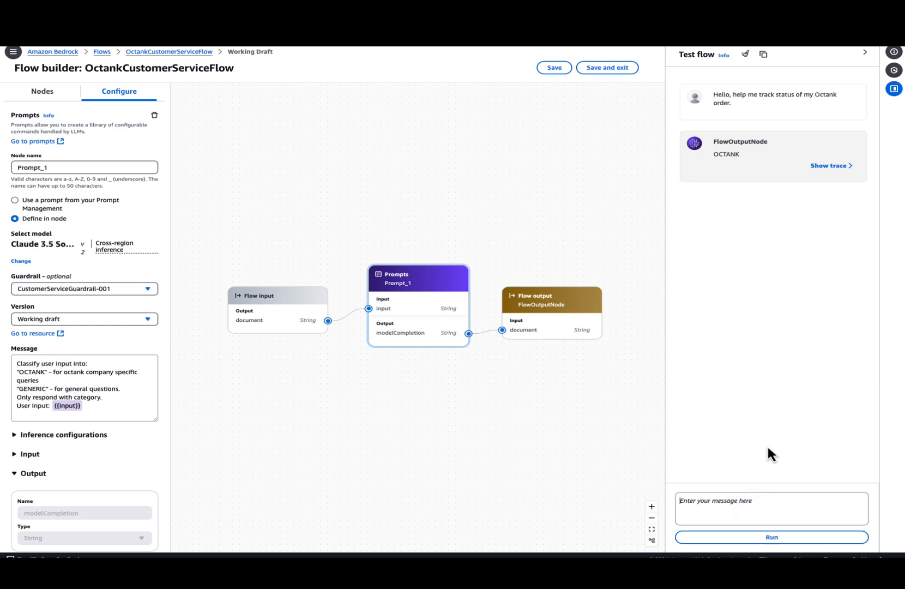
Run 'What is the population of the UK' through the flow, returning GENERIC
text(What is t)
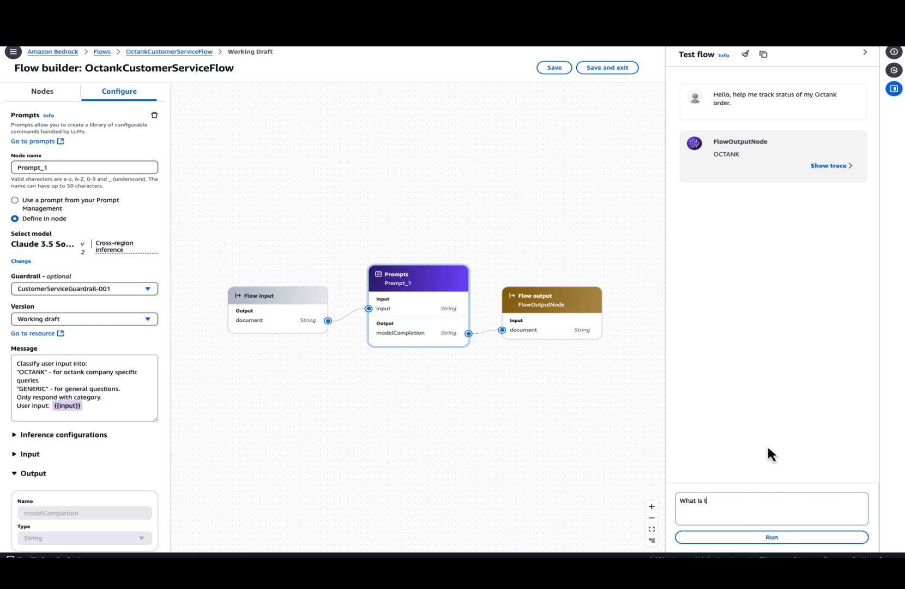
text(he population)
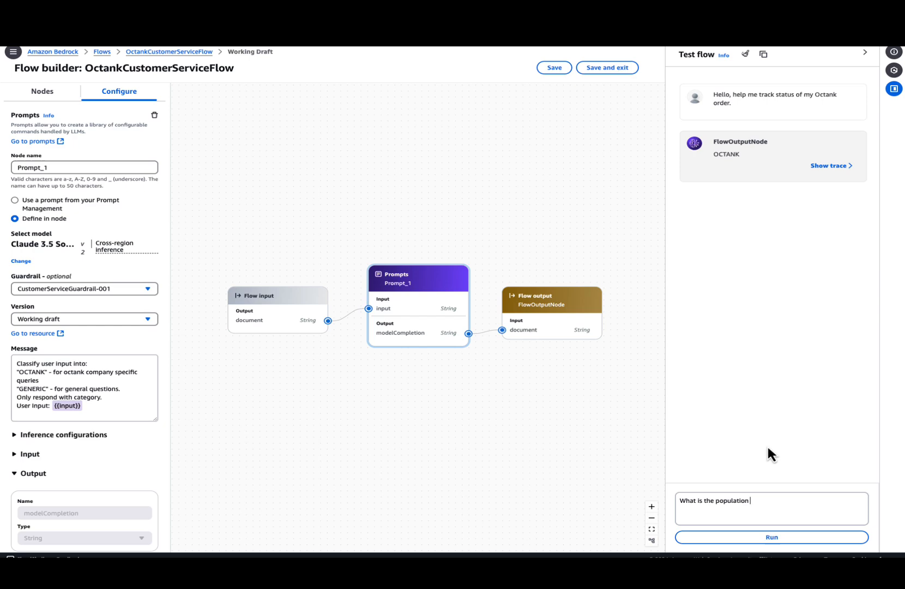
text(of the UK)
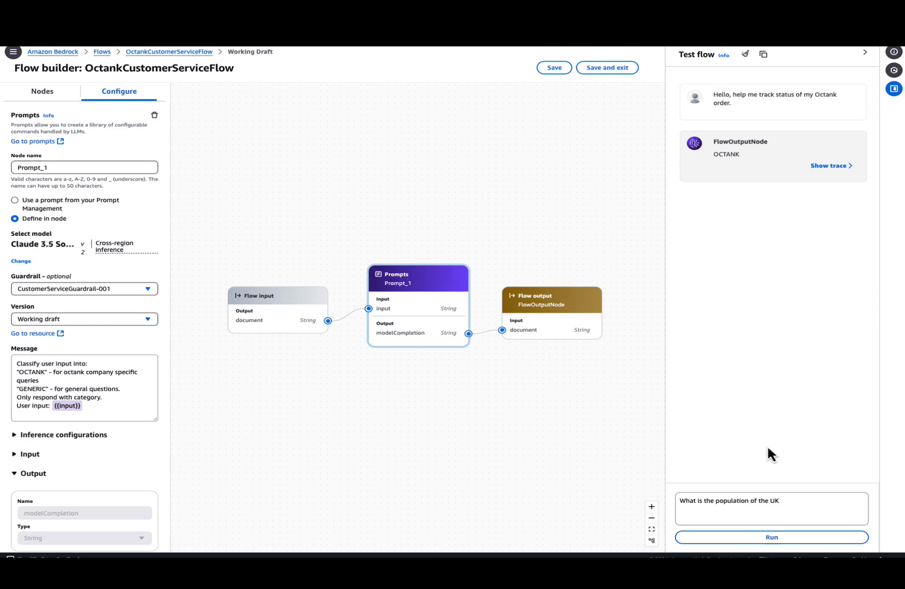
click(771, 537)
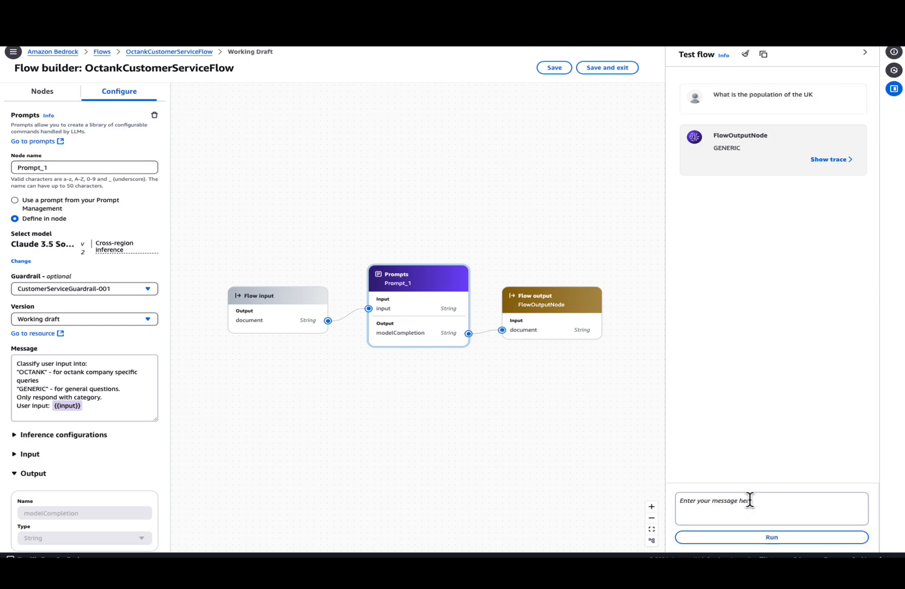
mouse_move(744, 494)
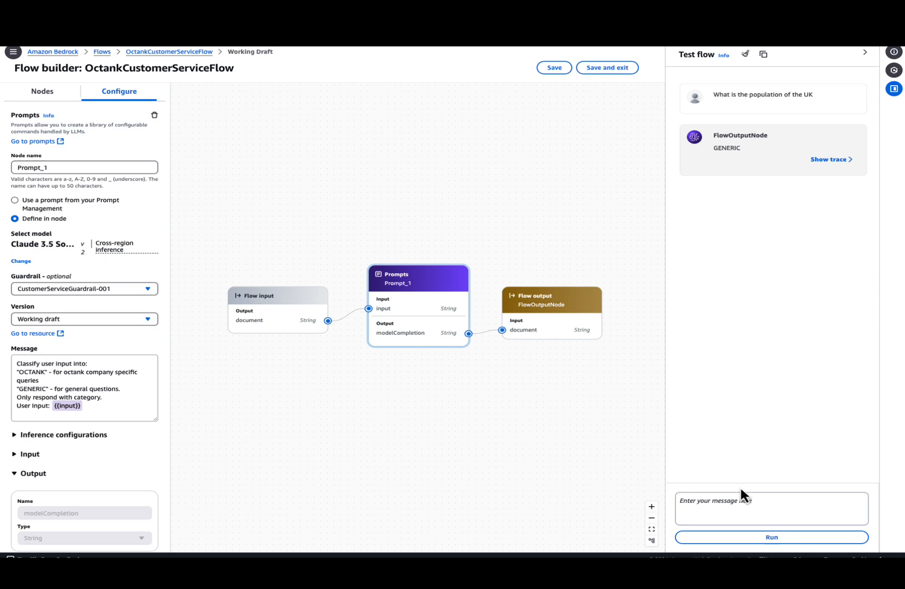
mouse_move(720, 287)
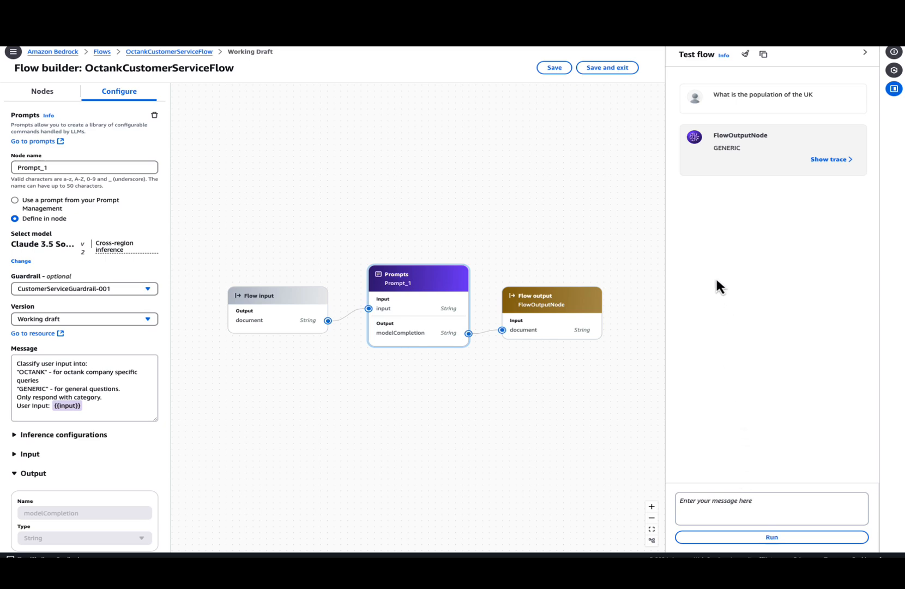
mouse_move(723, 277)
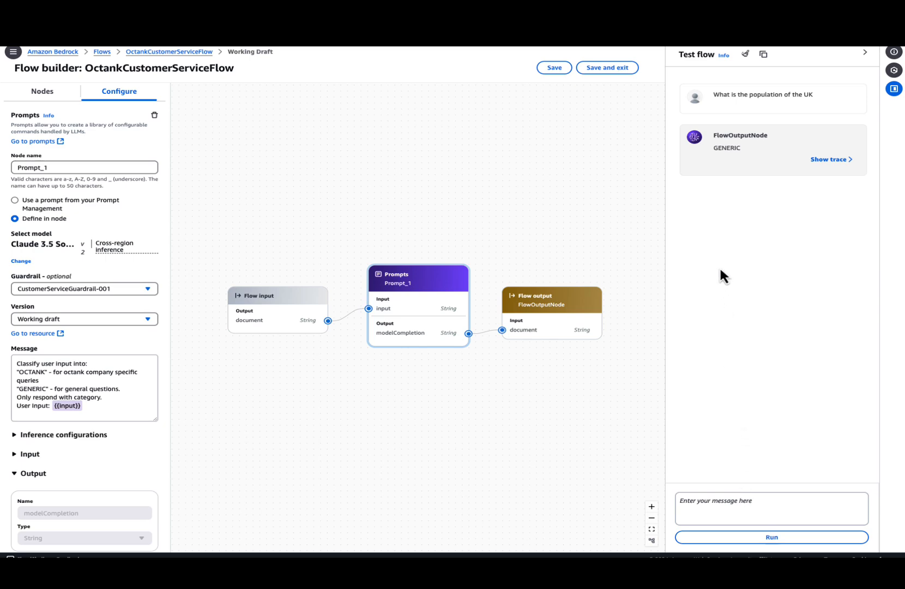
mouse_move(599, 288)
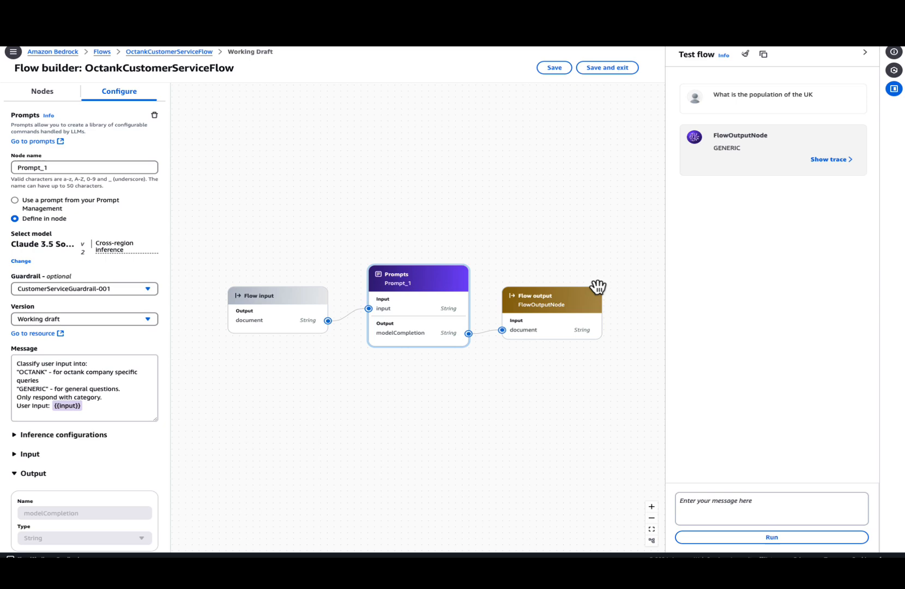
mouse_move(369, 190)
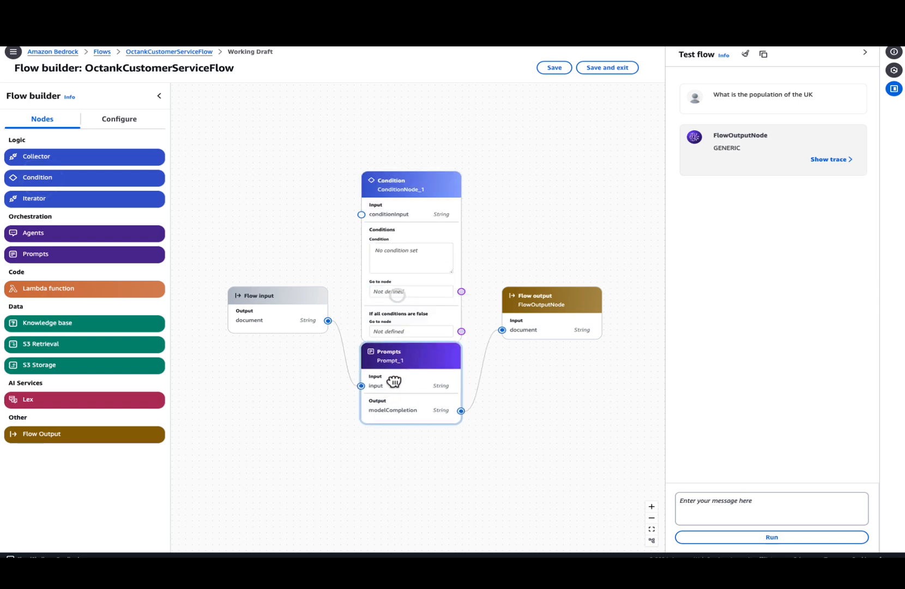
Select the new ConditionNode_1 on the canvas, then return to the Nodes list
click(411, 184)
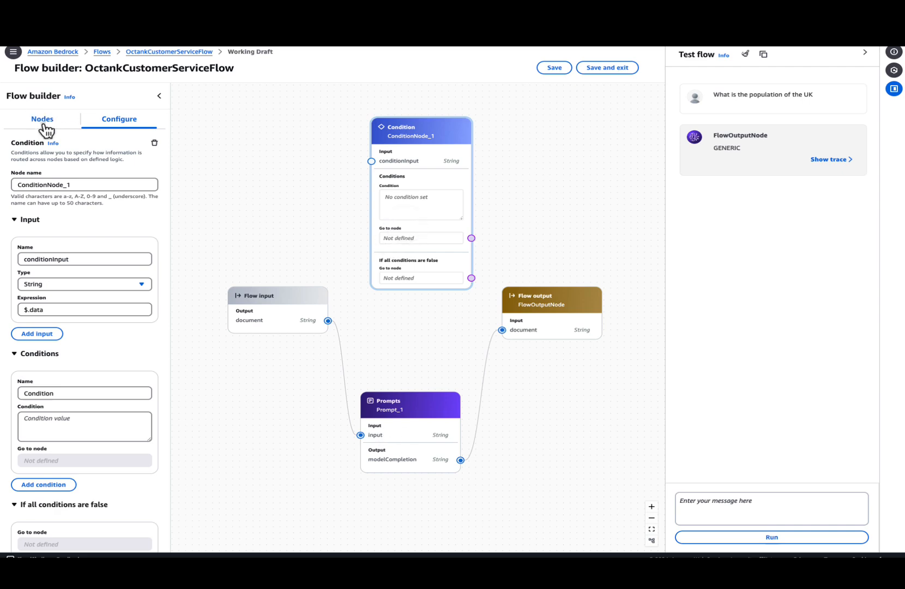
click(41, 119)
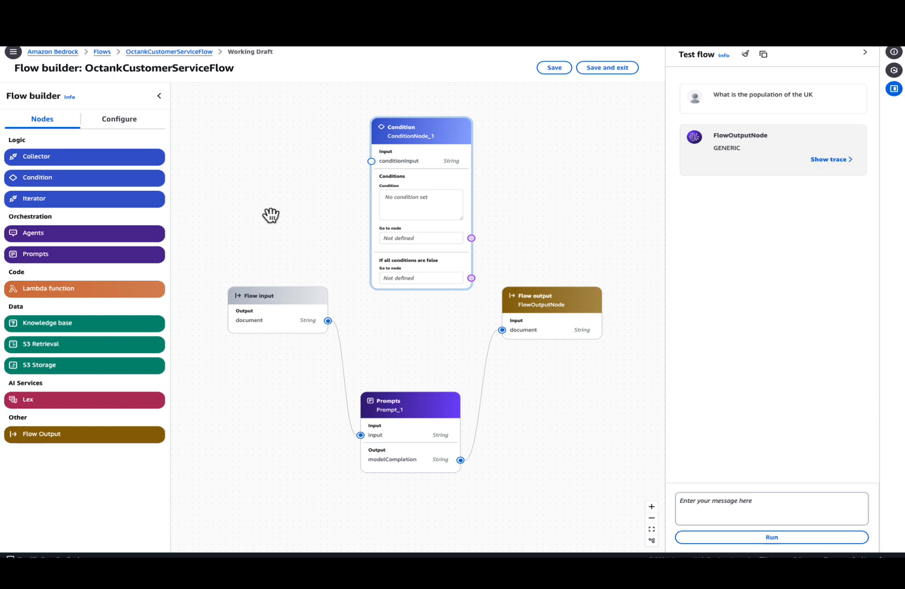
mouse_move(292, 211)
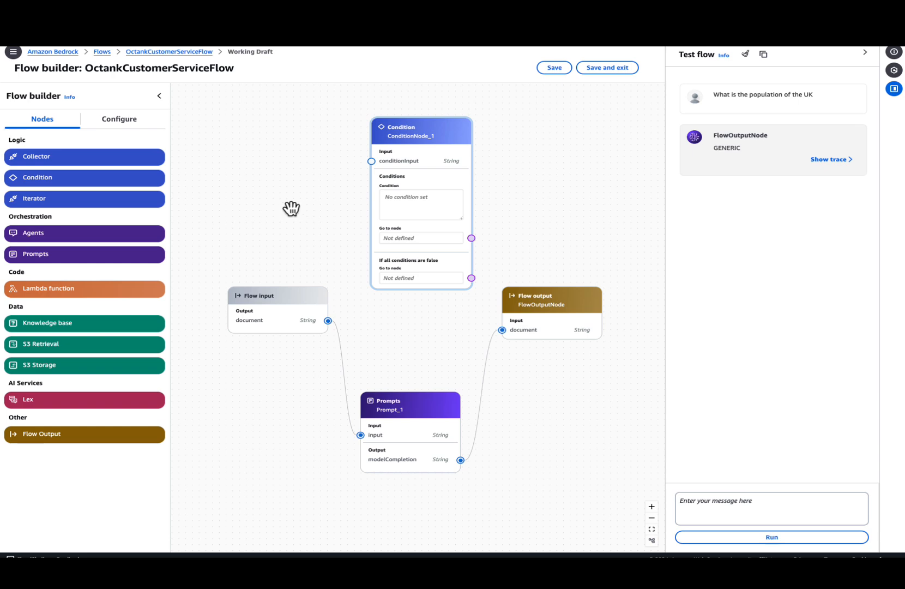
mouse_move(294, 211)
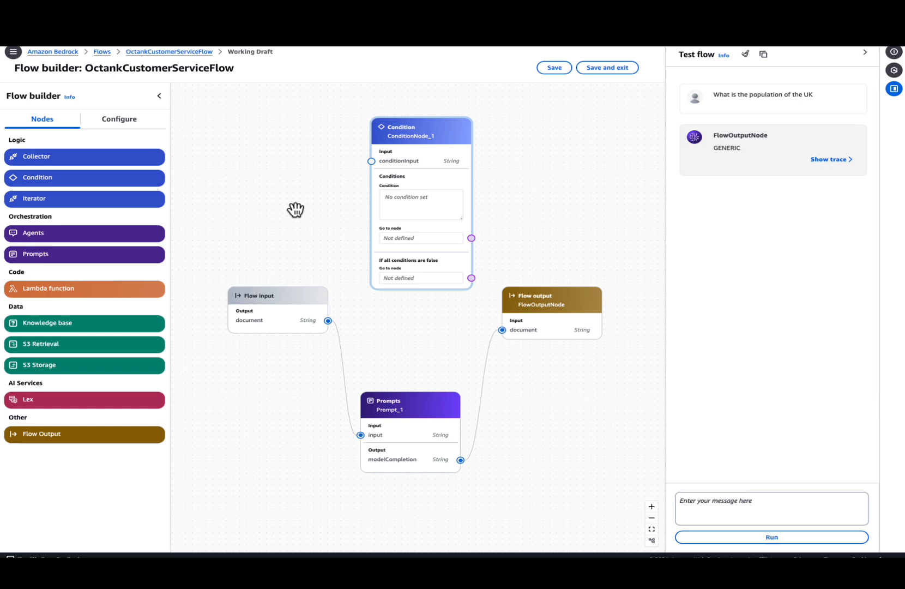
Enter the condition 'conditionInput ==' on ConditionNode_1
click(421, 130)
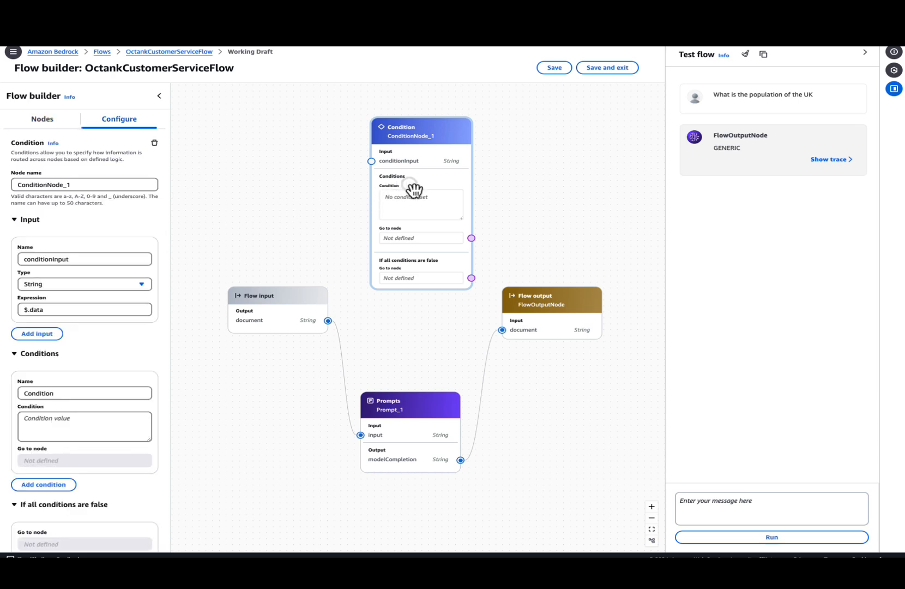
click(84, 427)
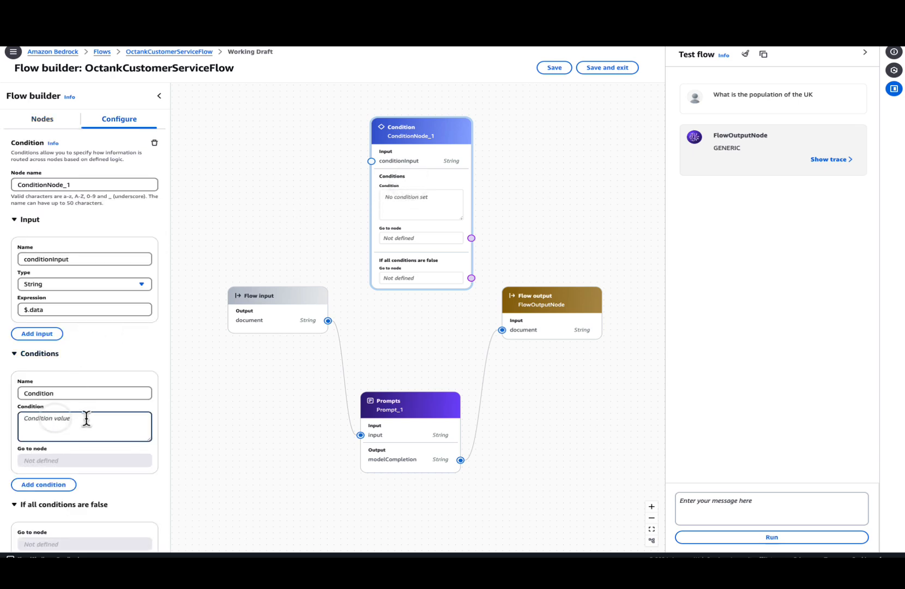
text(condition)
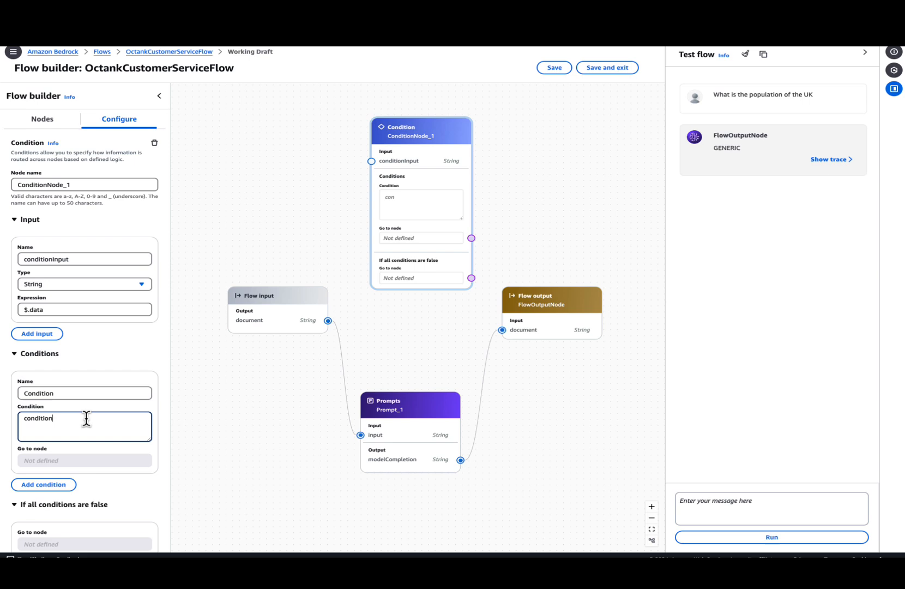
text(conditionInput == "OCTANK)
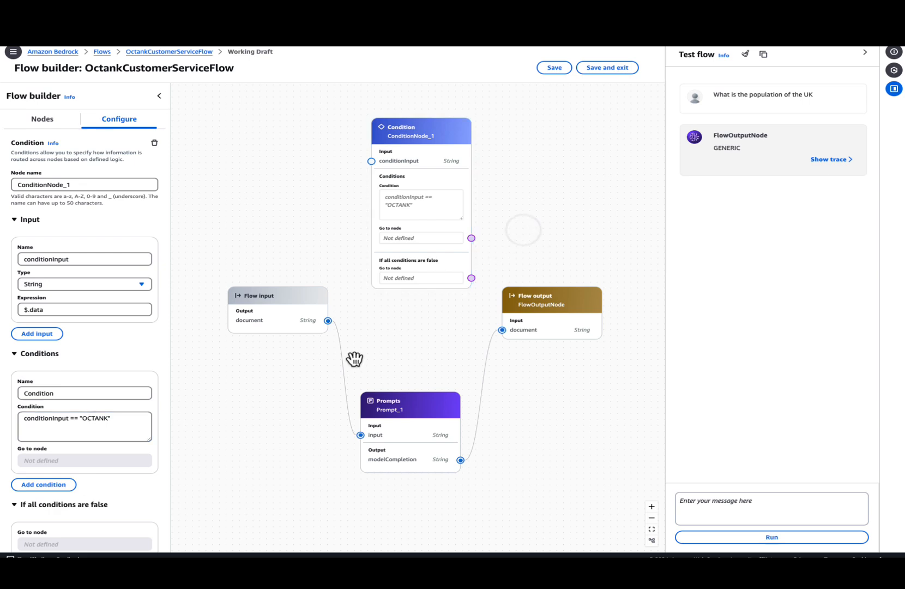
Select octank_orders_knowledge_base as the retrieval source for KnowledgeBaseNode_1
click(43, 118)
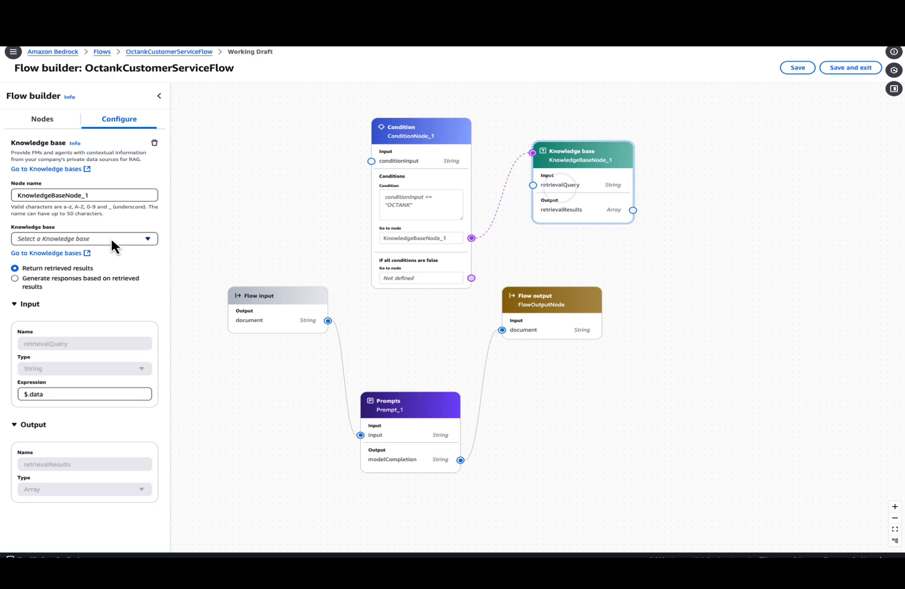
click(84, 239)
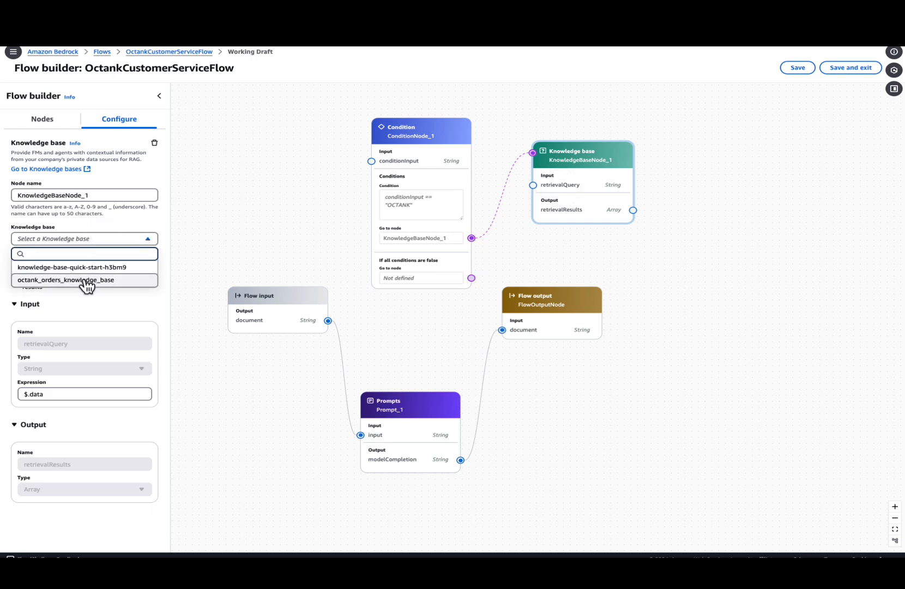
click(66, 279)
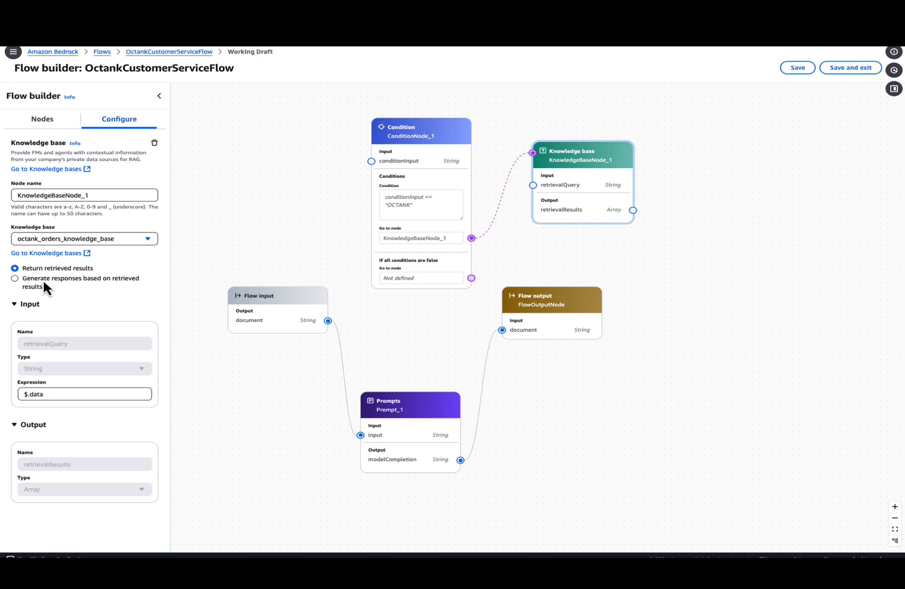
Generate responses from retrieved results with Claude 3 Haiku and attach CustomerServiceGuardrail-001
click(15, 278)
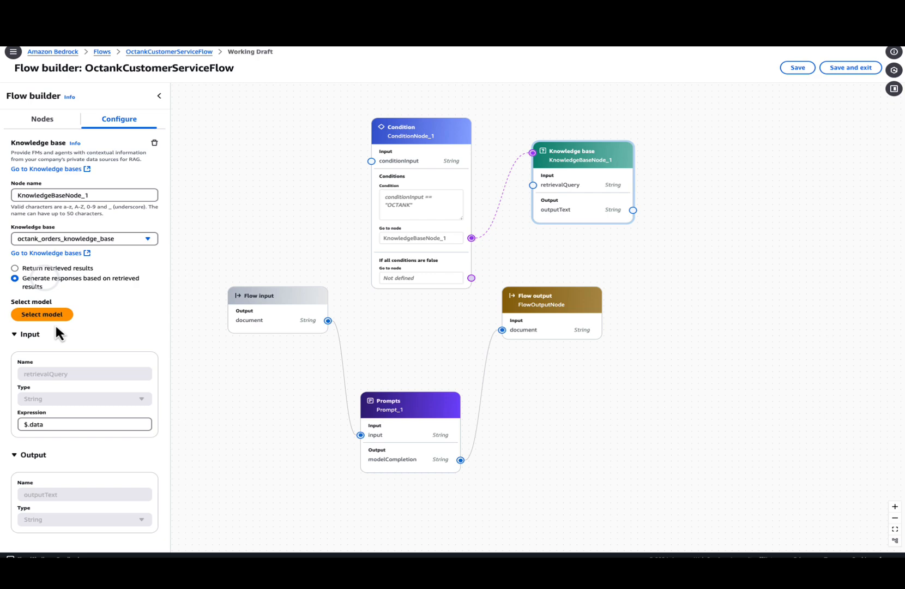
click(41, 314)
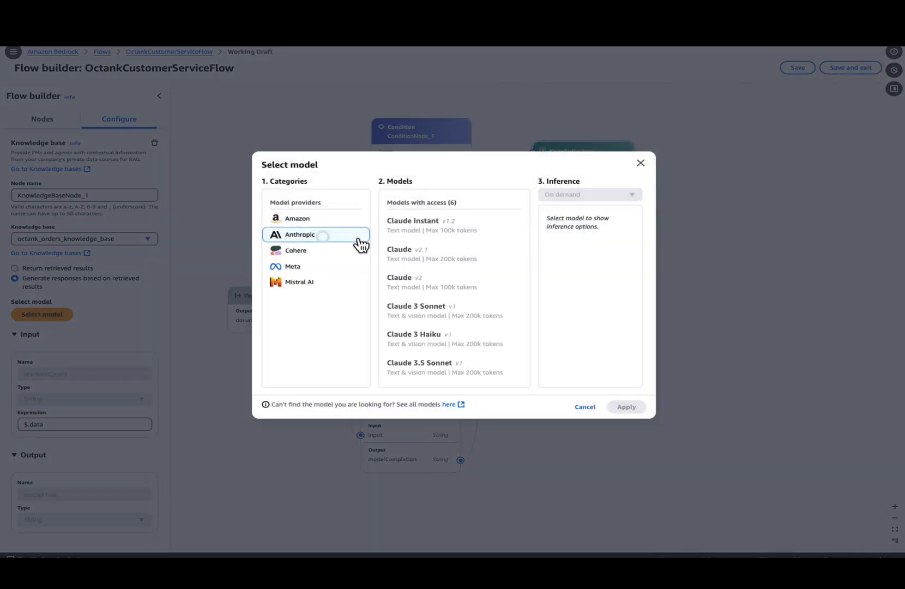
click(626, 407)
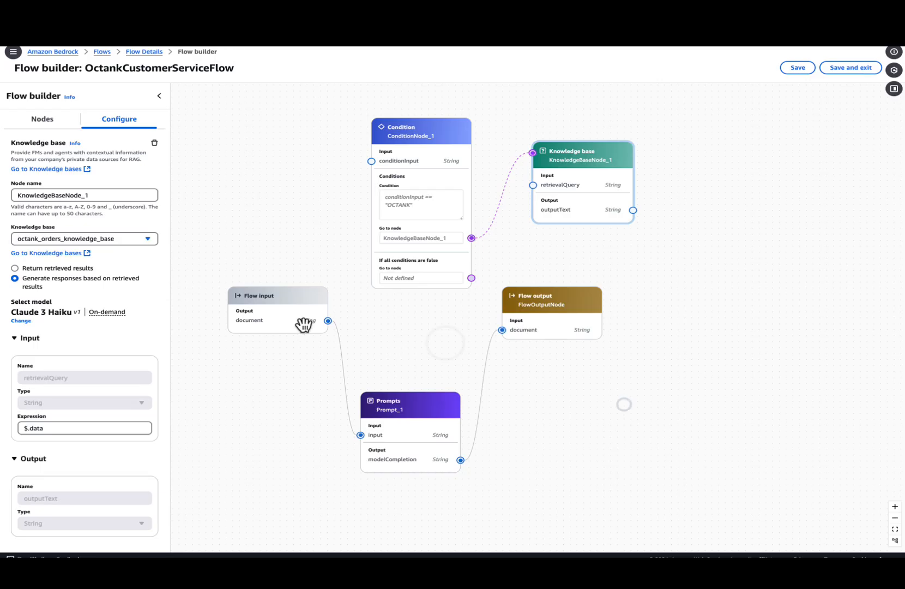
click(84, 348)
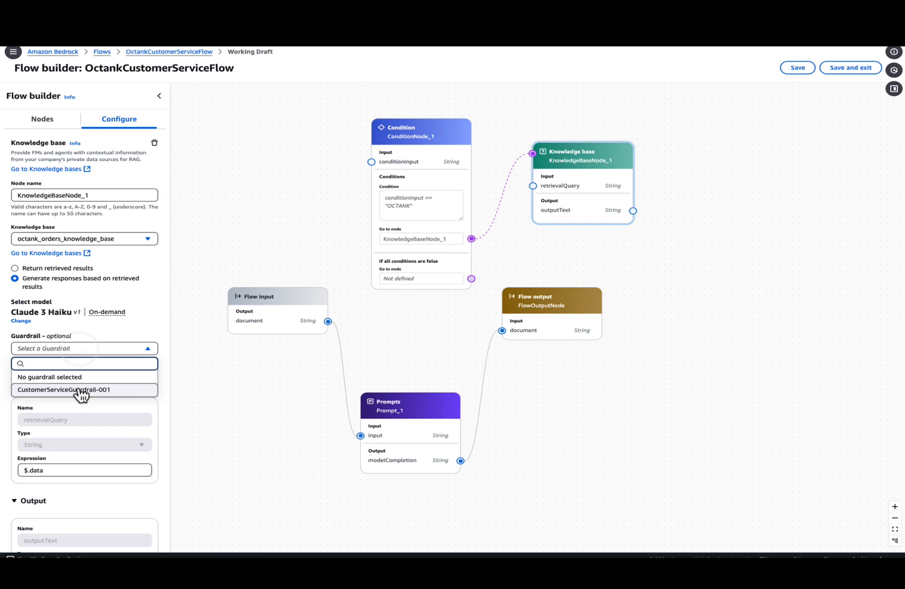
mouse_move(81, 393)
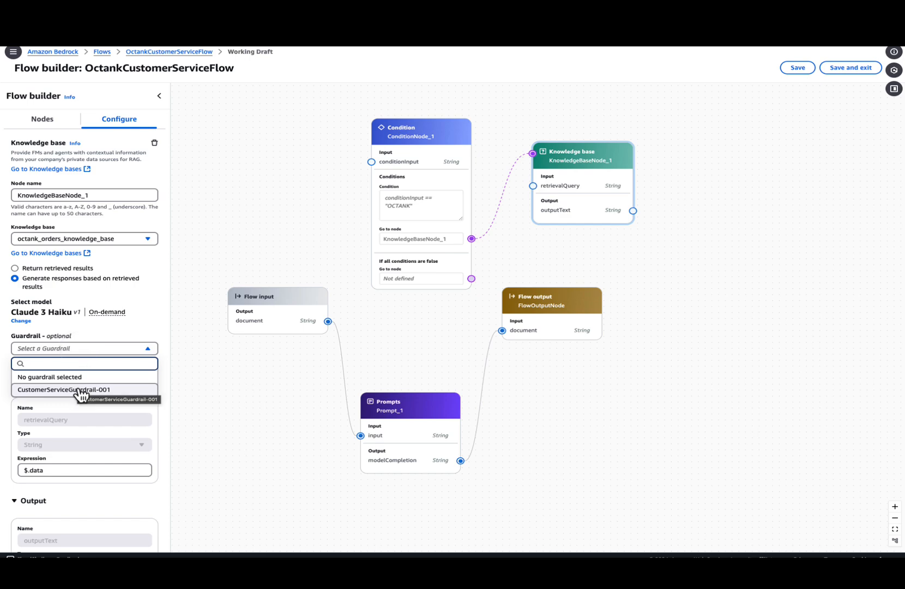
click(63, 390)
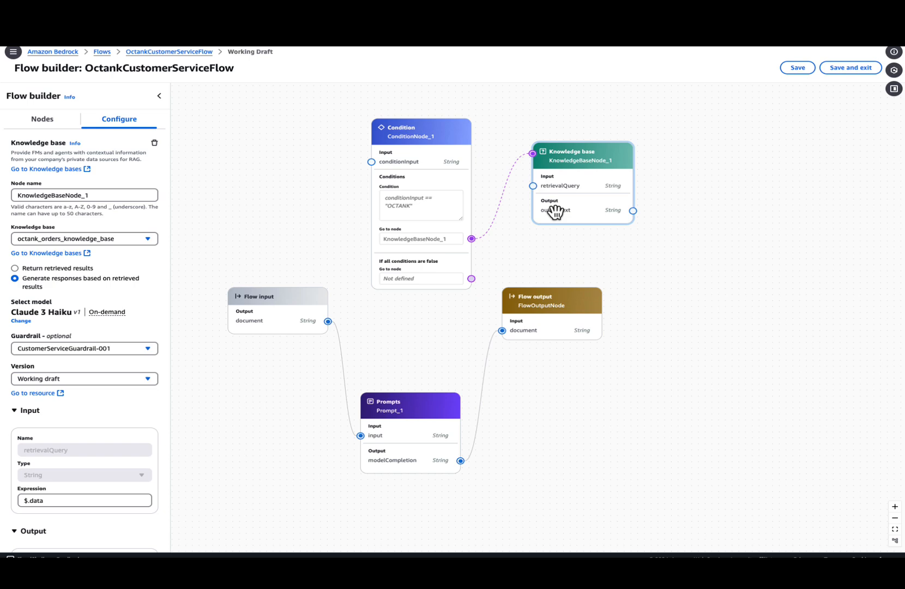
mouse_move(508, 215)
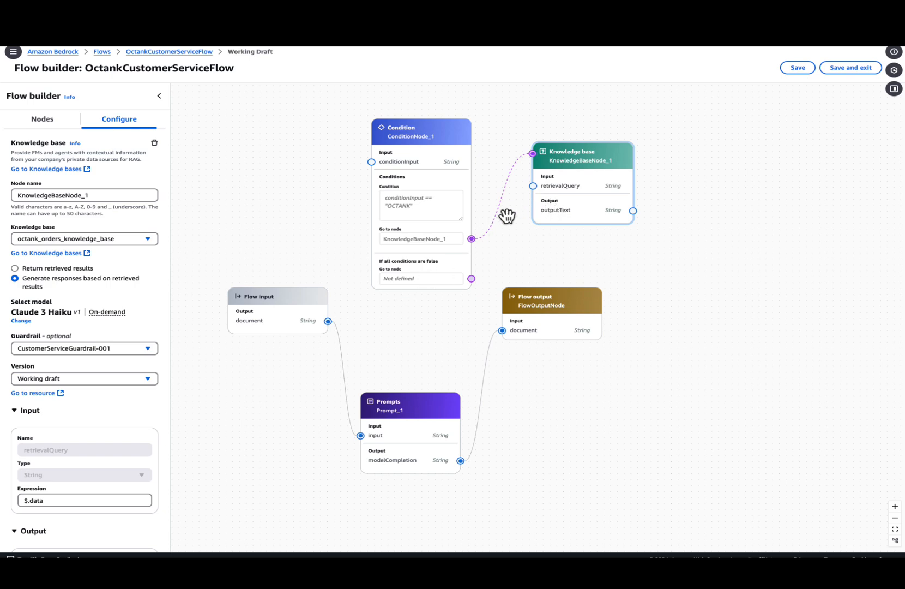
mouse_move(328, 321)
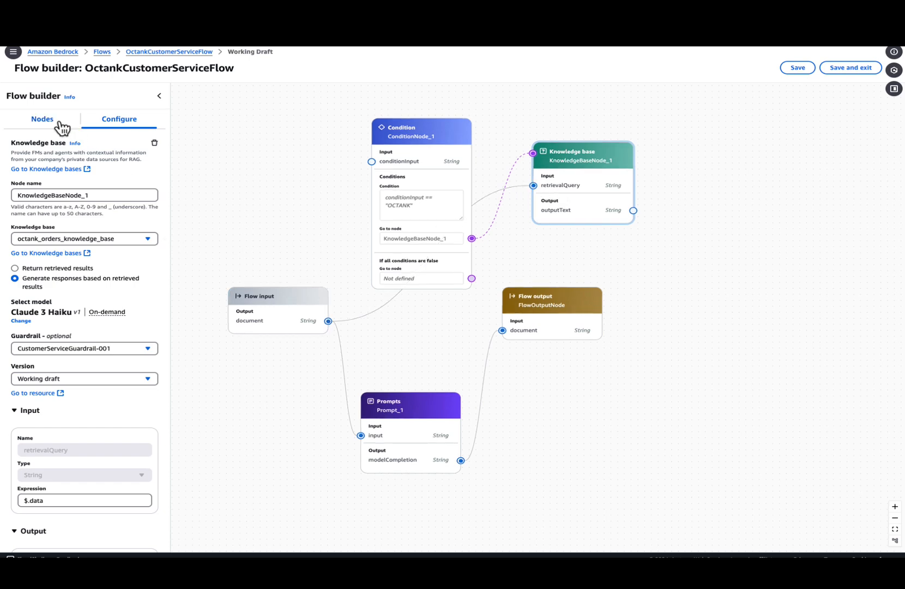
Add a flow output node from the Nodes catalogue and auto-arrange the canvas layout
click(42, 119)
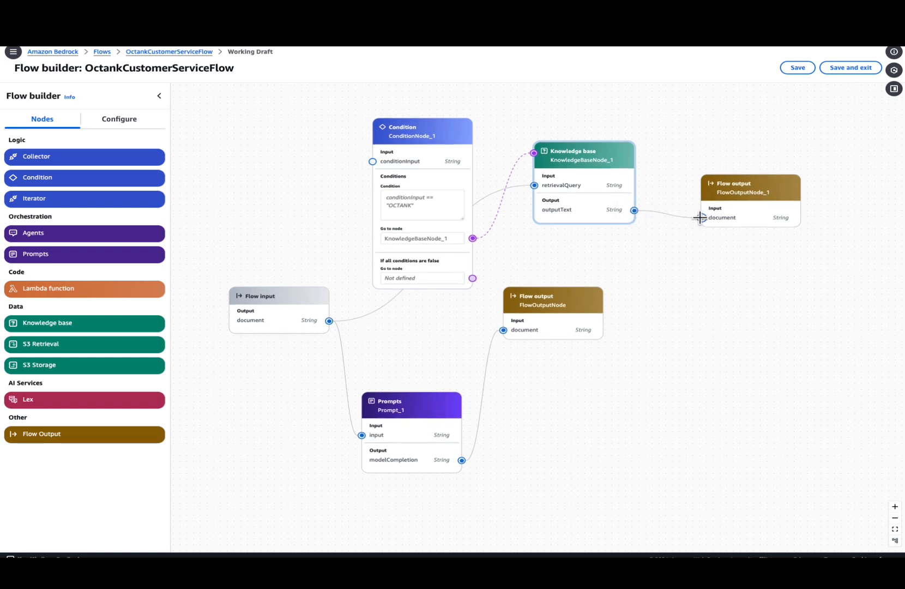
click(423, 129)
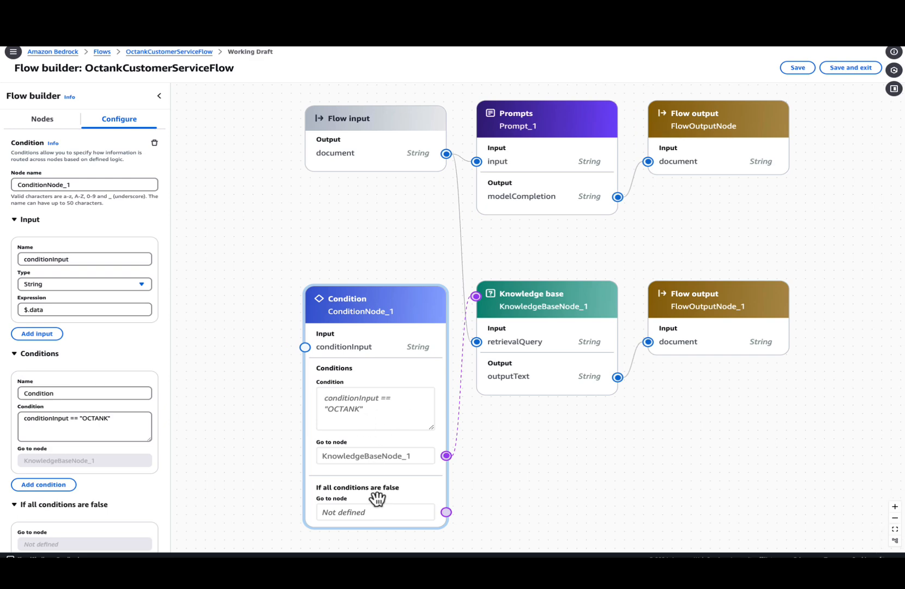
mouse_move(351, 411)
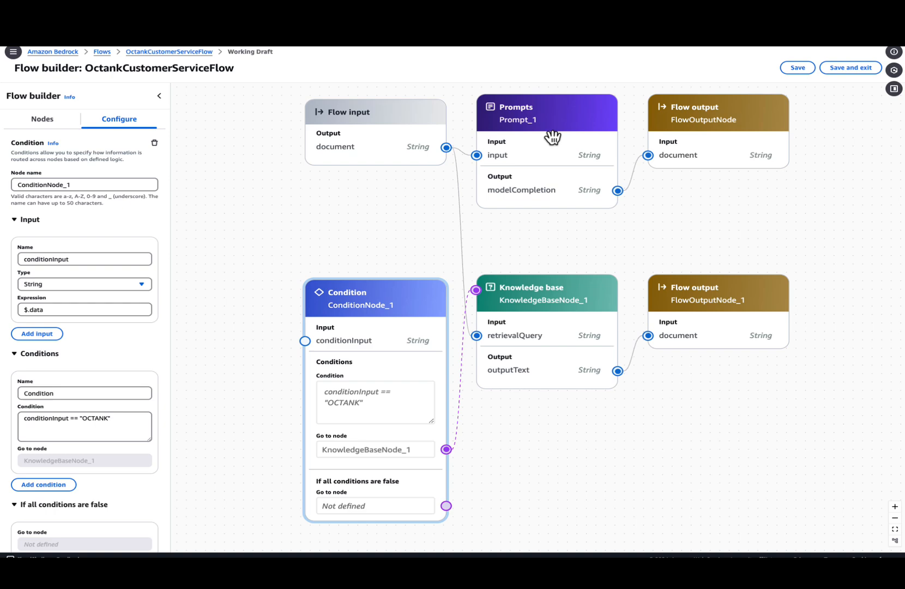
click(42, 119)
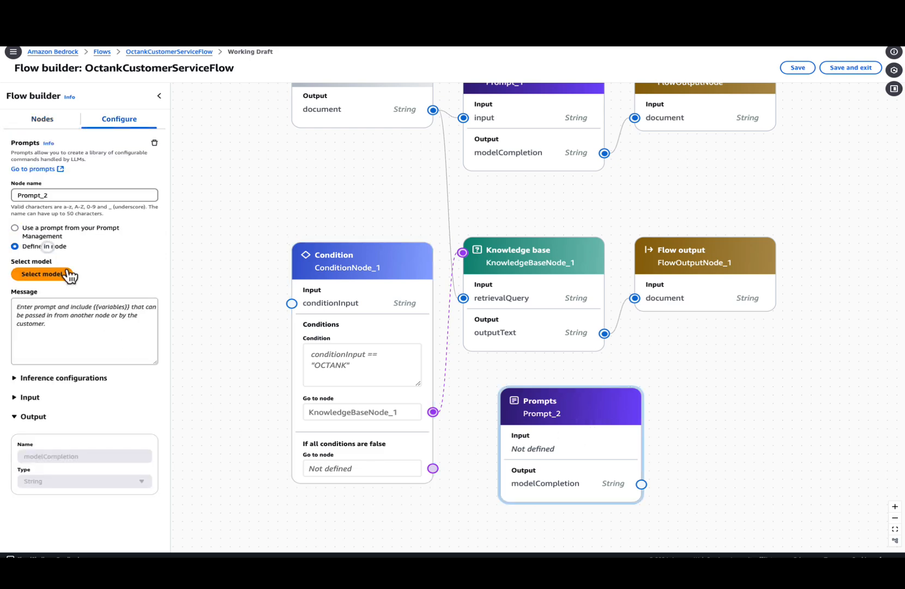
Give Prompt_2 the Claude 3.5 Haiku model and CustomerServiceGuardrail-001
click(41, 274)
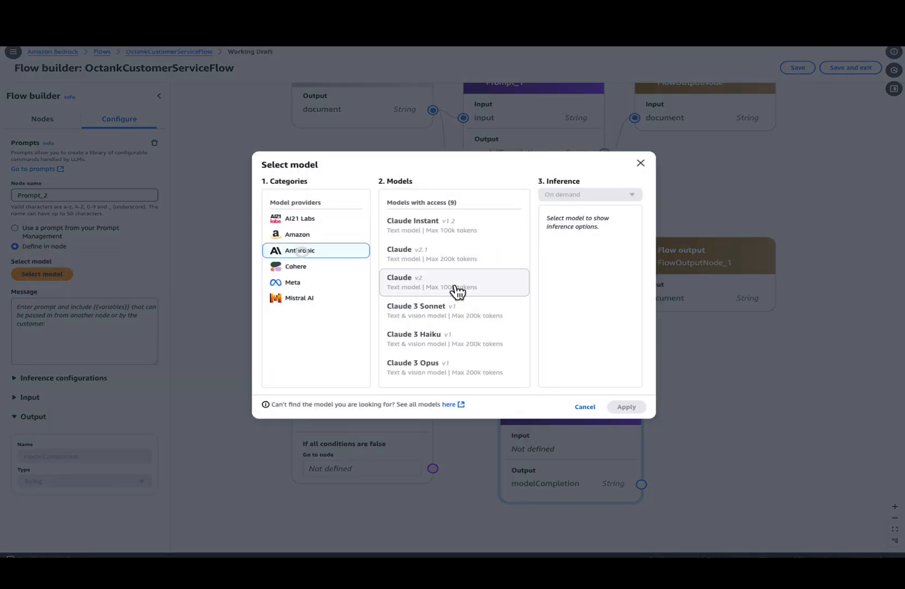
click(454, 371)
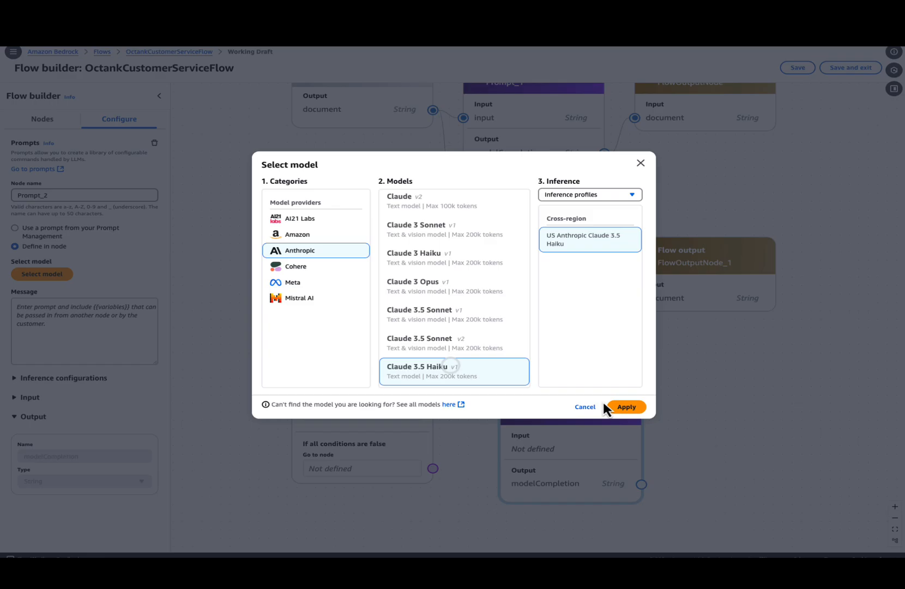
click(626, 407)
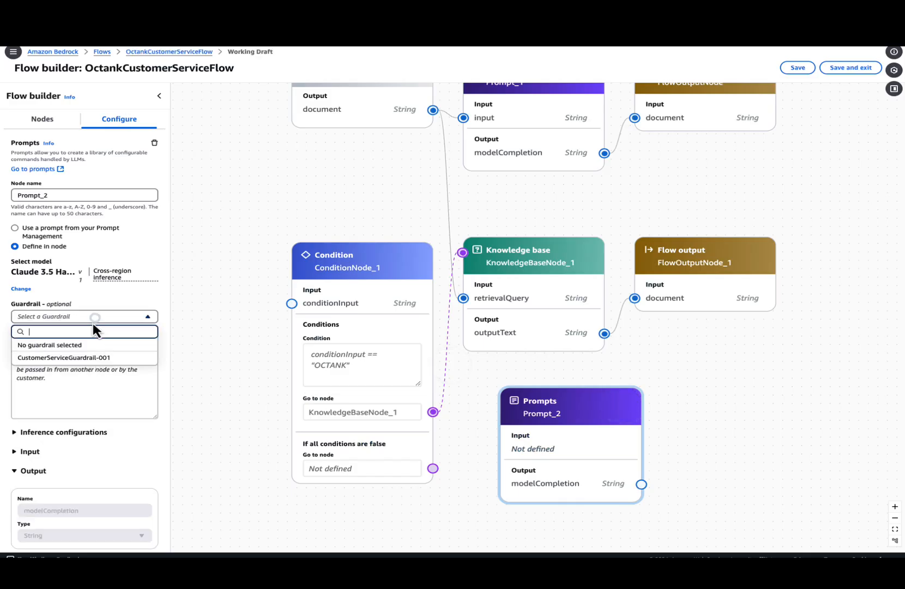
click(63, 358)
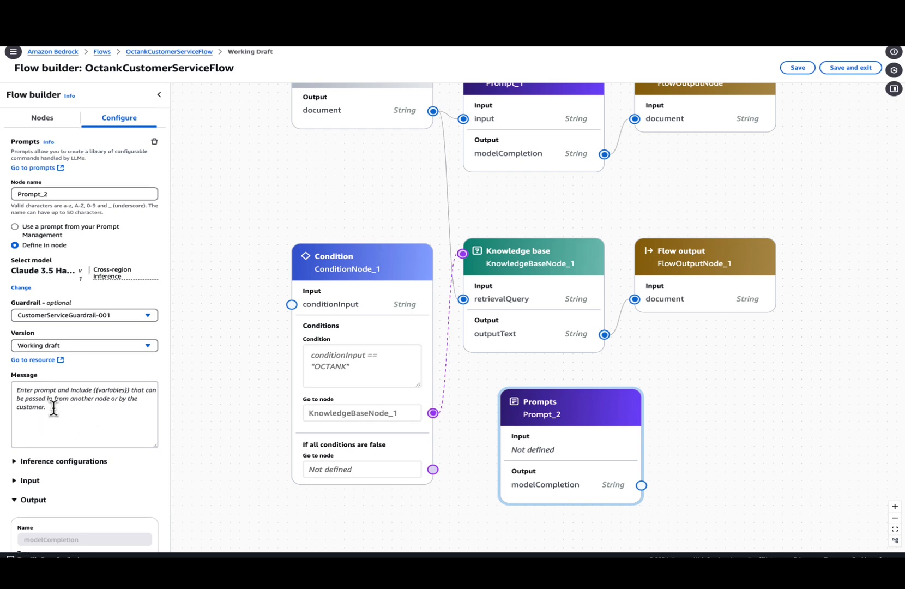
Write Prompt_2's message asking for a succinct answer in a professional tone to the query
text(Give a)
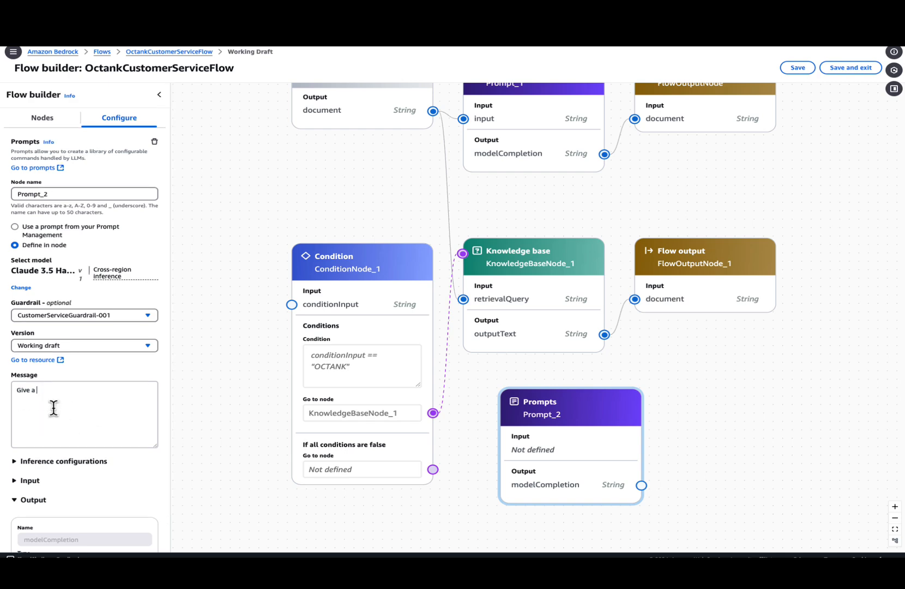
text(succinct)
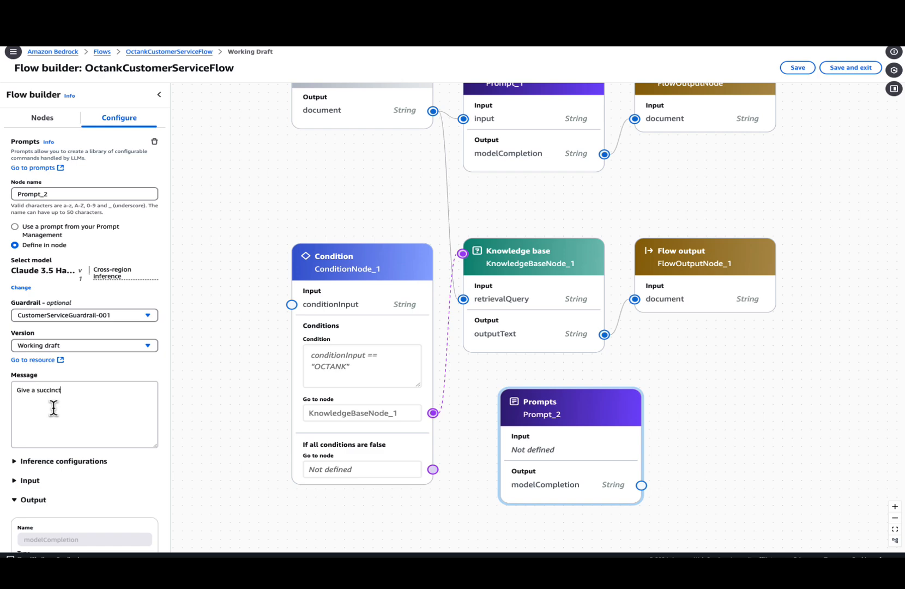
text(answer)
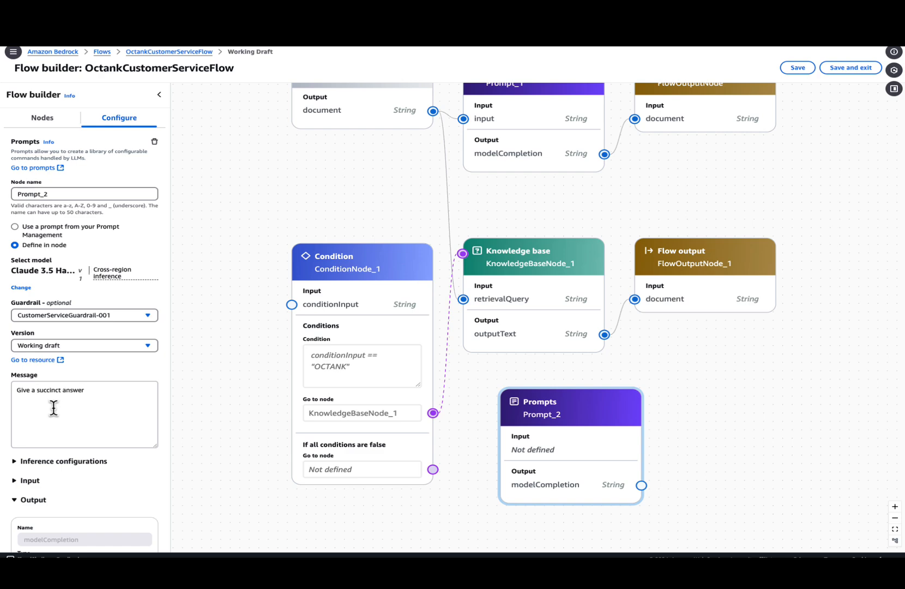
text(in a pro)
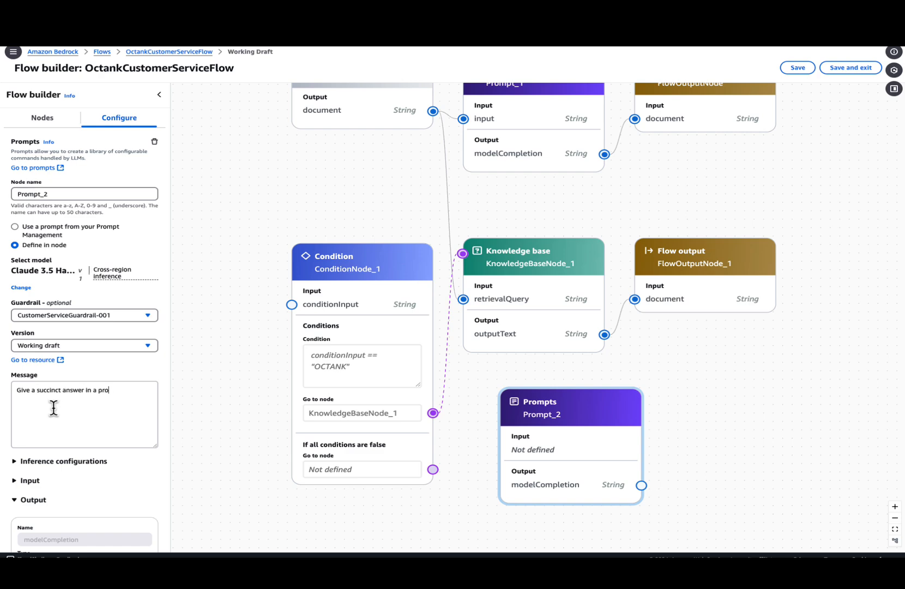
text(fessional tone for)
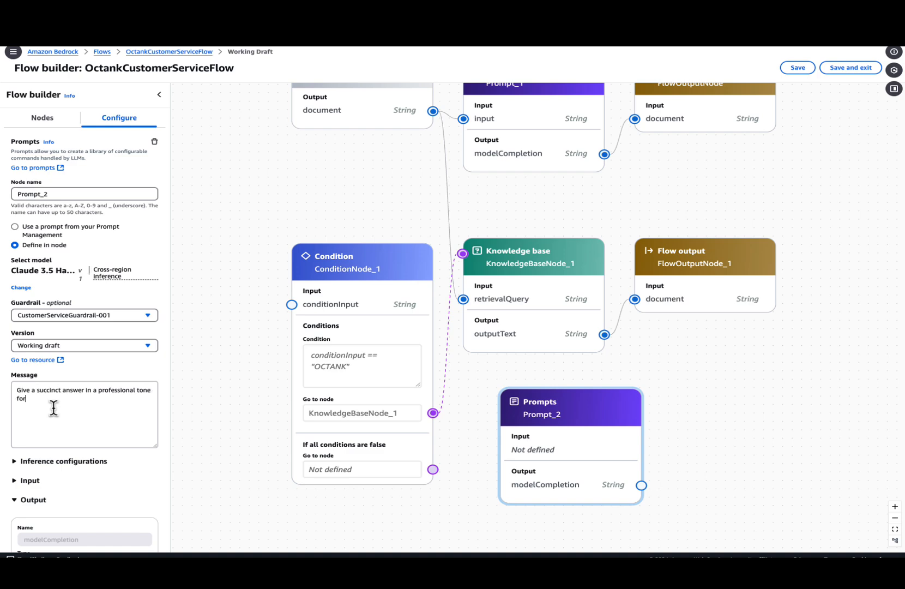
text(query {{input)
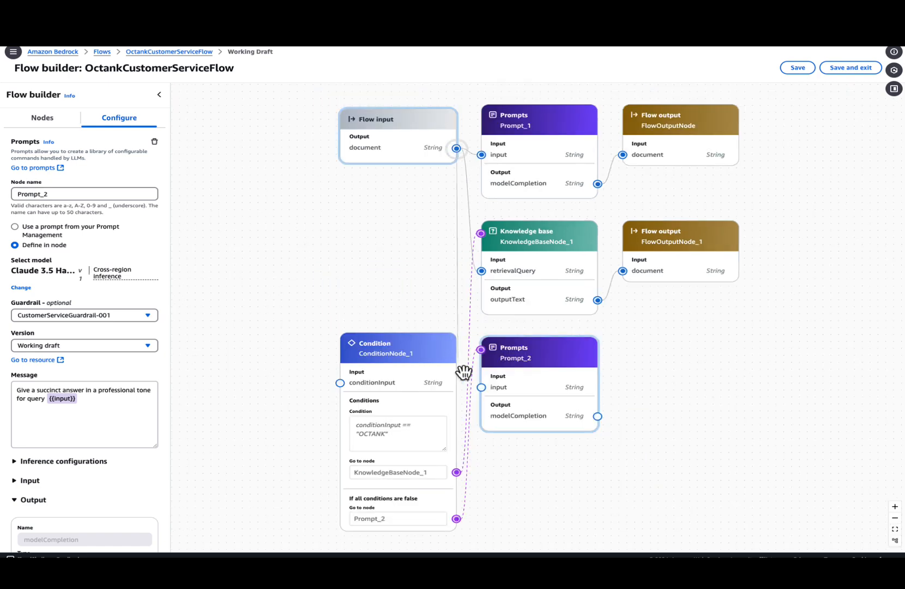
mouse_move(627, 394)
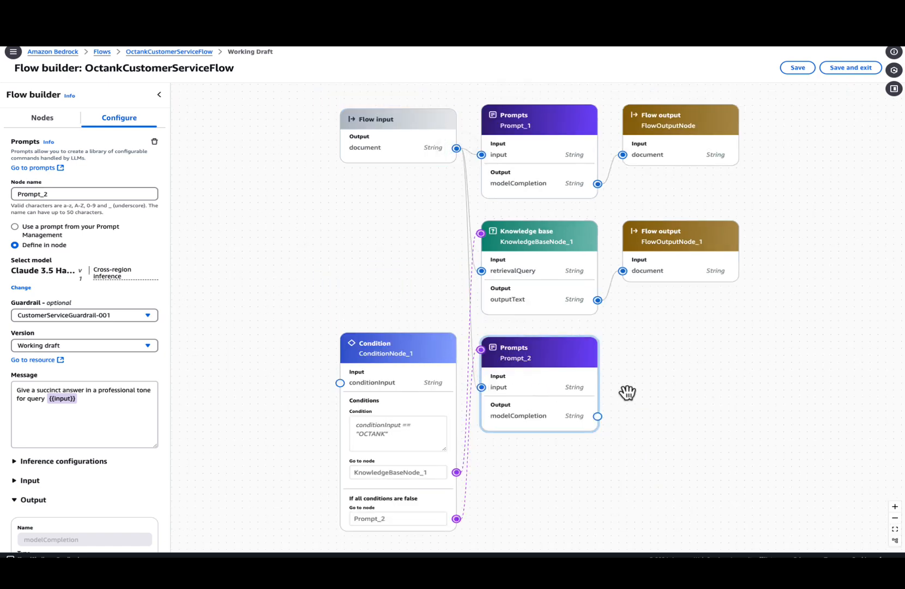
Review Prompt_1 and the first output node and rearrange nodes so the flow reads left to right
click(42, 119)
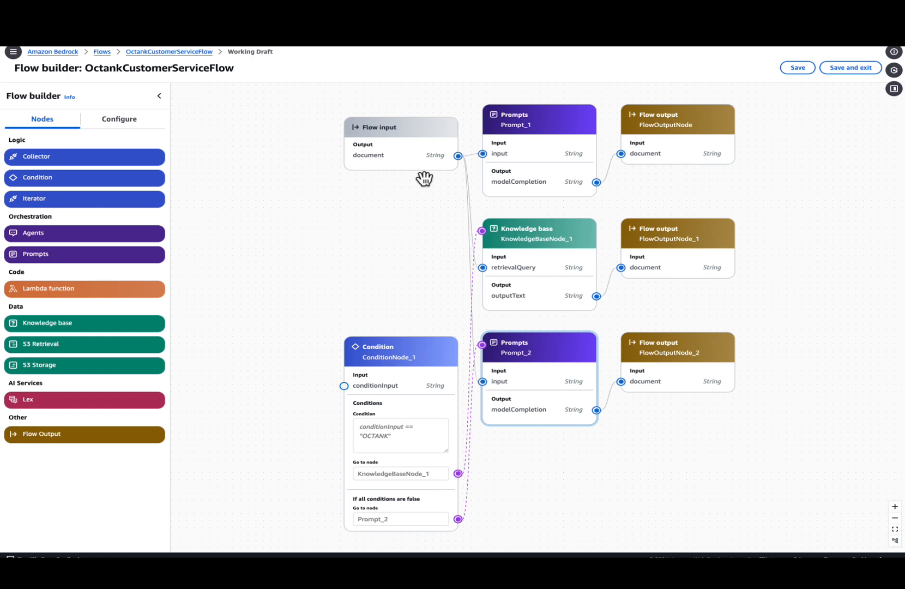
click(400, 126)
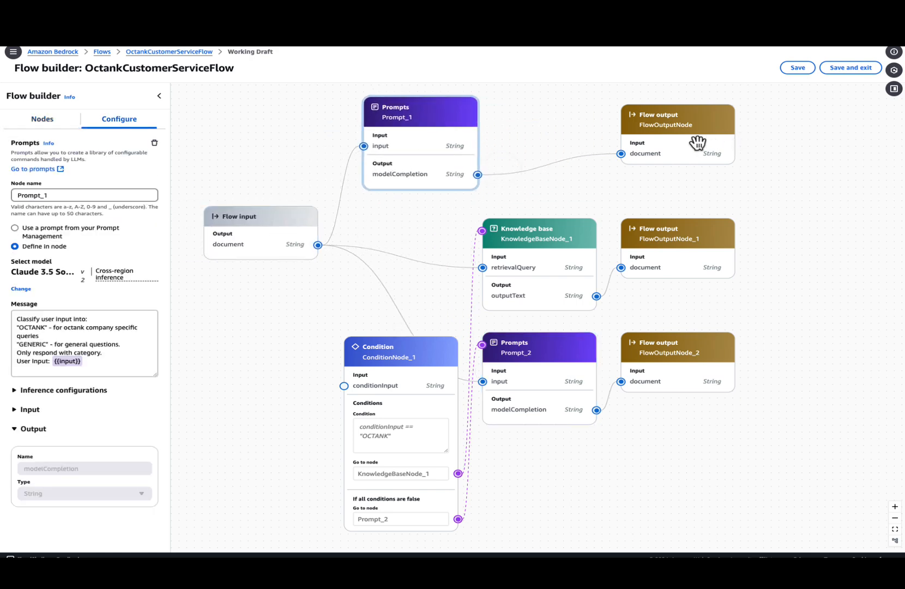
click(677, 120)
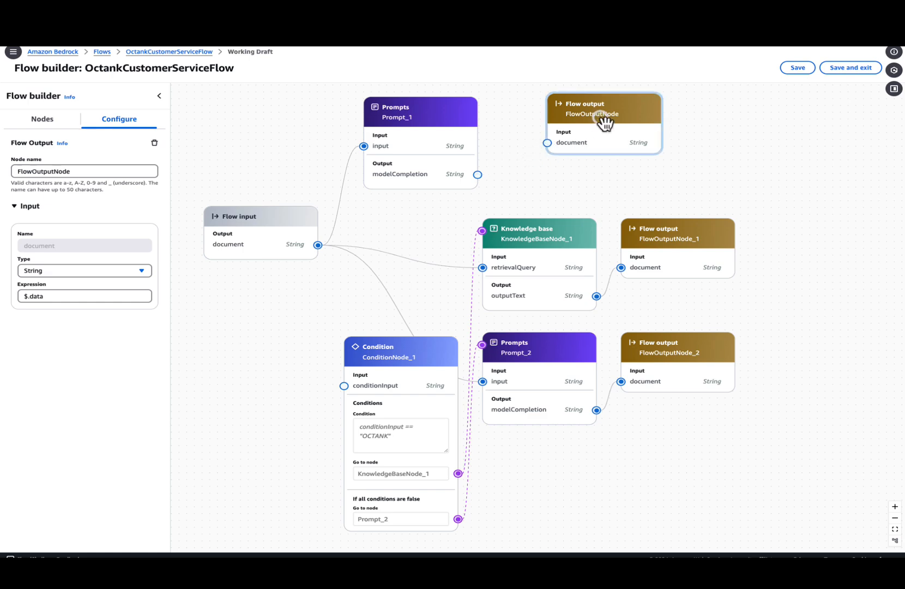
click(437, 237)
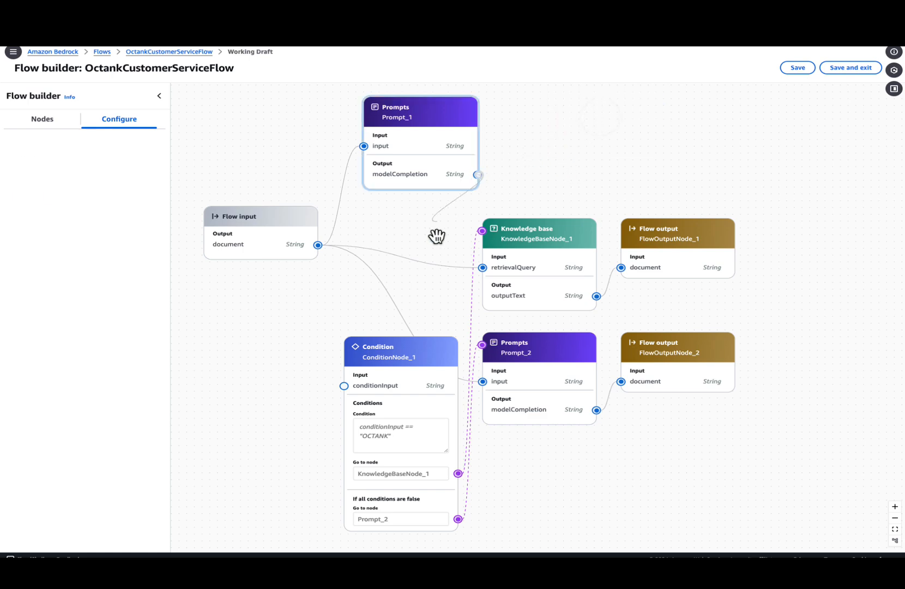
mouse_move(392, 409)
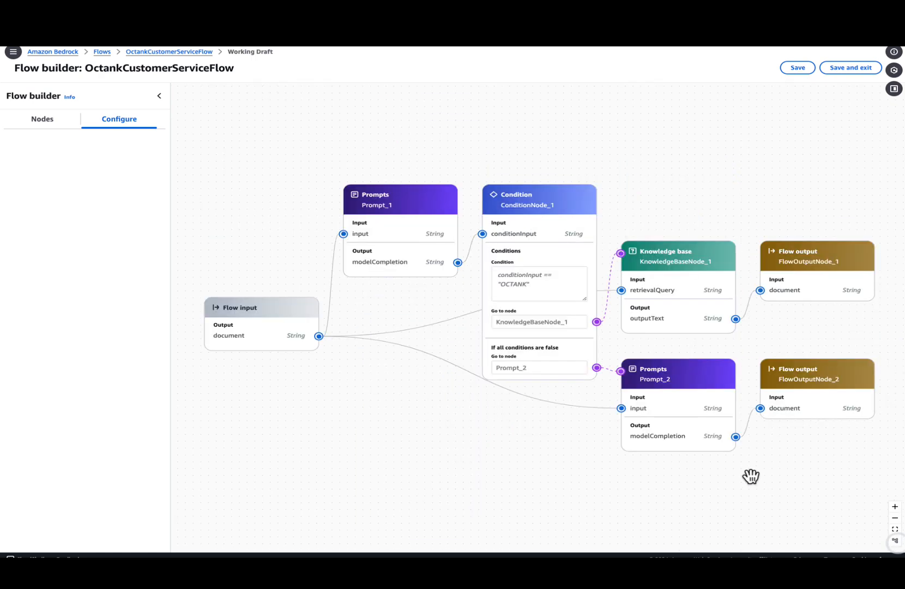
Inspect Prompt_2's professional-tone message, then show the node catalogue again
click(42, 119)
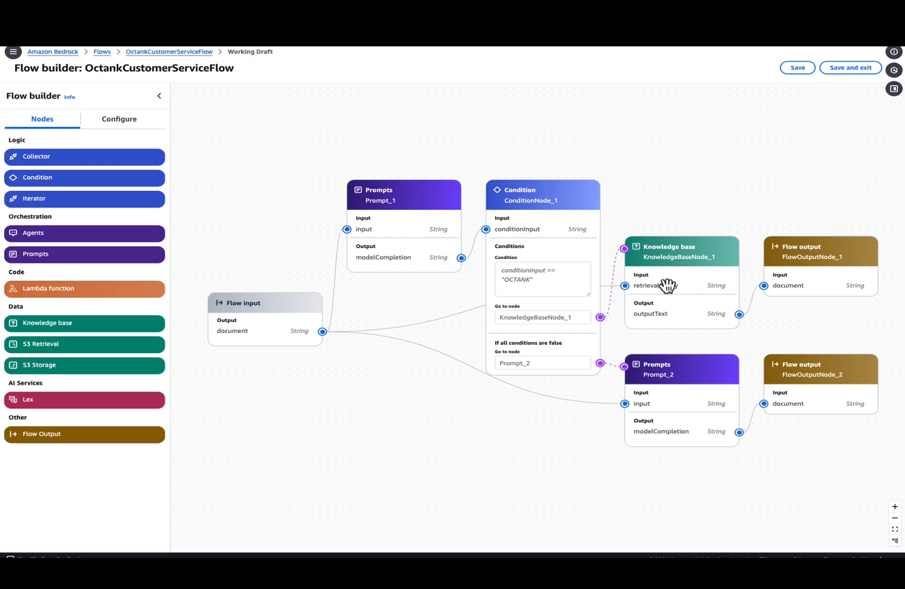
mouse_move(637, 346)
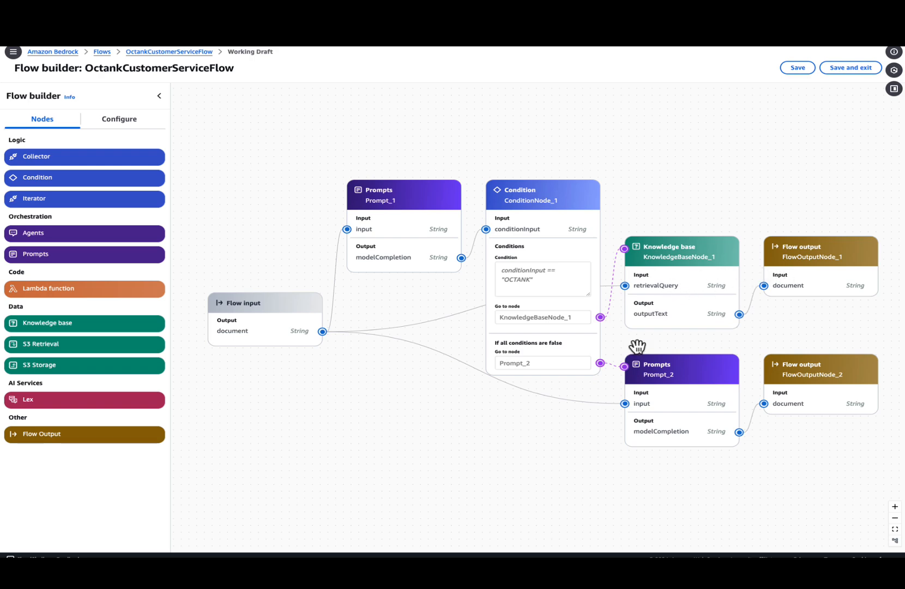
mouse_move(545, 355)
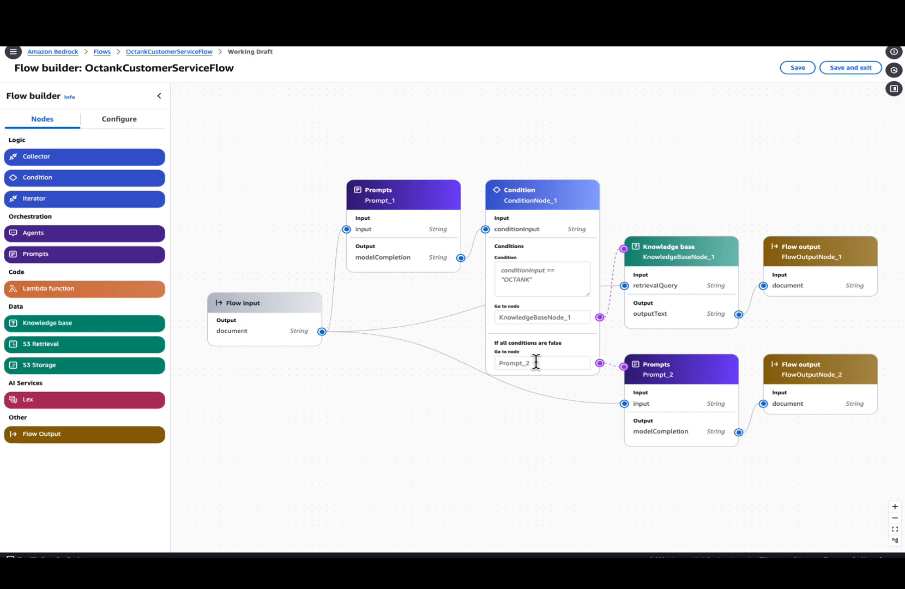
mouse_move(673, 382)
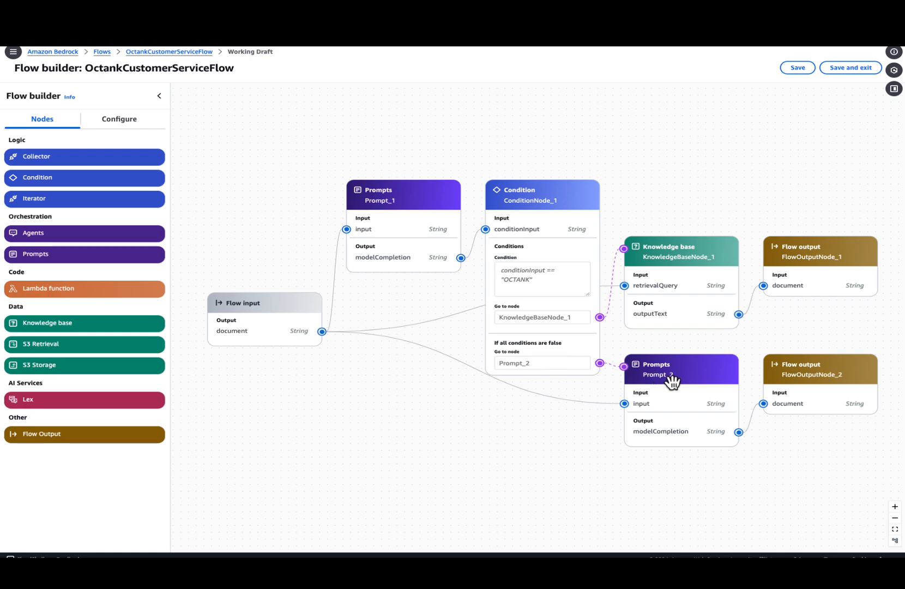
mouse_move(251, 320)
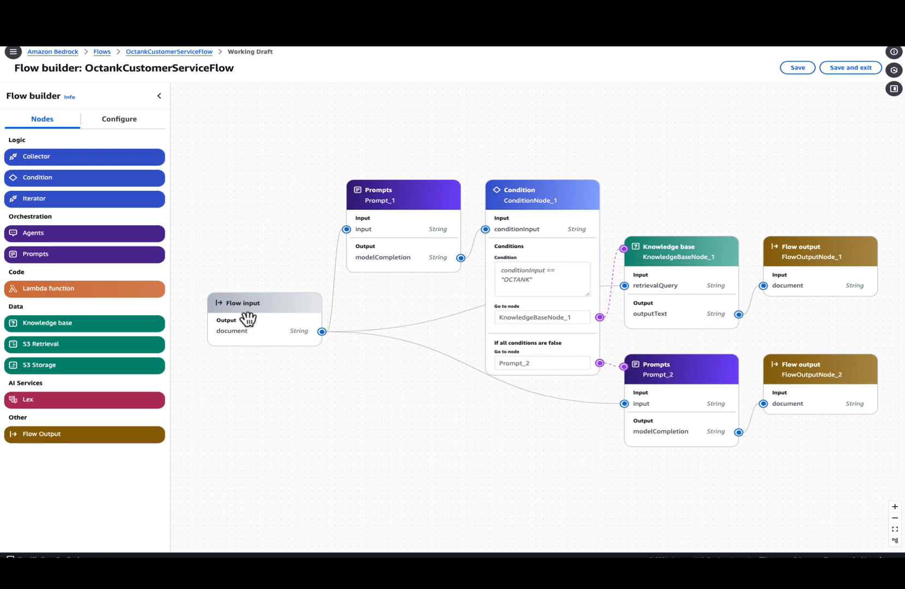
mouse_move(679, 398)
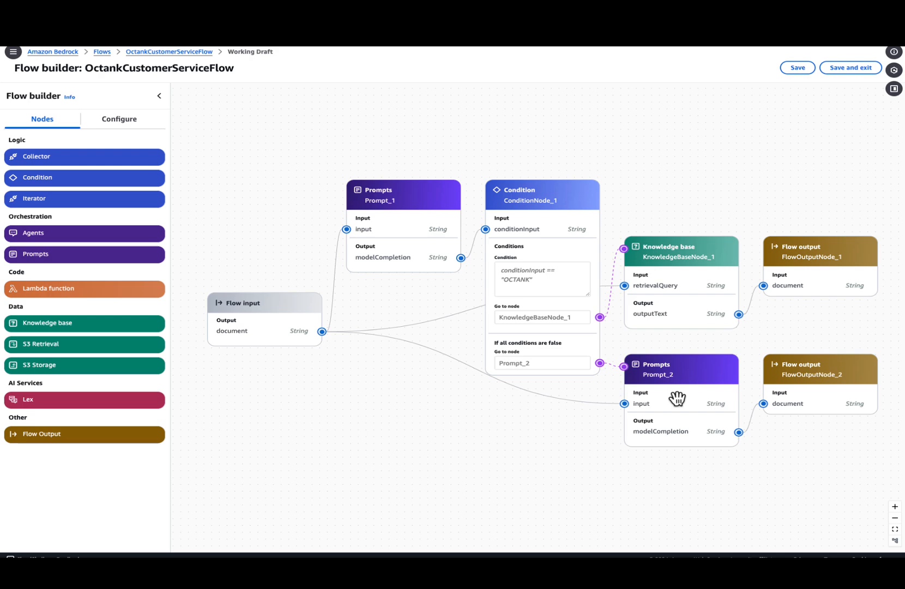
click(681, 370)
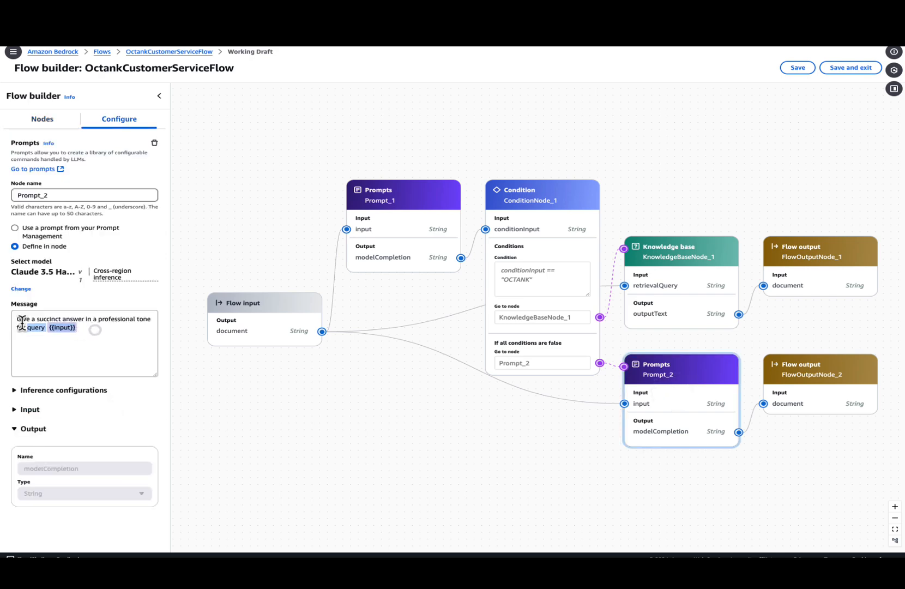
click(41, 119)
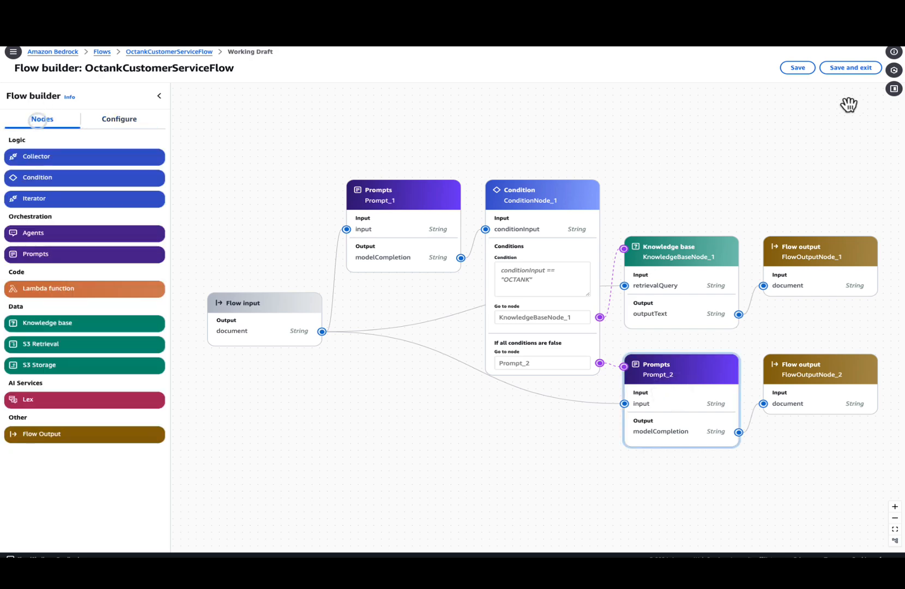
mouse_move(735, 197)
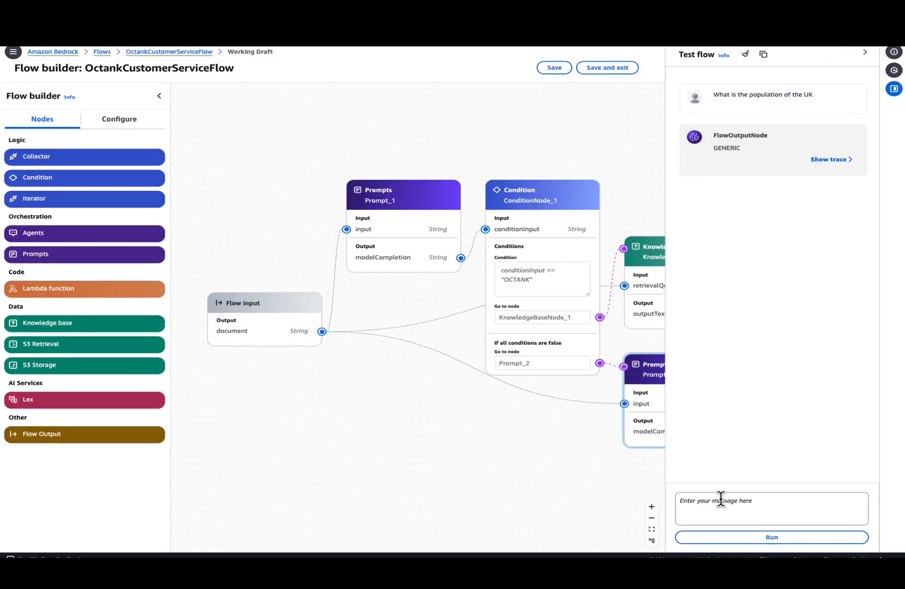
Run the test query 'Tell me the status of order OCT-2023-001' through the flow
text(Tell)
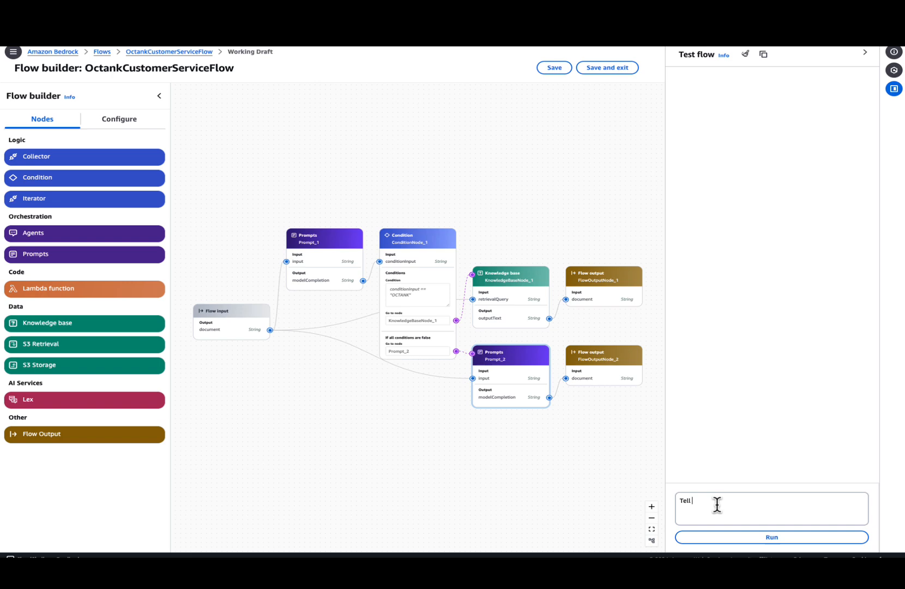
text(me the status)
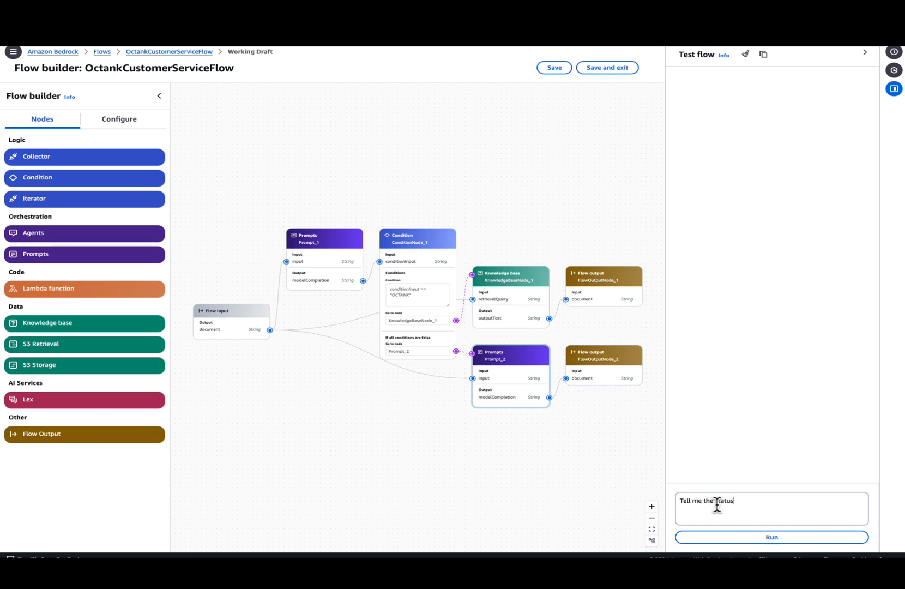
text(of my octank or)
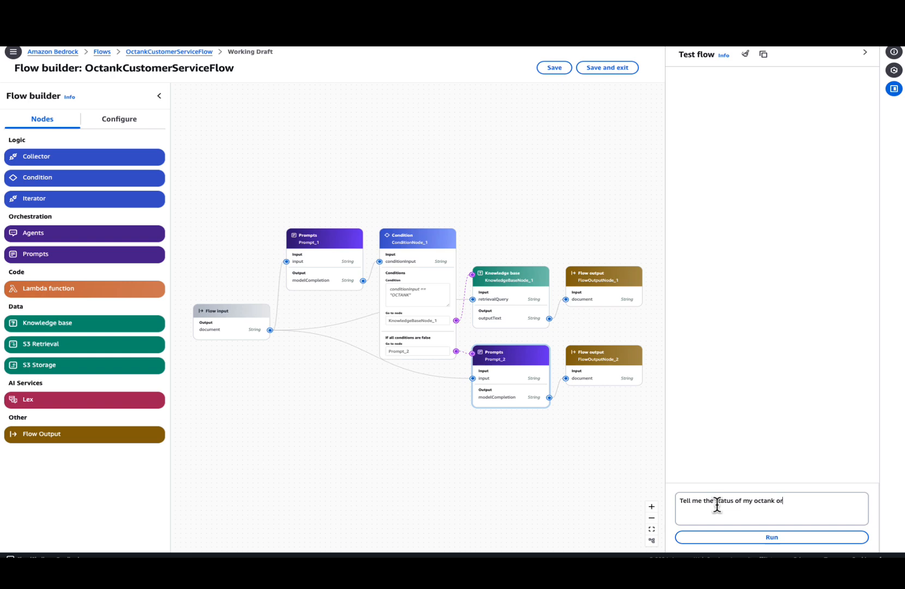
text(der OCT-2023-001)
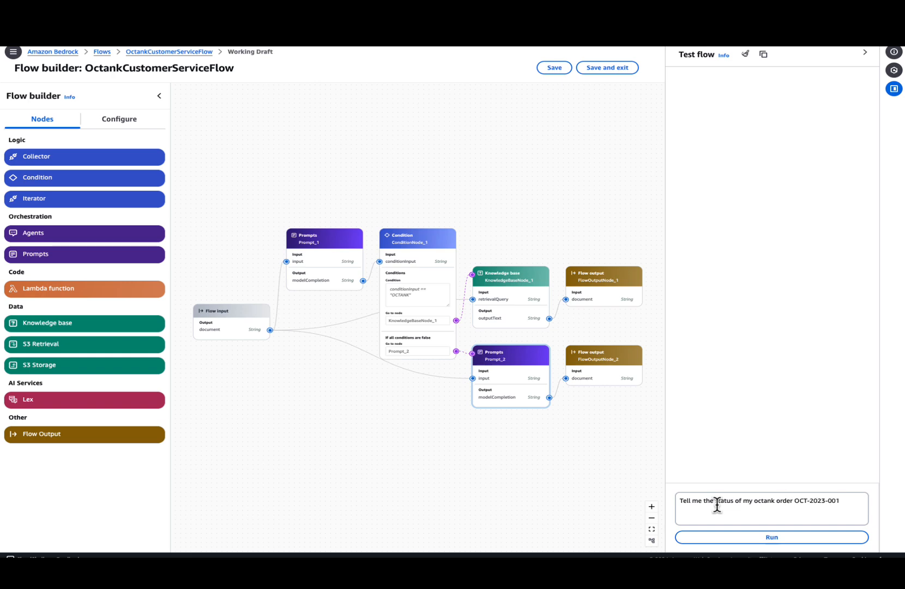
click(771, 536)
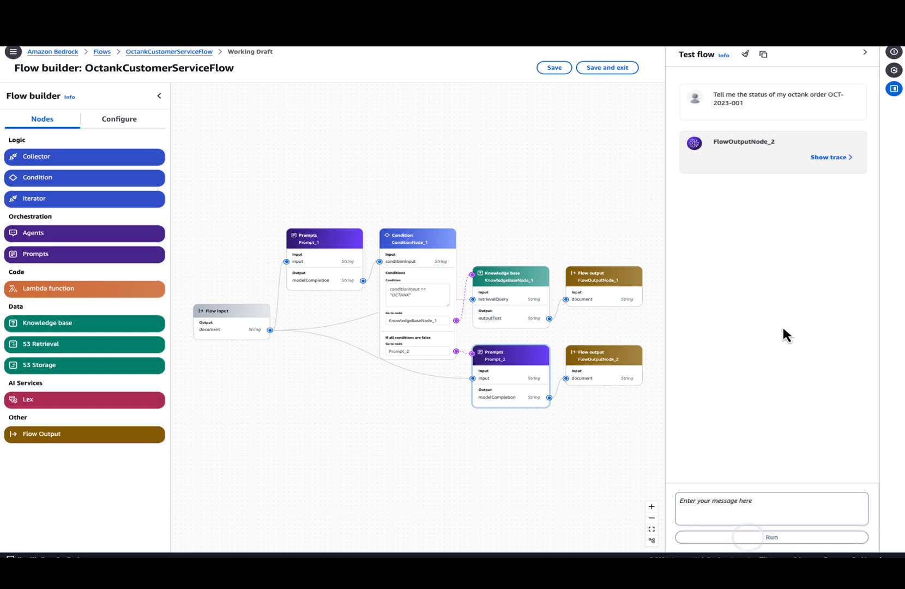
click(772, 537)
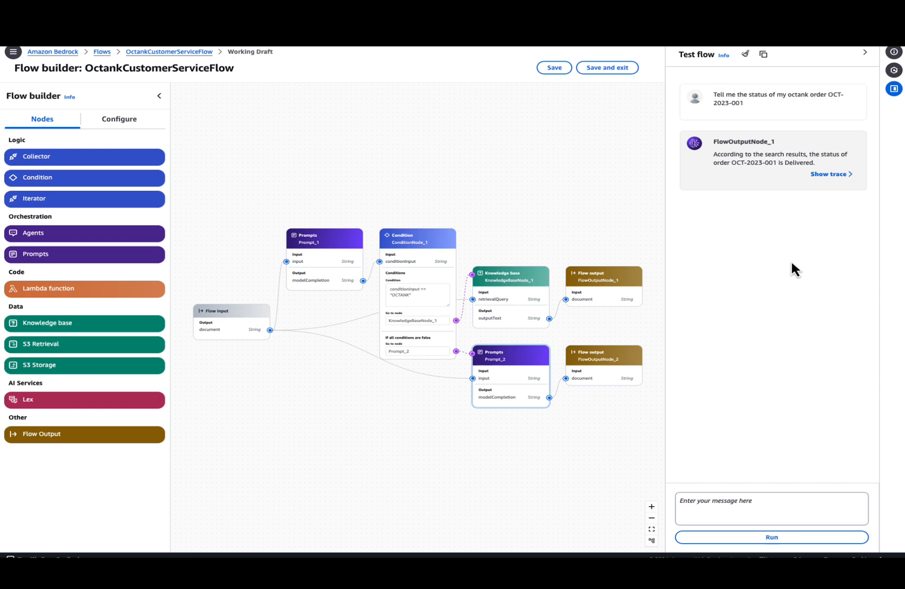
mouse_move(830, 174)
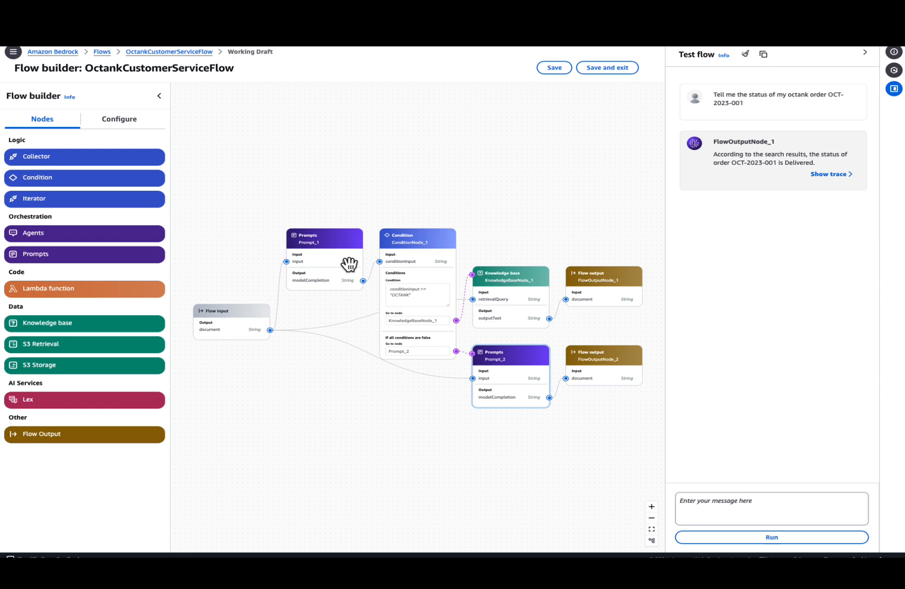
mouse_move(829, 174)
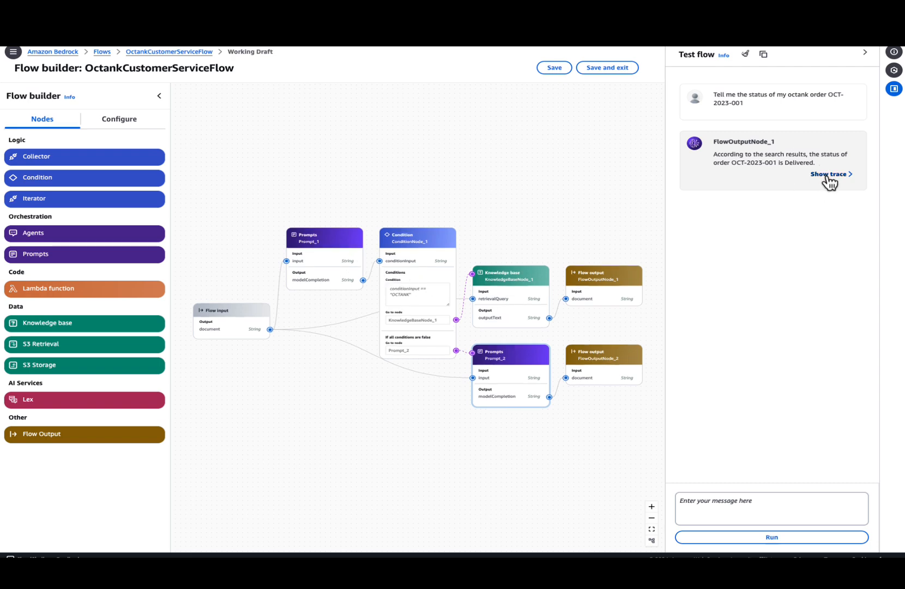
View the flow trace and expand Prompt_1 to read its inputs and outputs
click(829, 177)
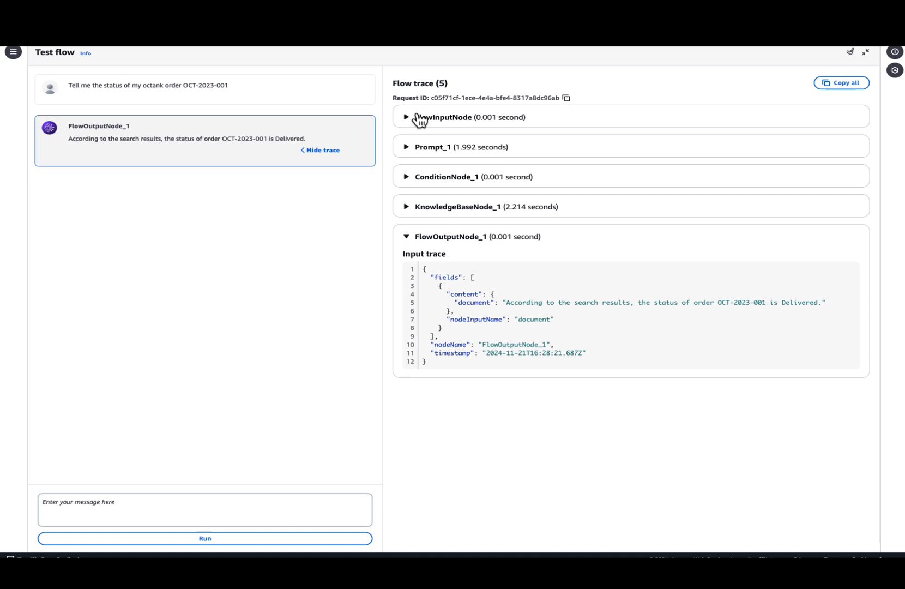
mouse_move(417, 125)
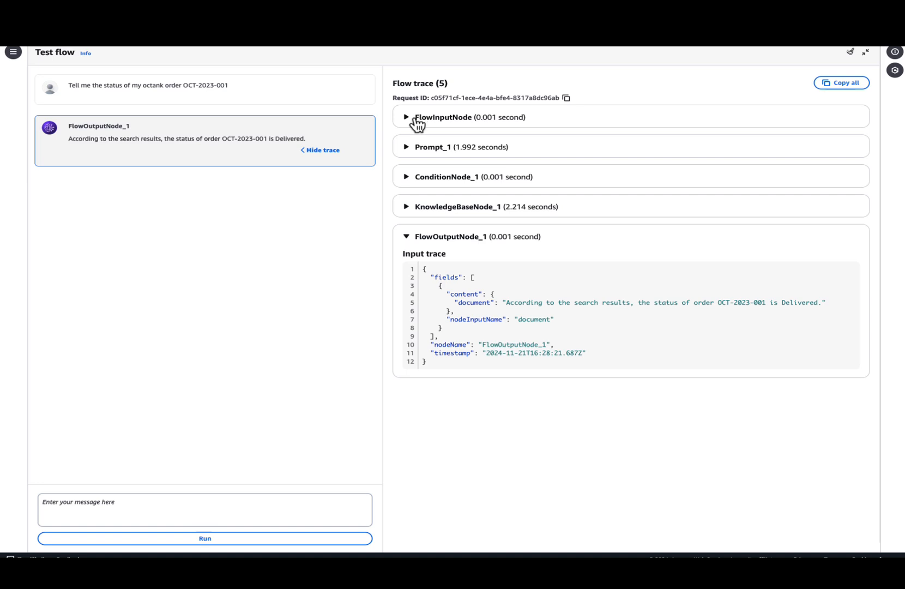
mouse_move(468, 125)
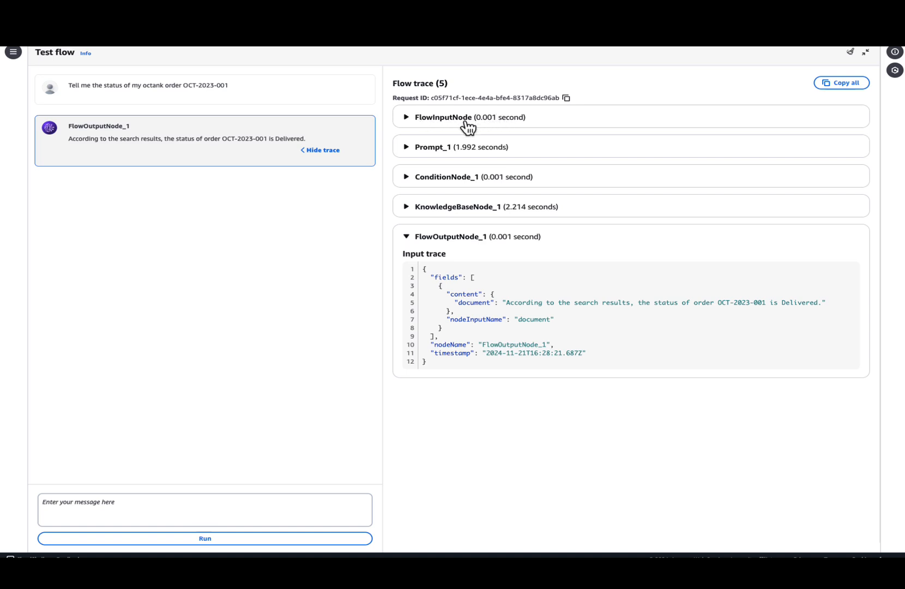
mouse_move(441, 150)
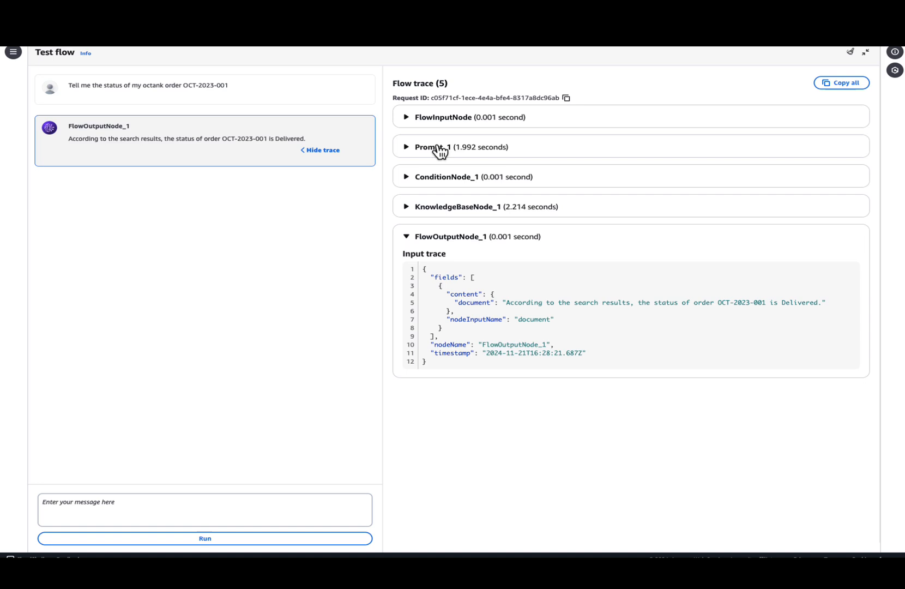
click(432, 146)
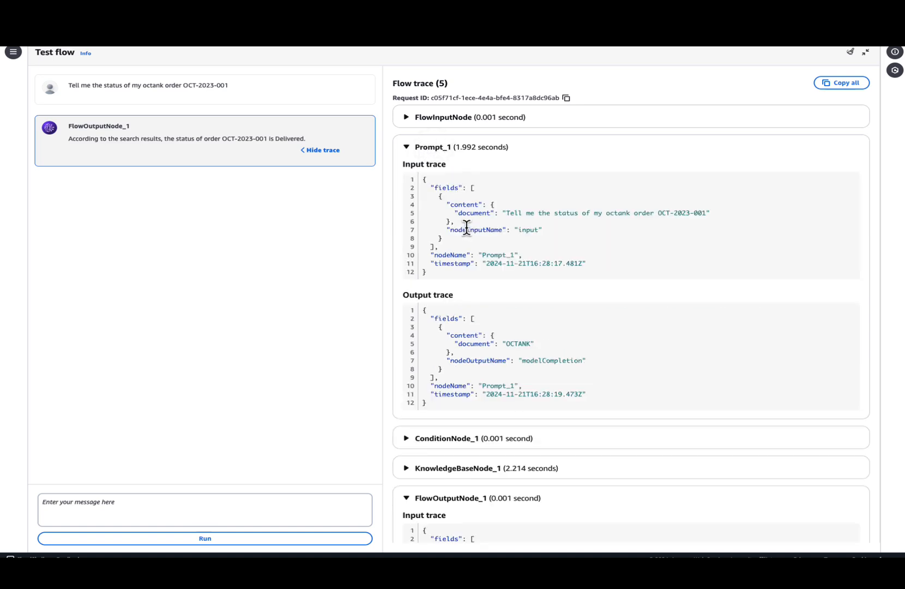
mouse_move(432, 189)
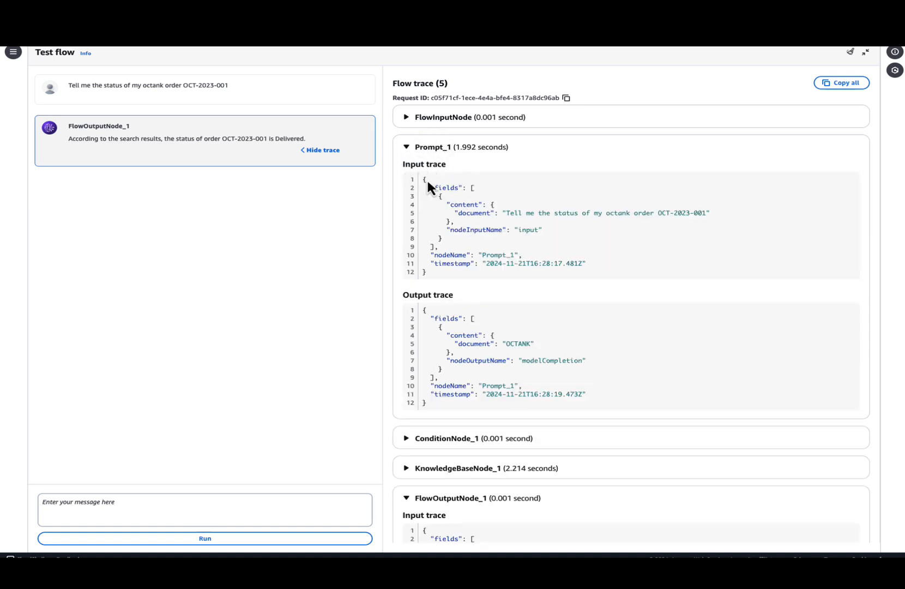
scroll(down, 3)
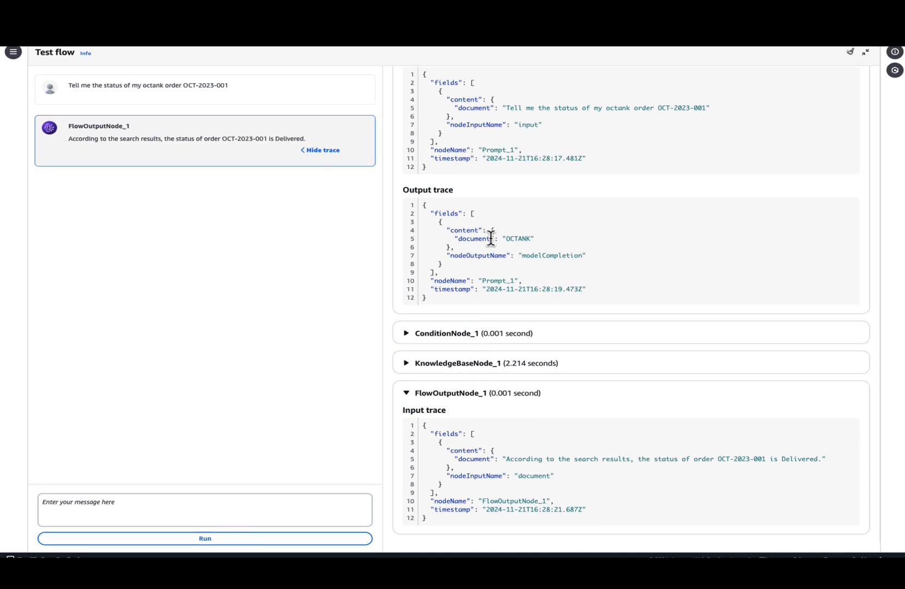
scroll(up, 3)
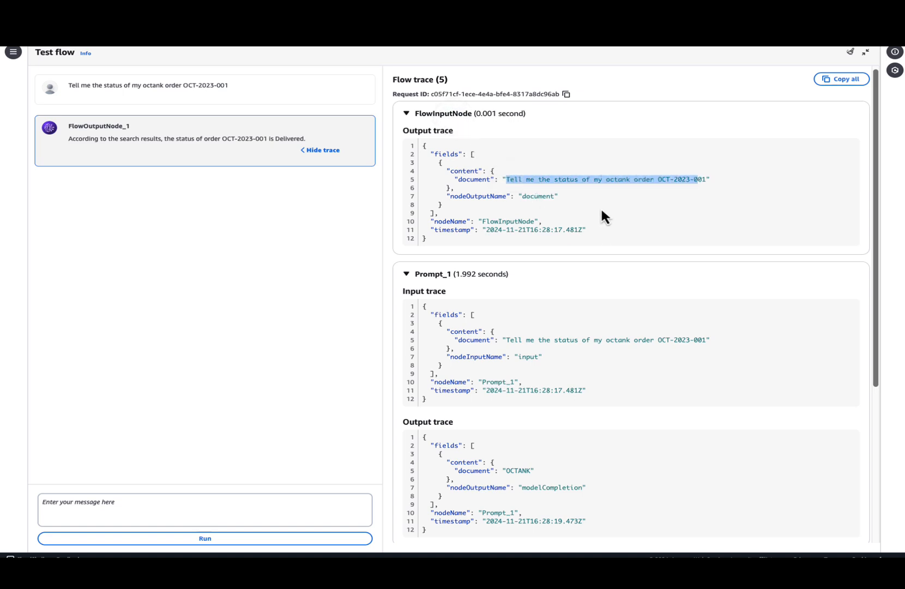
scroll(down, 3)
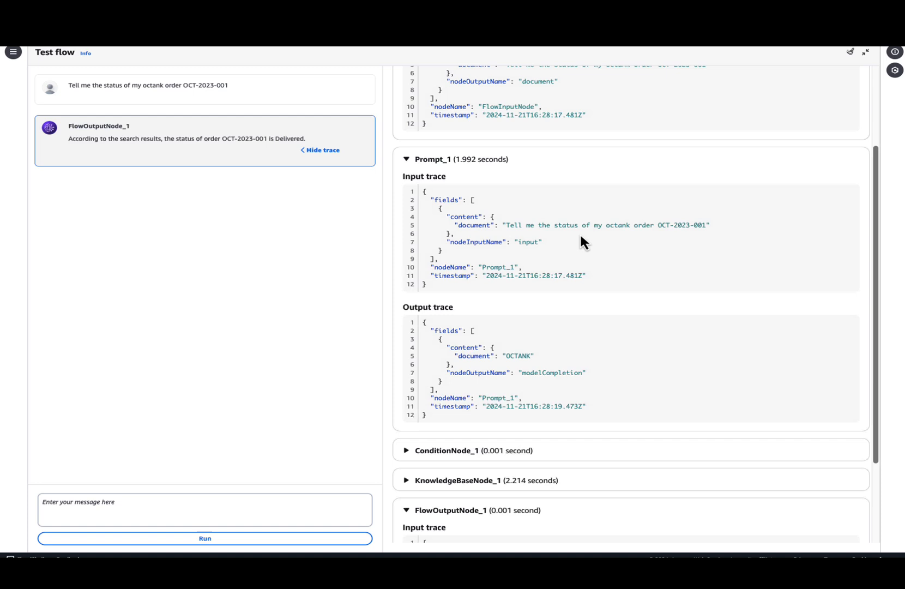
scroll(down, 3)
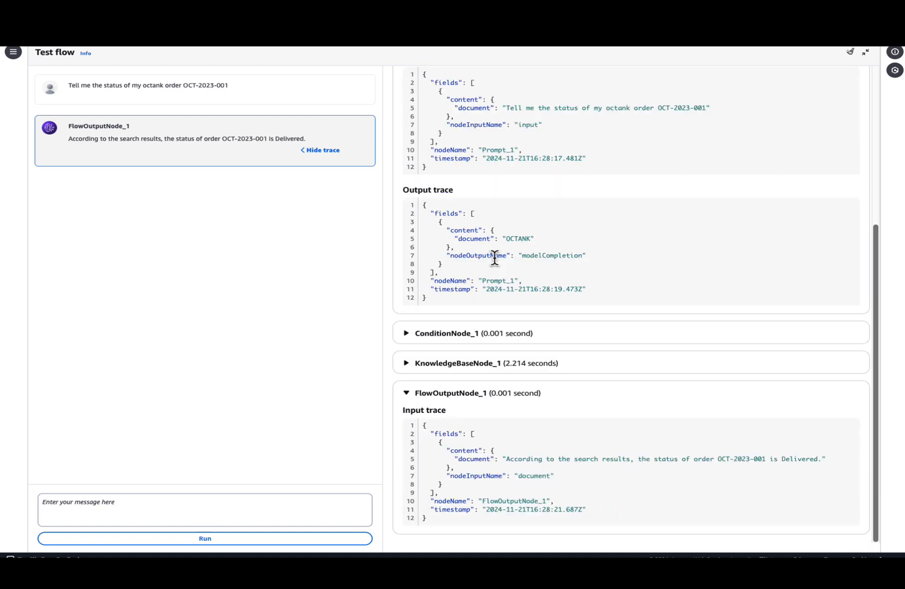
Highlight Prompt_1's classification result, review the remaining nodes, and return to the builder
double_click(513, 239)
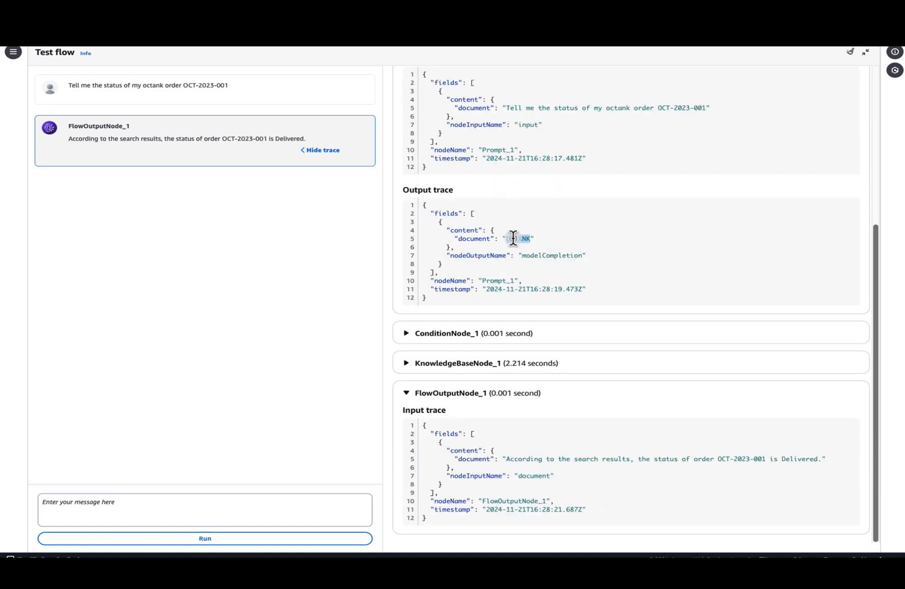
double_click(518, 239)
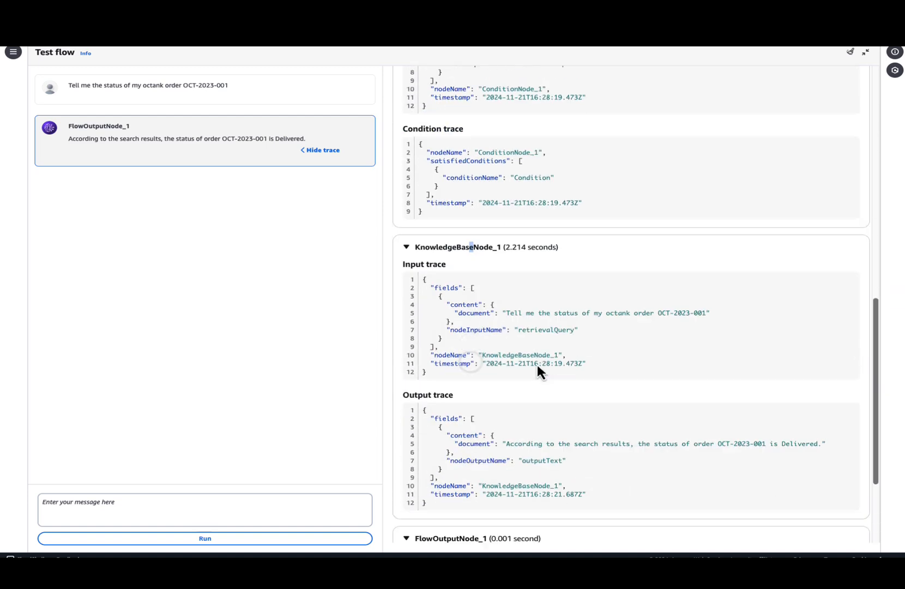
scroll(down, 3)
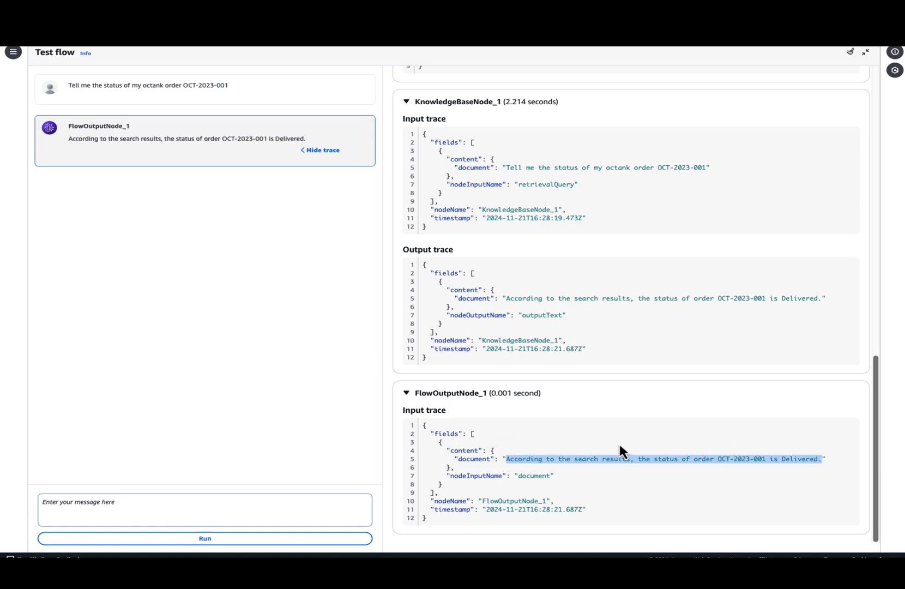
mouse_move(868, 52)
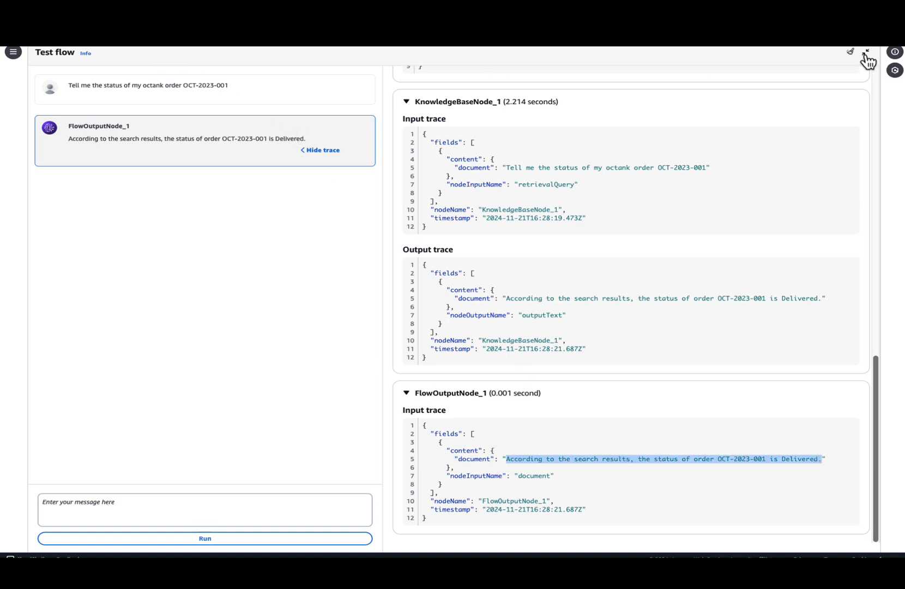
click(869, 52)
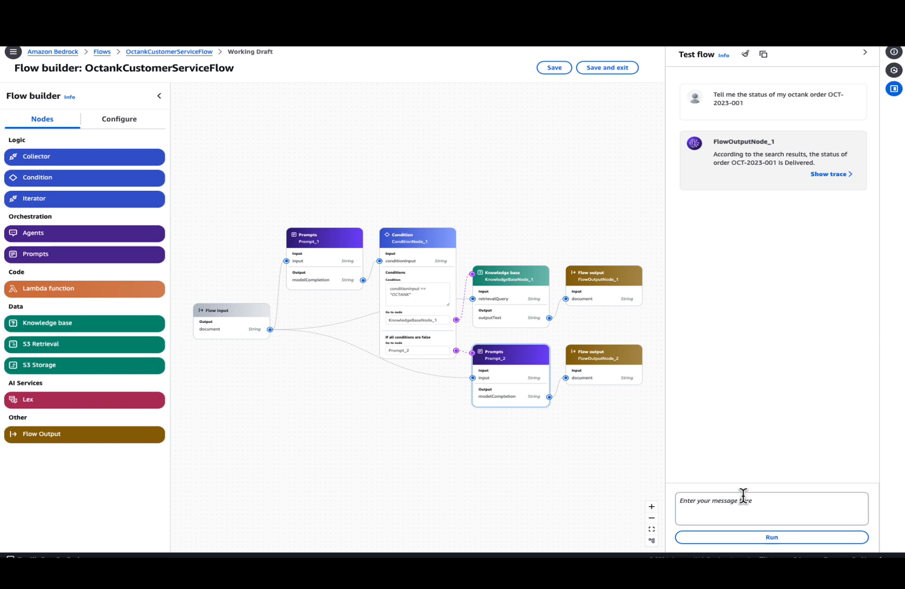
Run the generic question 'Explain AWS VPC' through the flow
text(Explain AWS)
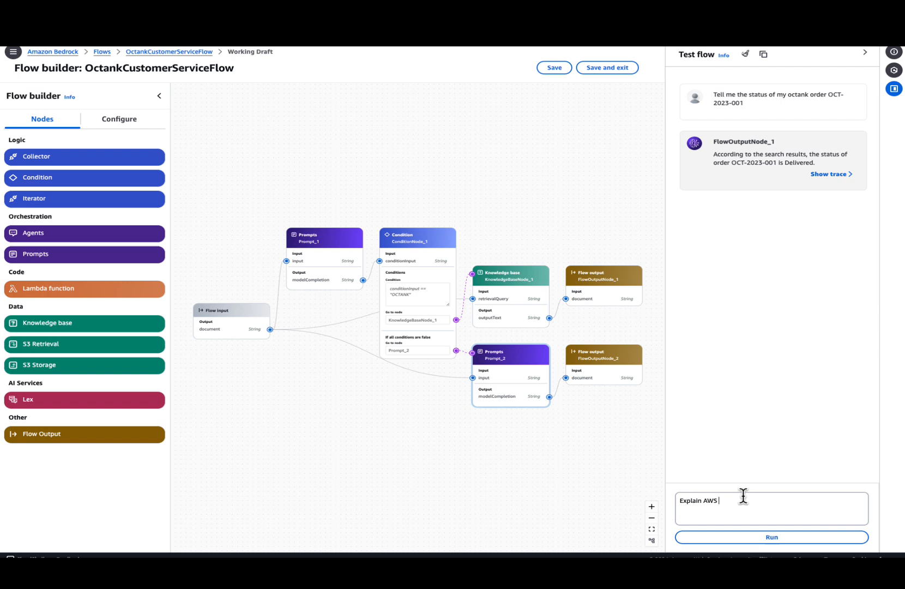
click(771, 537)
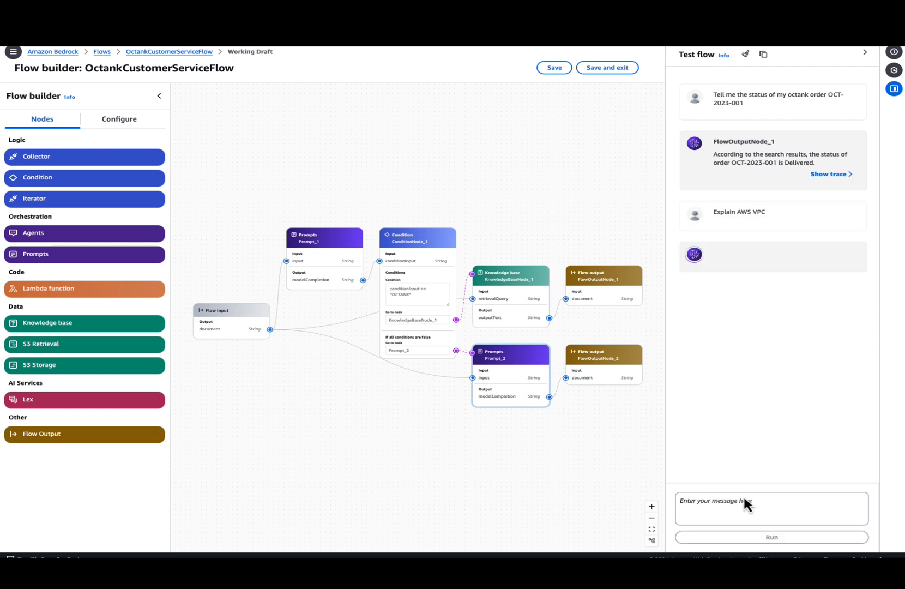
click(772, 537)
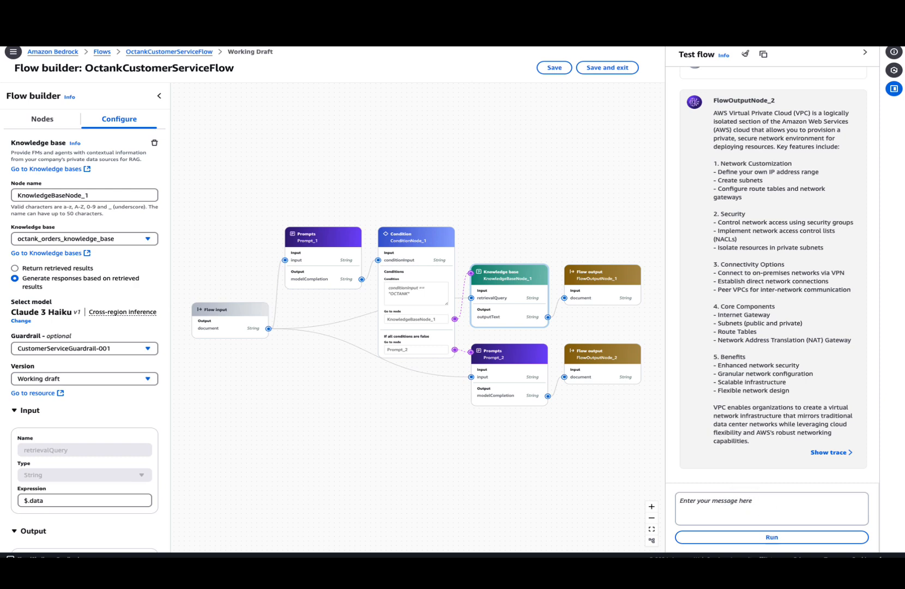
mouse_move(729, 502)
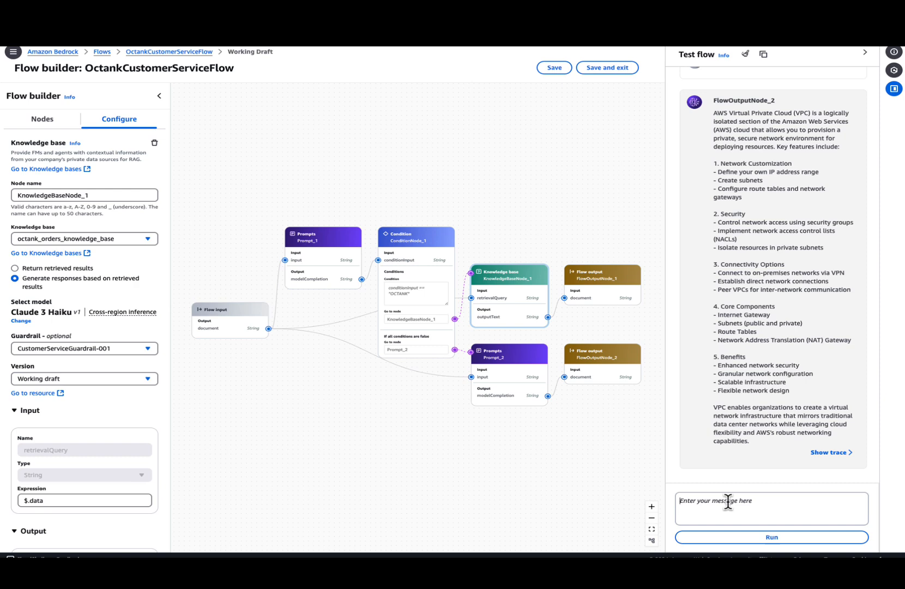
Run an Octank order-details query containing a customer email through the flow
text(Tell me order details for my poc)
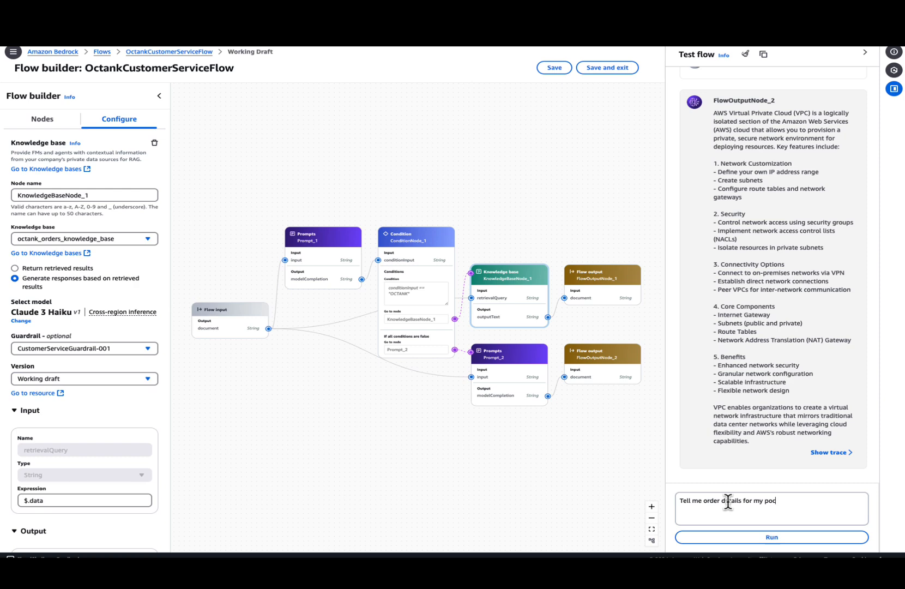
text(tank order with email user123@email.demo)
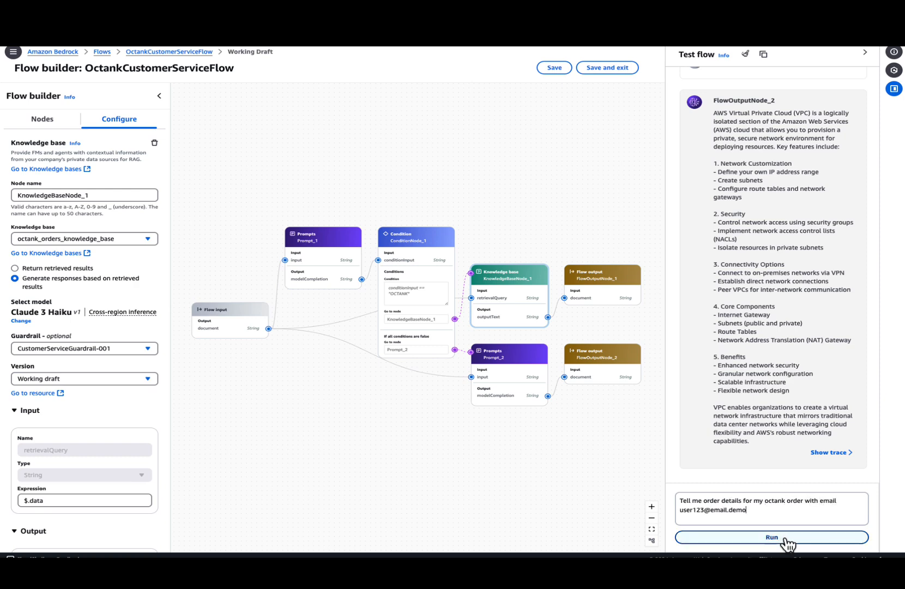
mouse_move(714, 384)
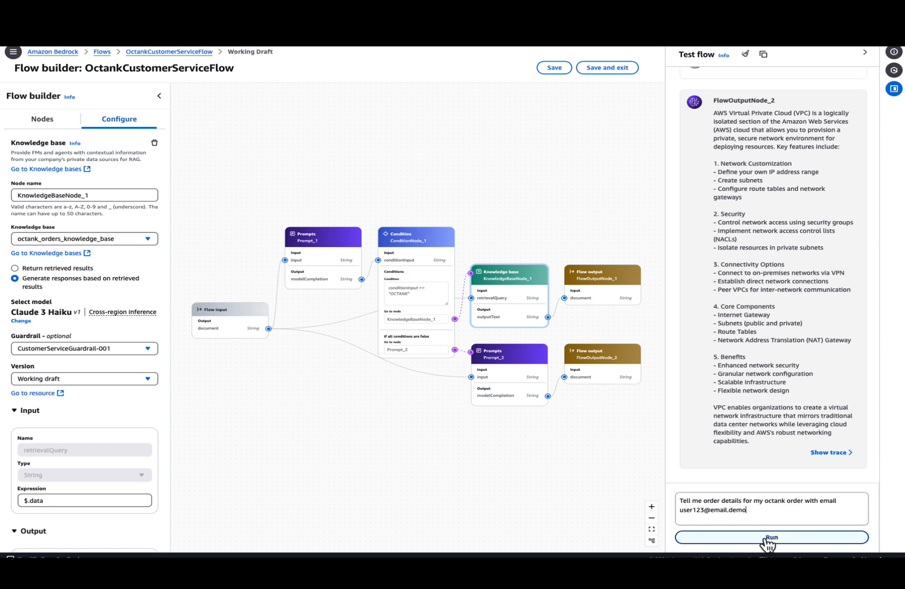
click(771, 537)
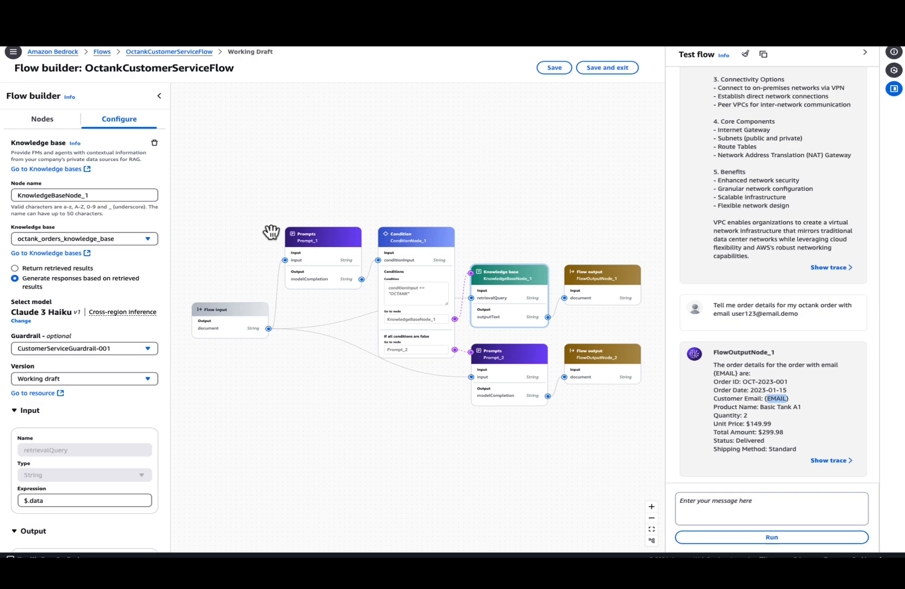
mouse_move(845, 460)
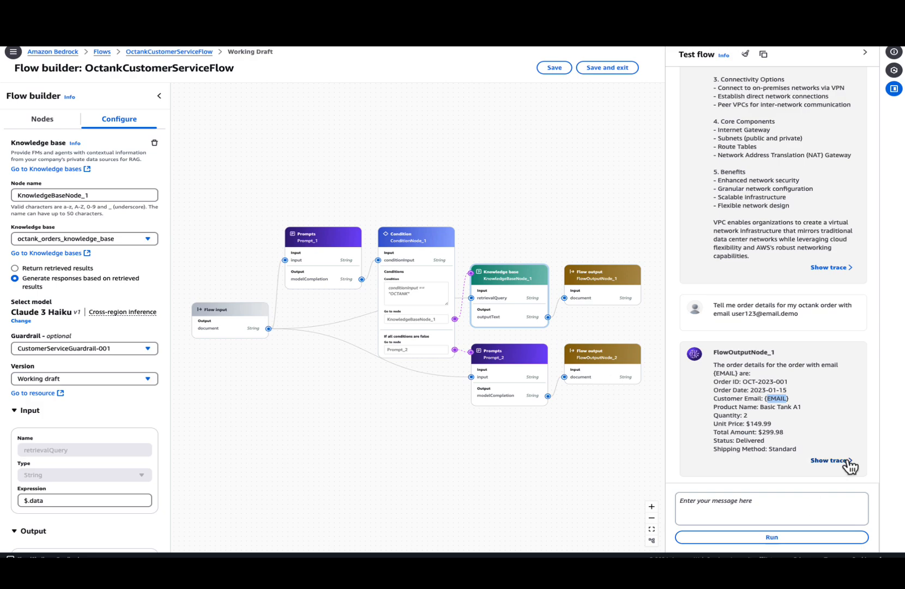
Reveal the flow trace for the masked-email order response, showing five nodes ending in FlowOutputNode_1
click(827, 460)
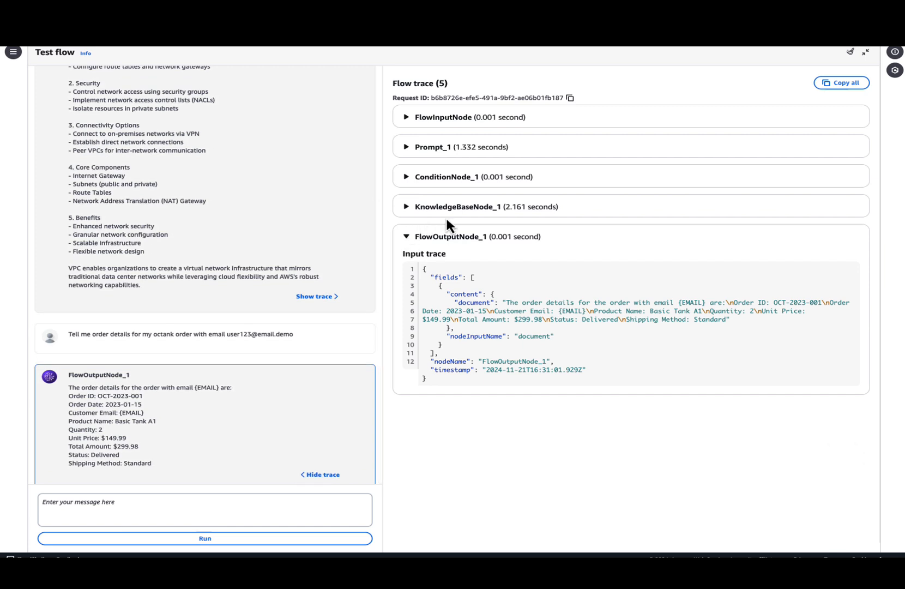
mouse_move(462, 168)
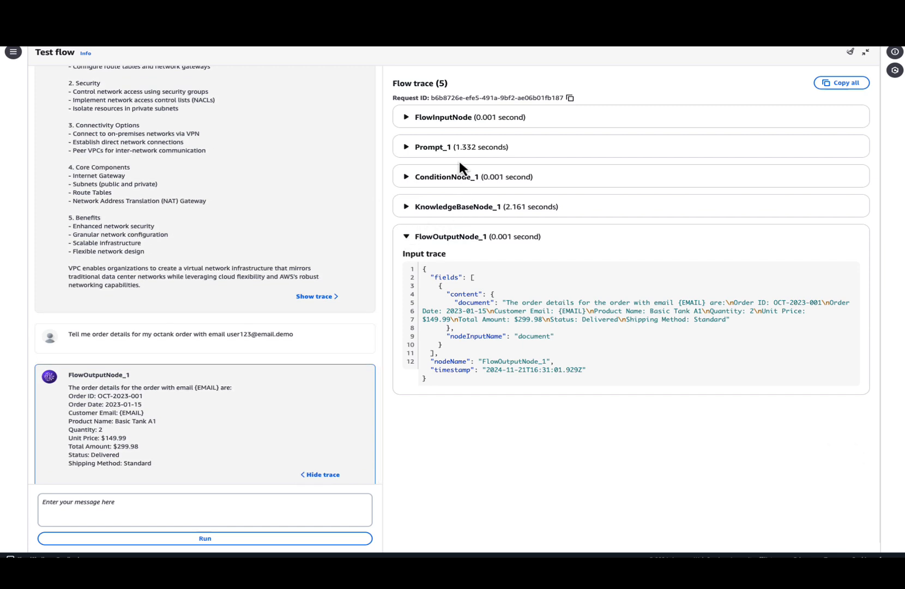
mouse_move(456, 213)
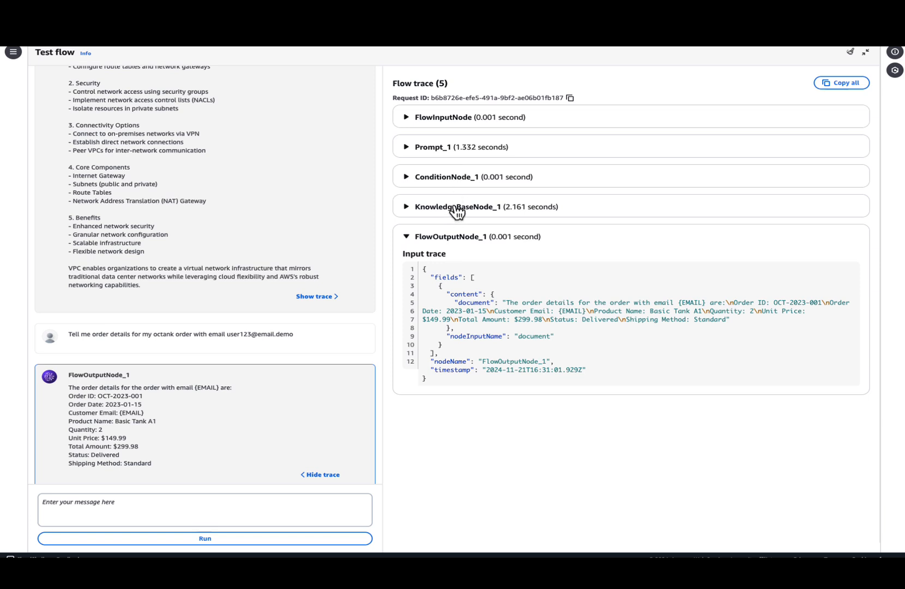
mouse_move(445, 152)
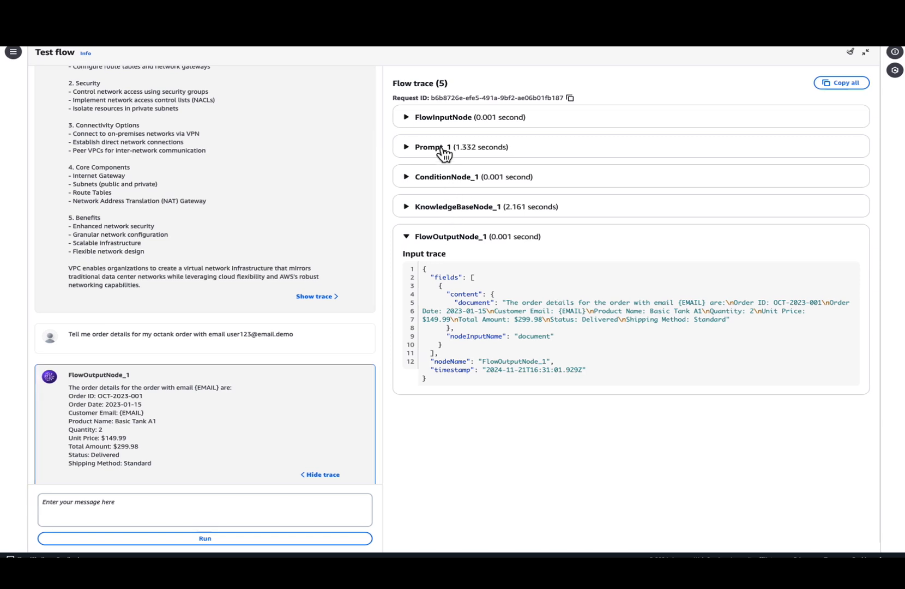
mouse_move(528, 153)
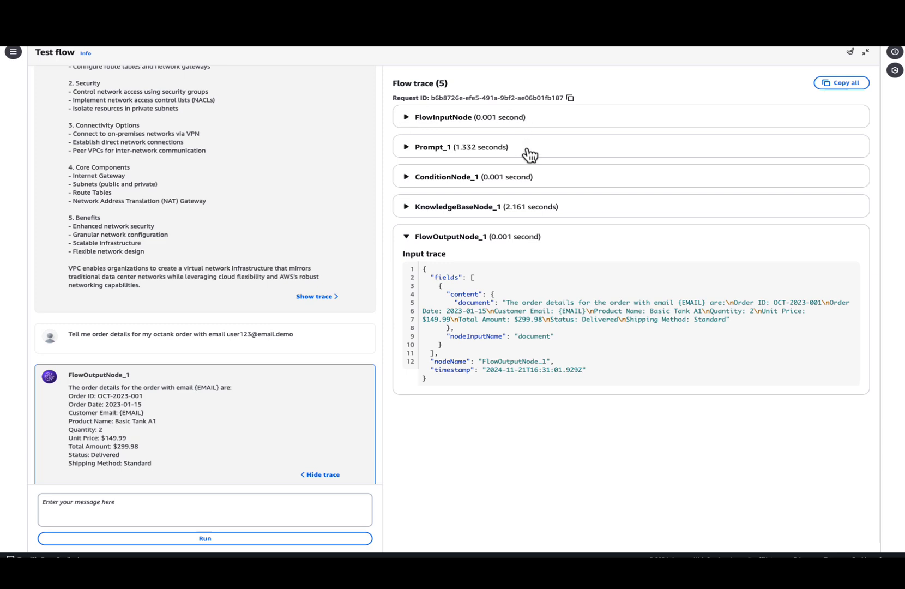
mouse_move(464, 230)
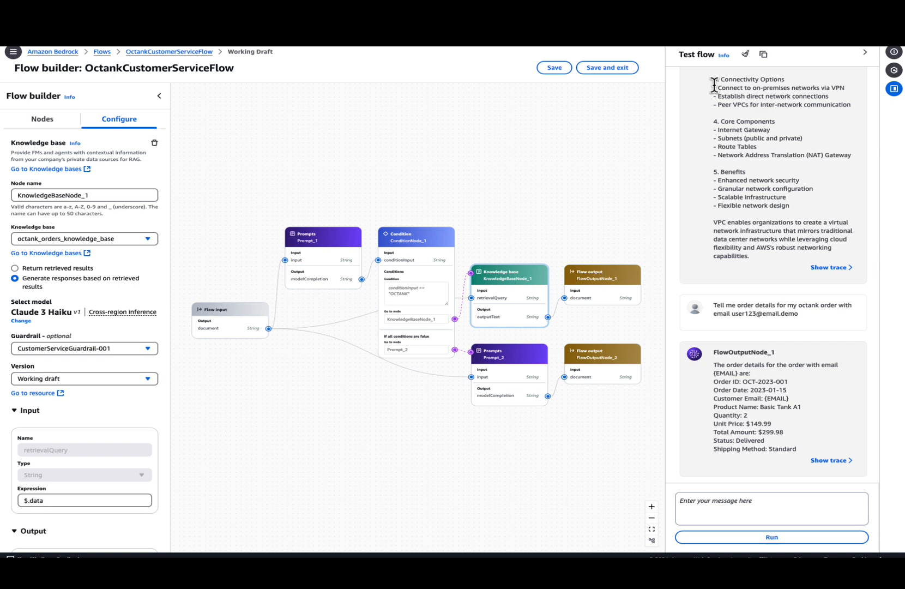
mouse_move(235, 115)
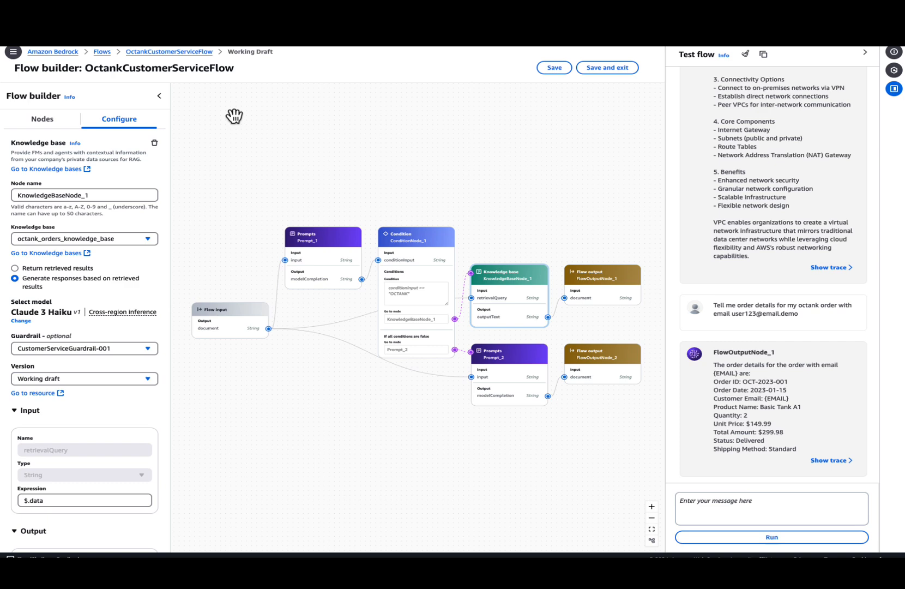
mouse_move(239, 159)
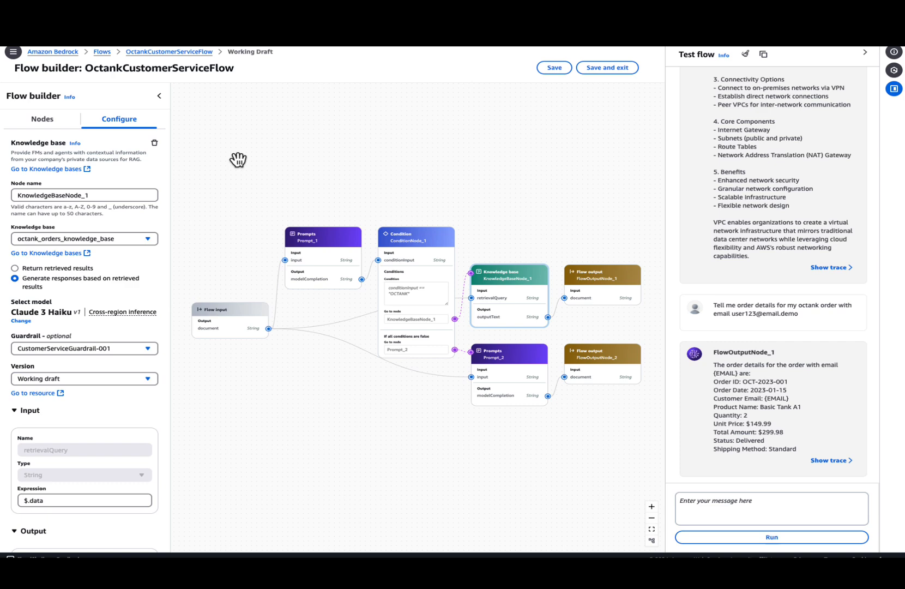
mouse_move(214, 142)
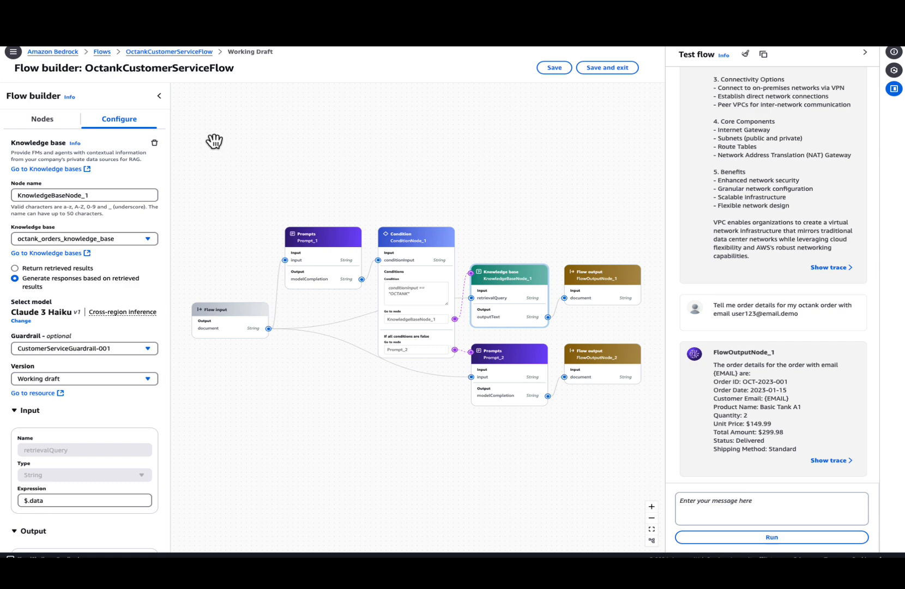
mouse_move(251, 90)
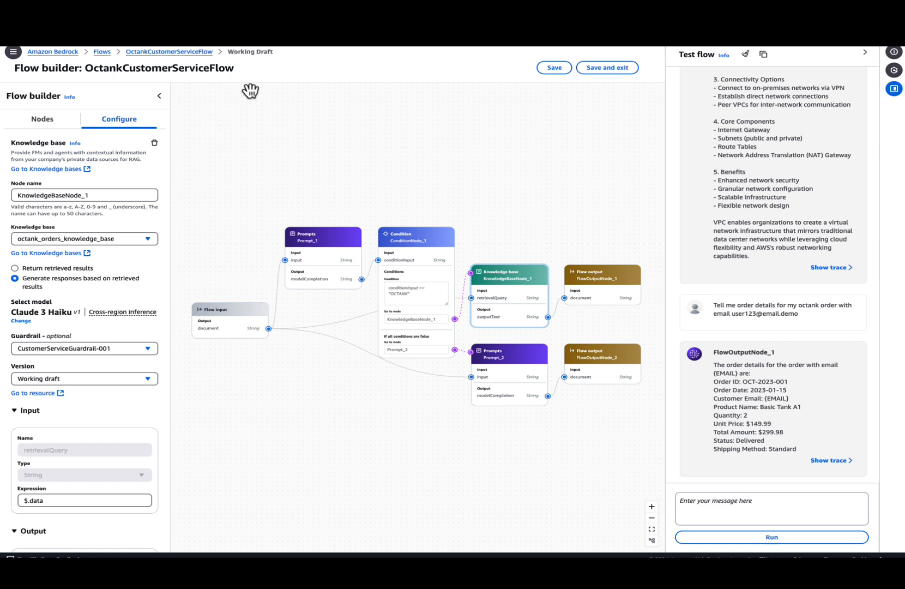